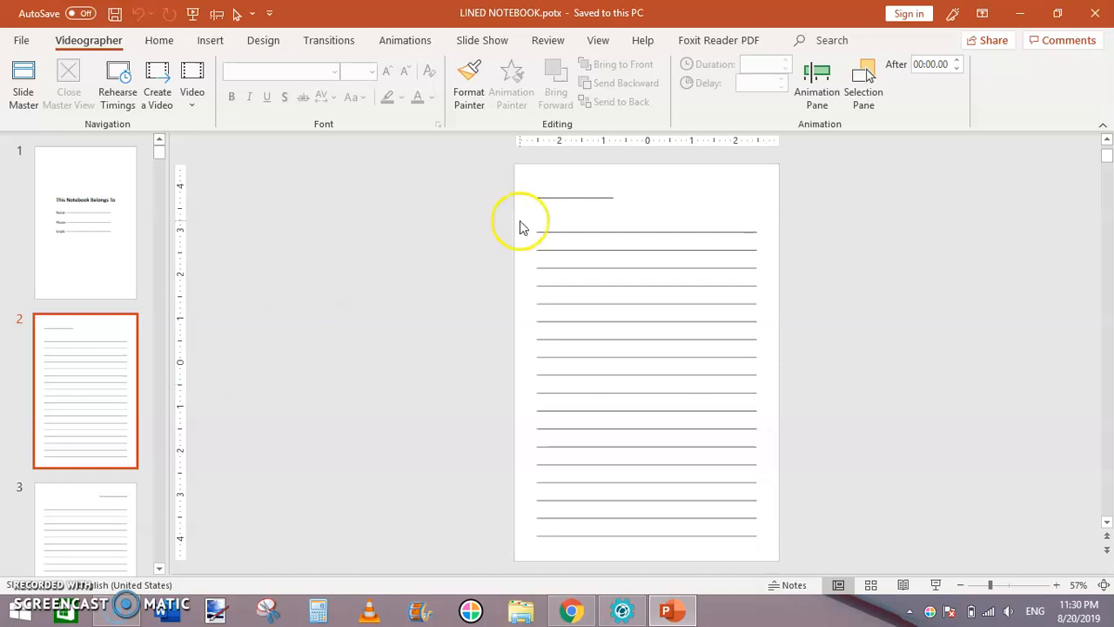
mouse_move(825, 215)
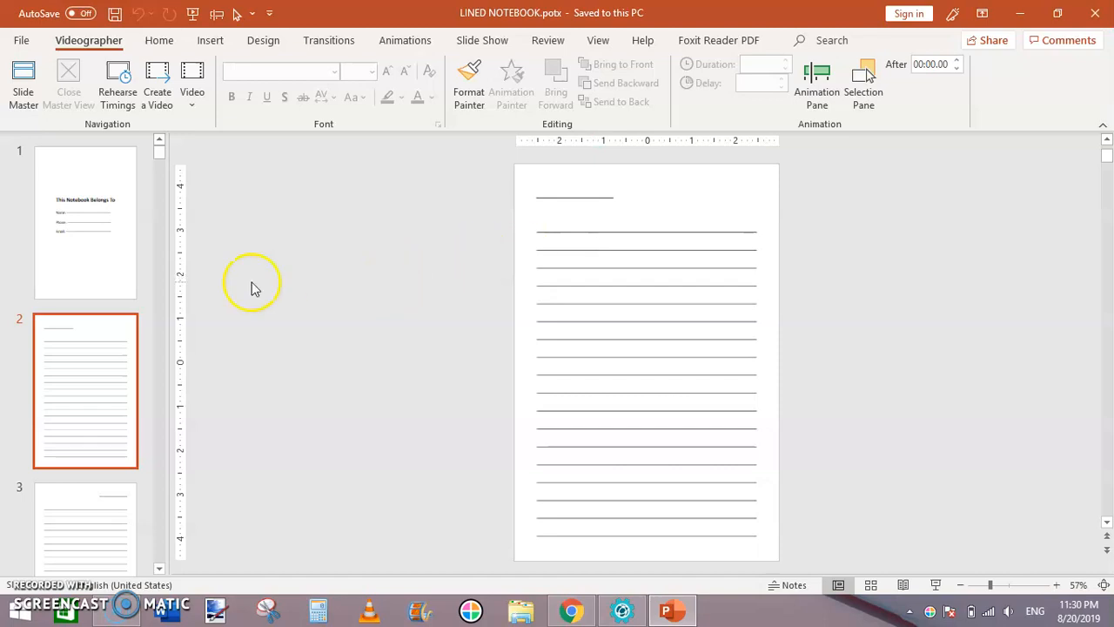
mouse_move(165, 164)
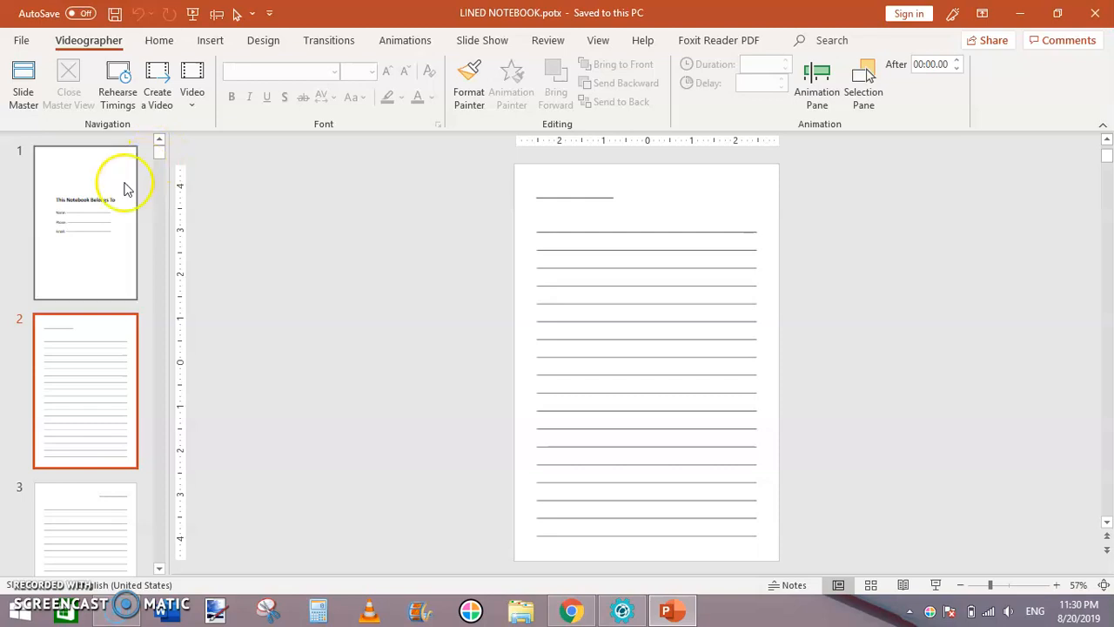
- Review the 'This Notebook Belongs To' title slide and the lined page slides in the thumbnails
left_click(85, 223)
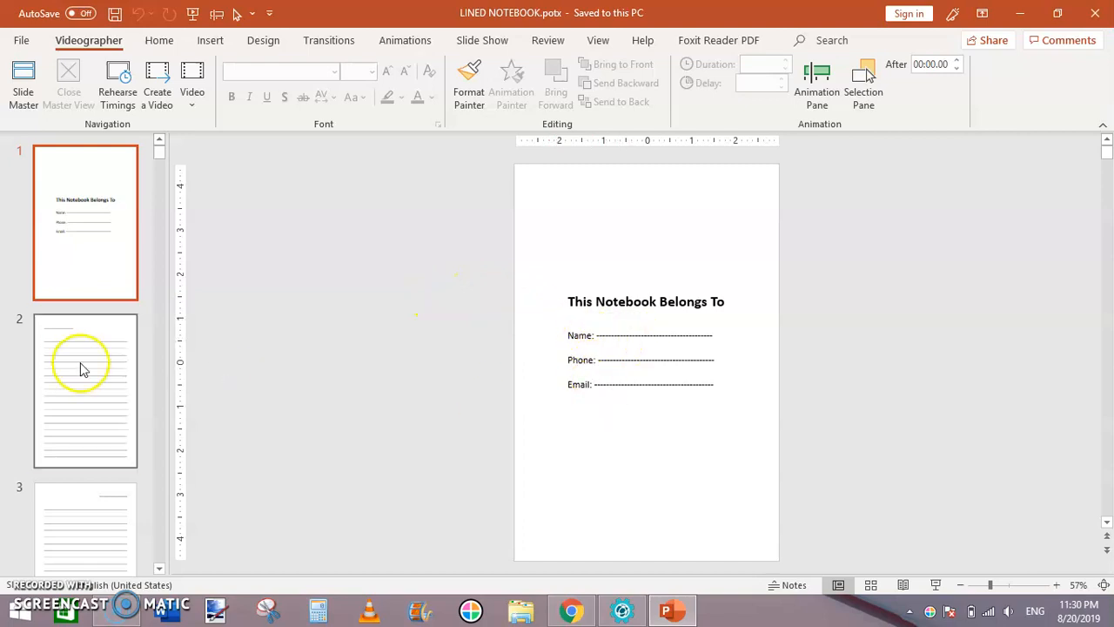
left_click(85, 390)
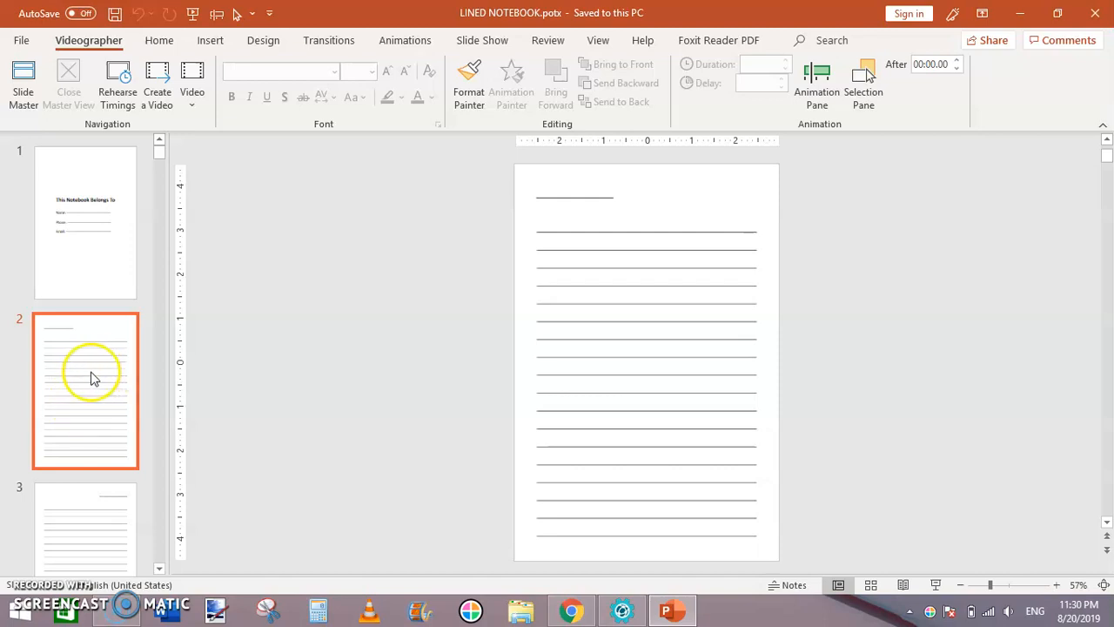
scroll("down", 3)
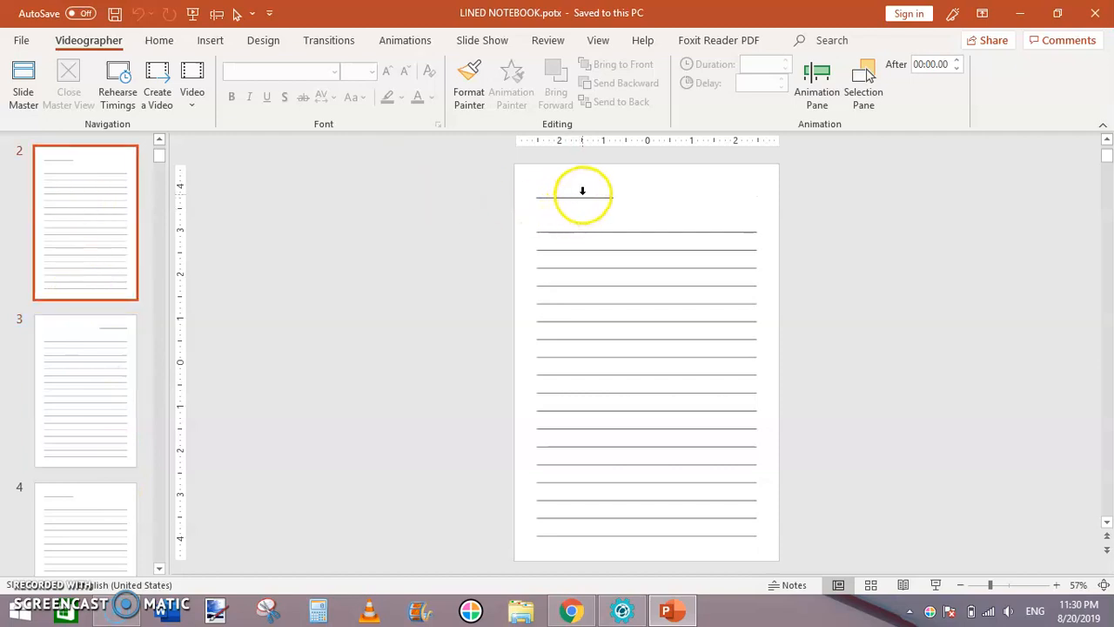
left_click(83, 390)
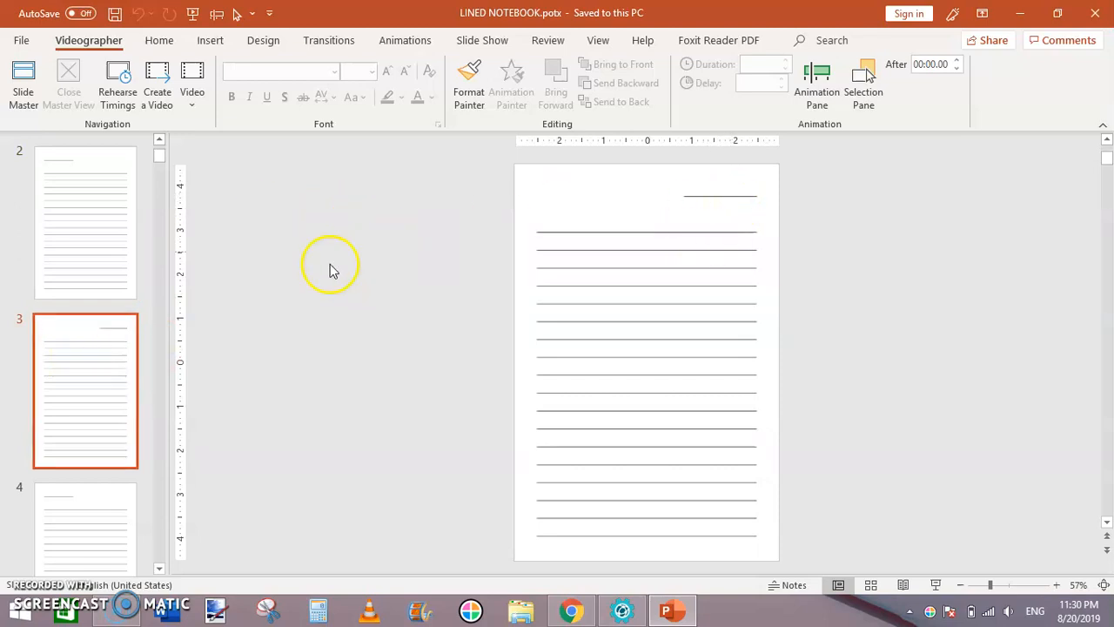
mouse_move(96, 522)
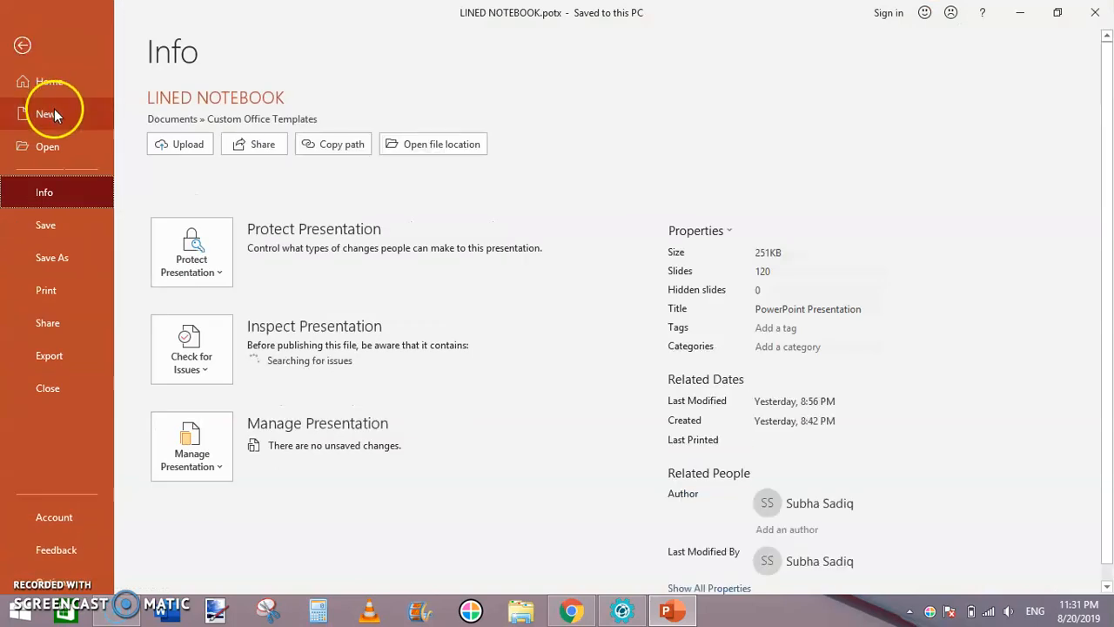
- Create a new blank presentation and return to the Home editing tools
left_click(46, 115)
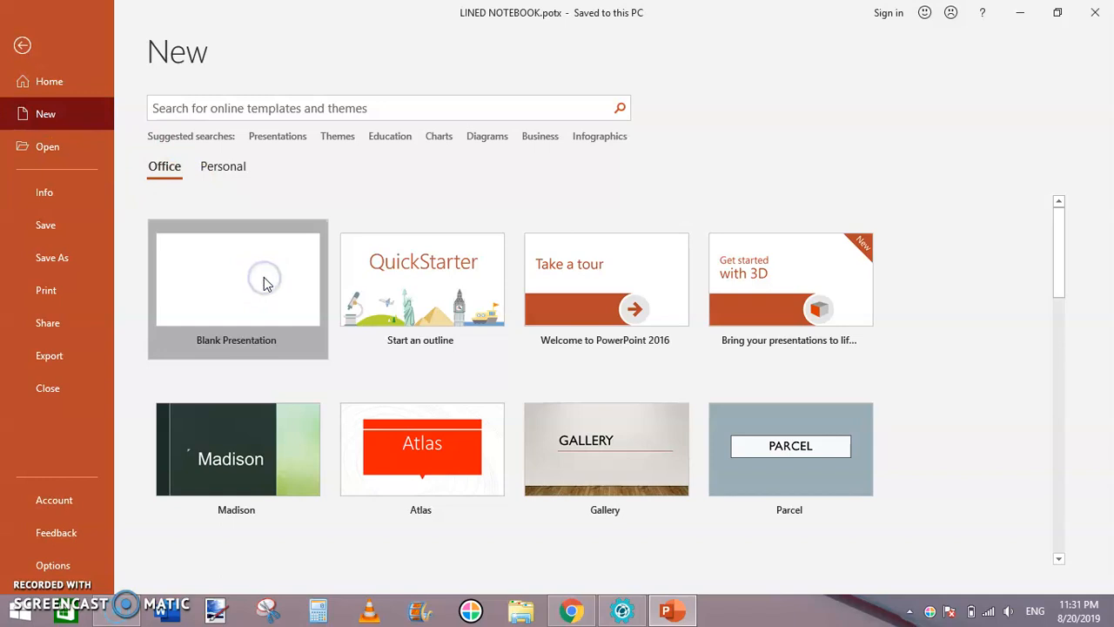
left_click(236, 289)
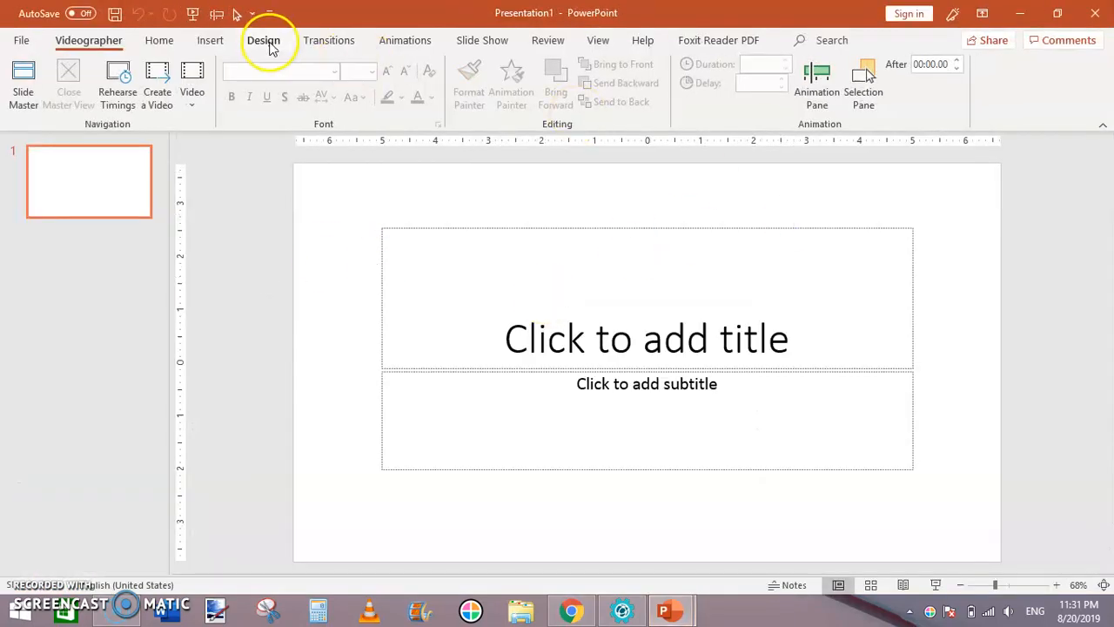
left_click(265, 40)
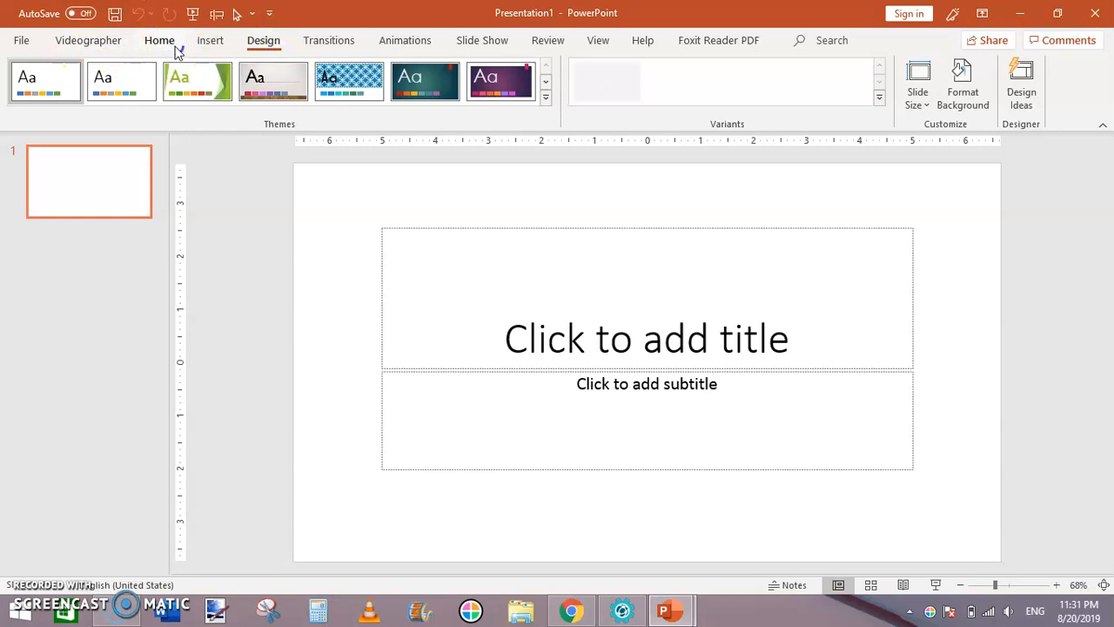
left_click(160, 40)
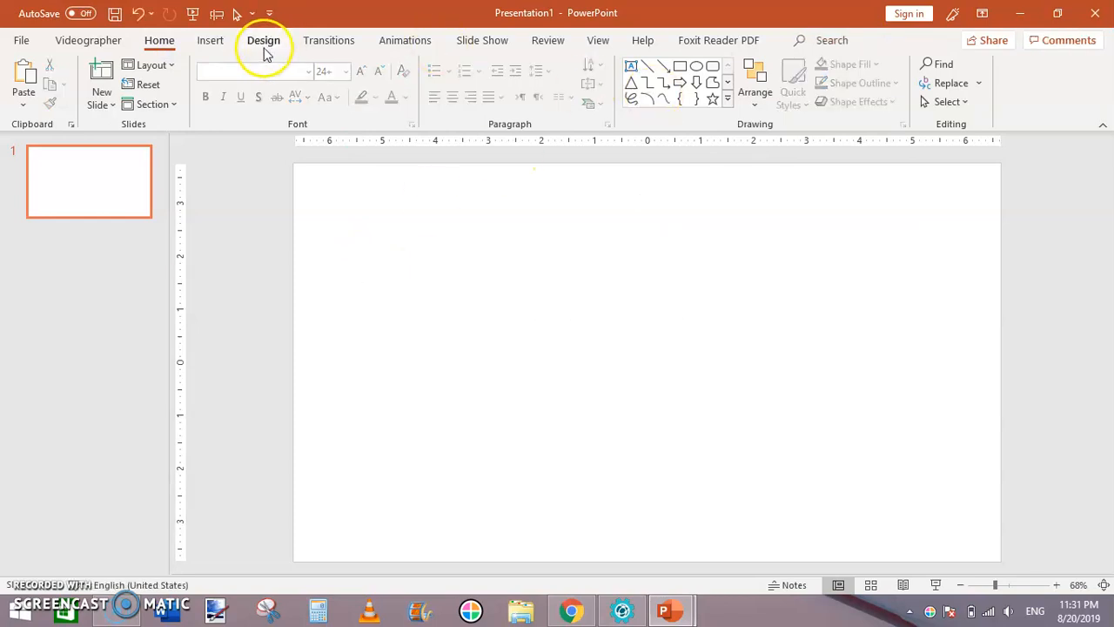
- Set a custom slide size of 6 in wide by 9 in tall, portrait, scaling content to fit
left_click(264, 40)
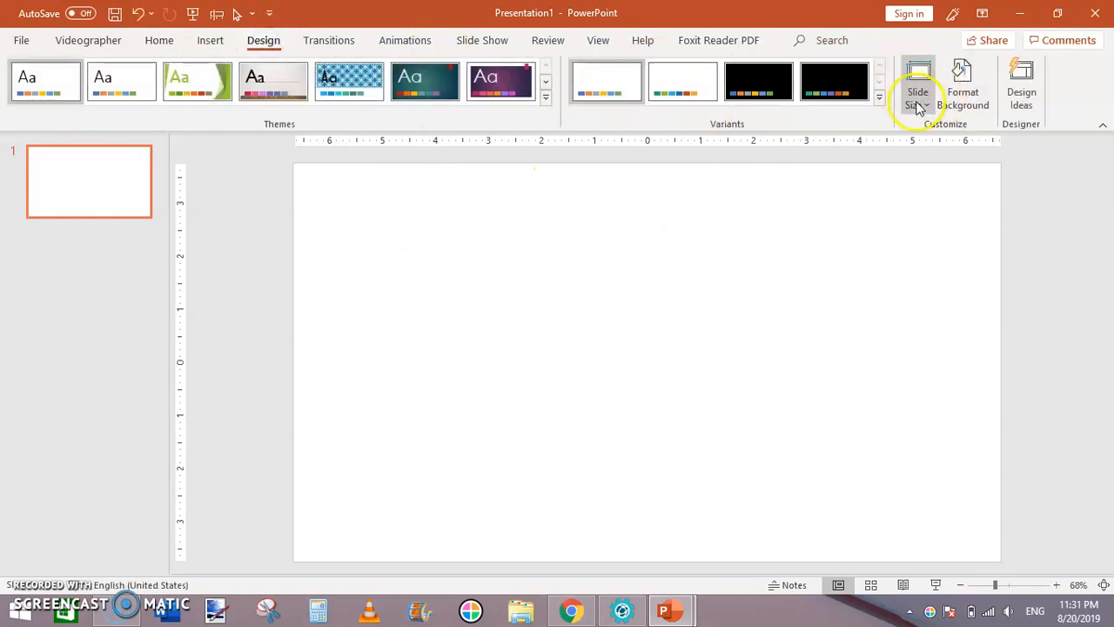
left_click(918, 83)
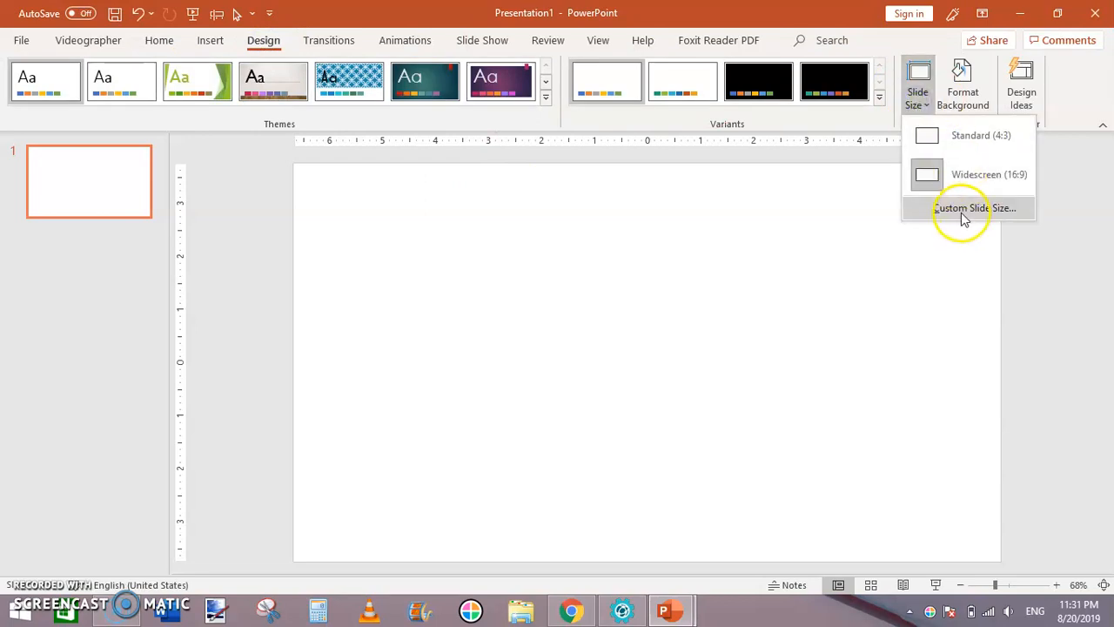
left_click(975, 207)
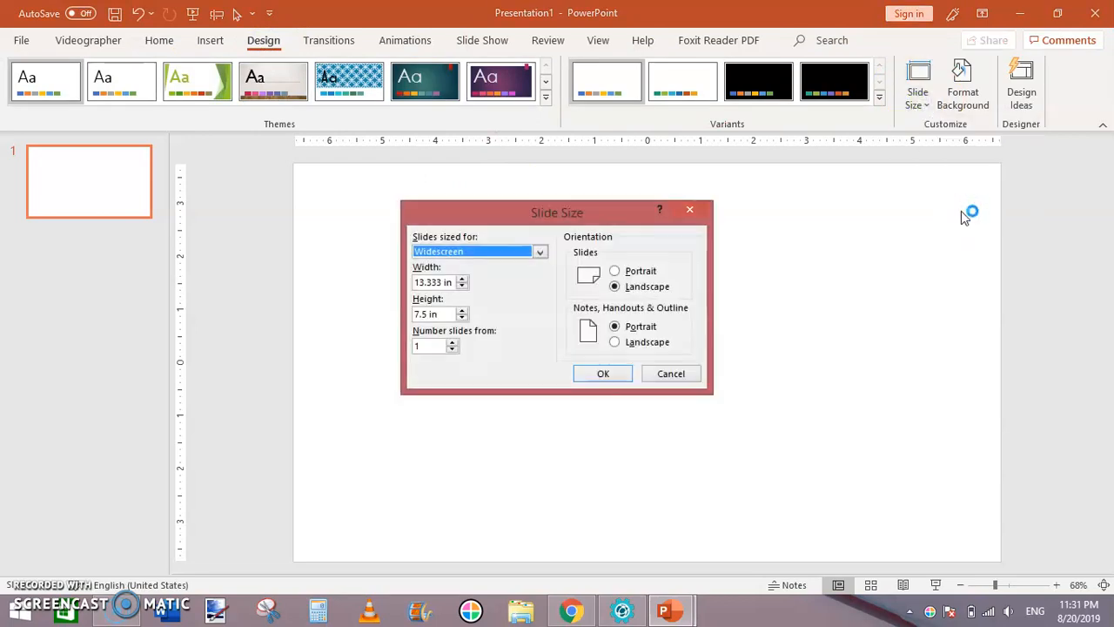
left_click(439, 282)
type("6")
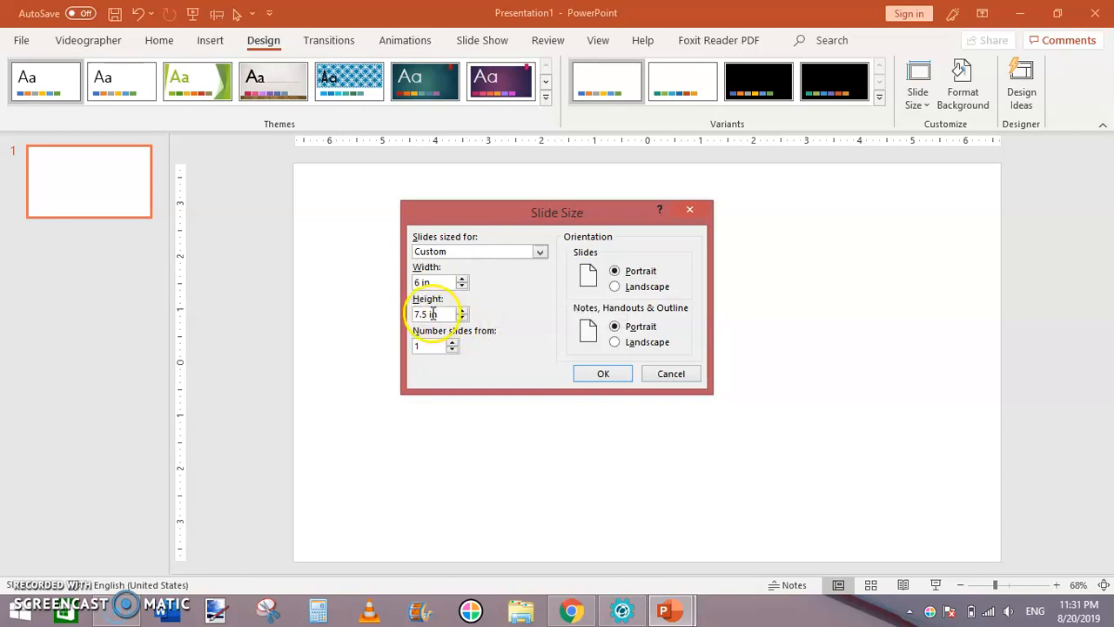
type("7 in")
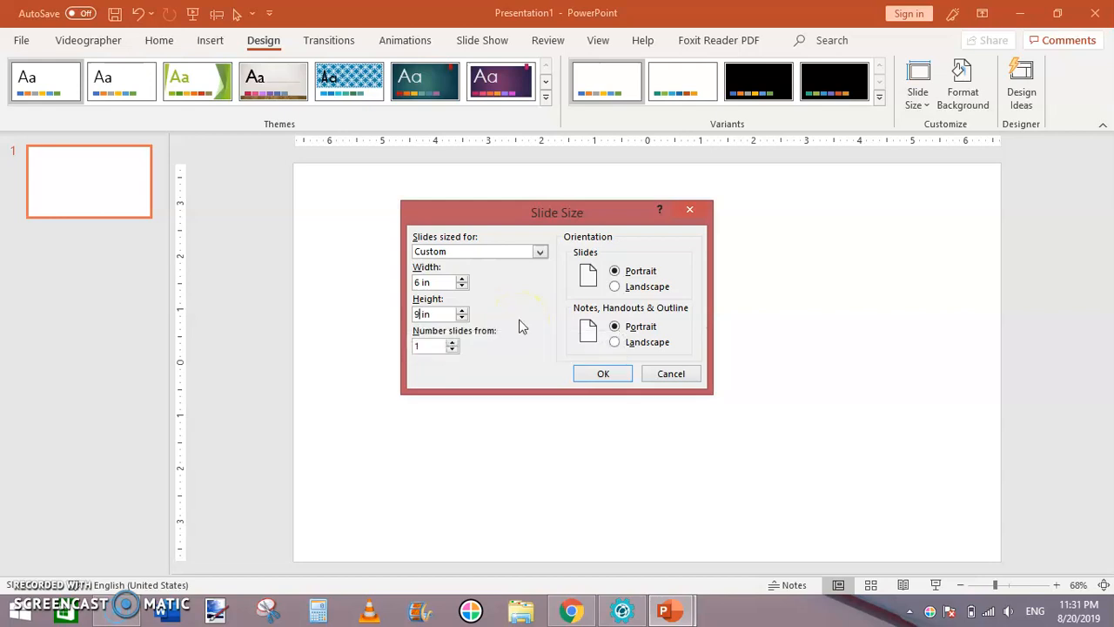
left_click(602, 372)
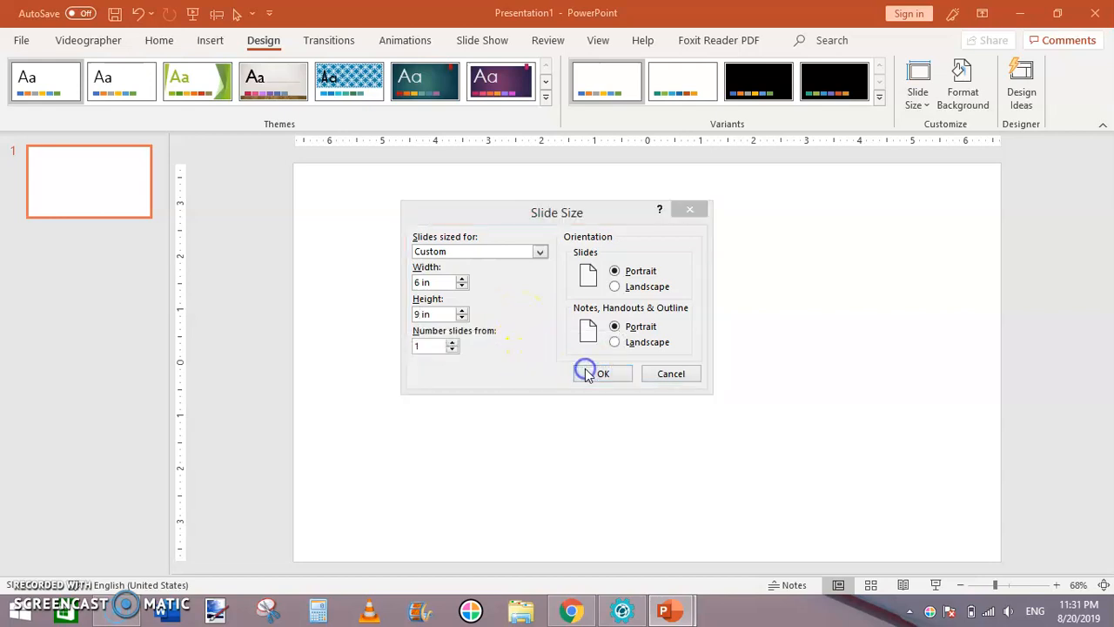
left_click(603, 372)
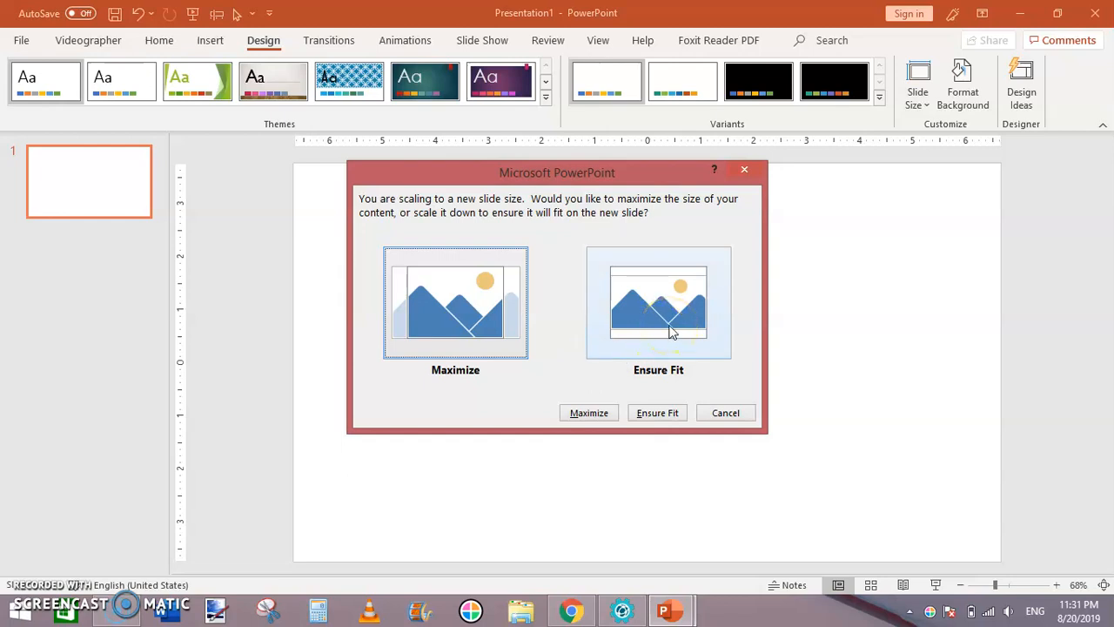
left_click(658, 413)
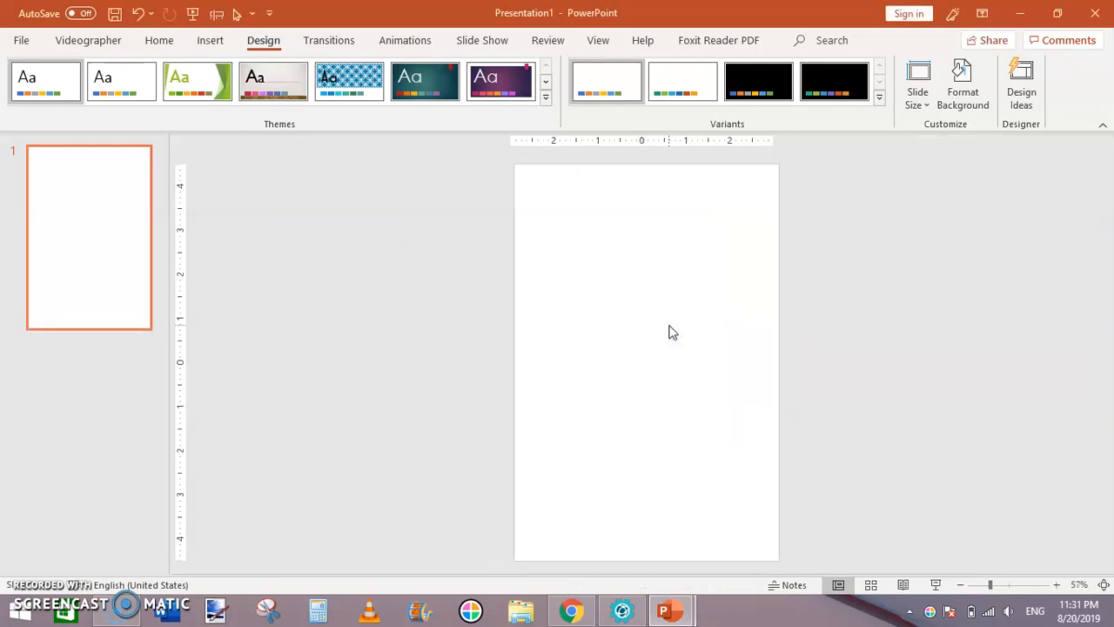
mouse_move(1000, 555)
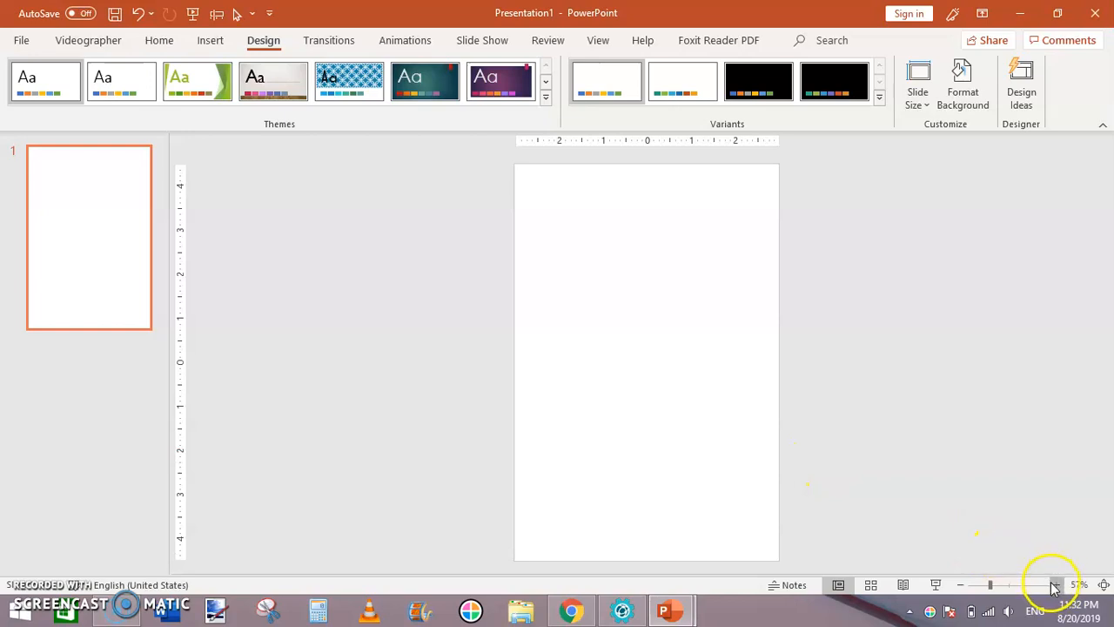
- Draw a blue rectangle on the left edge and size it 9 in tall by 0.5 in wide
left_click(1055, 585)
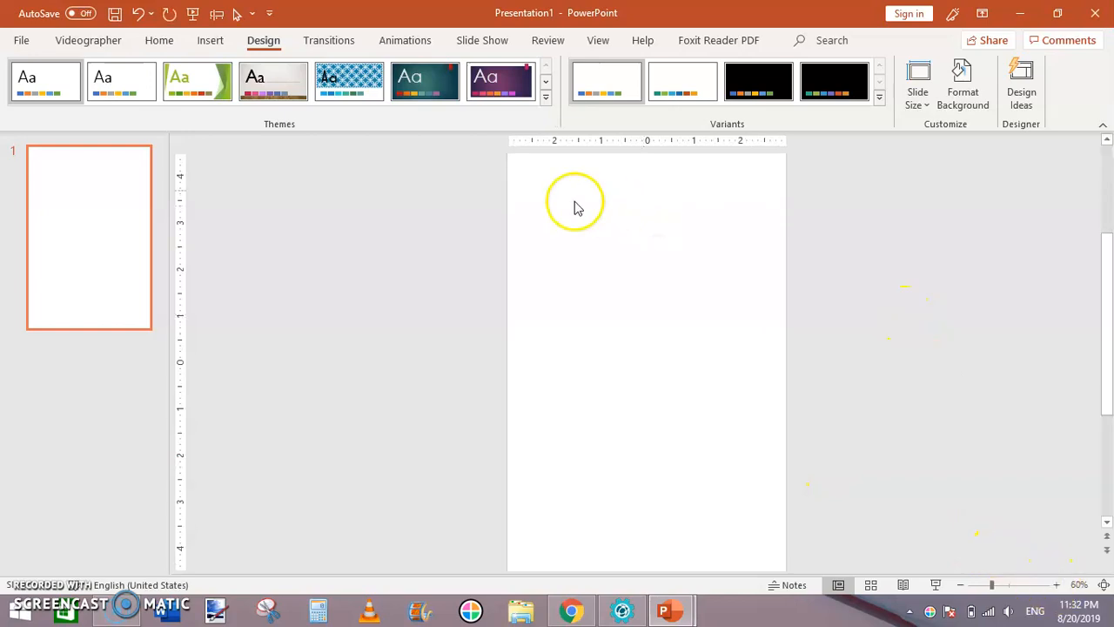
mouse_move(470, 195)
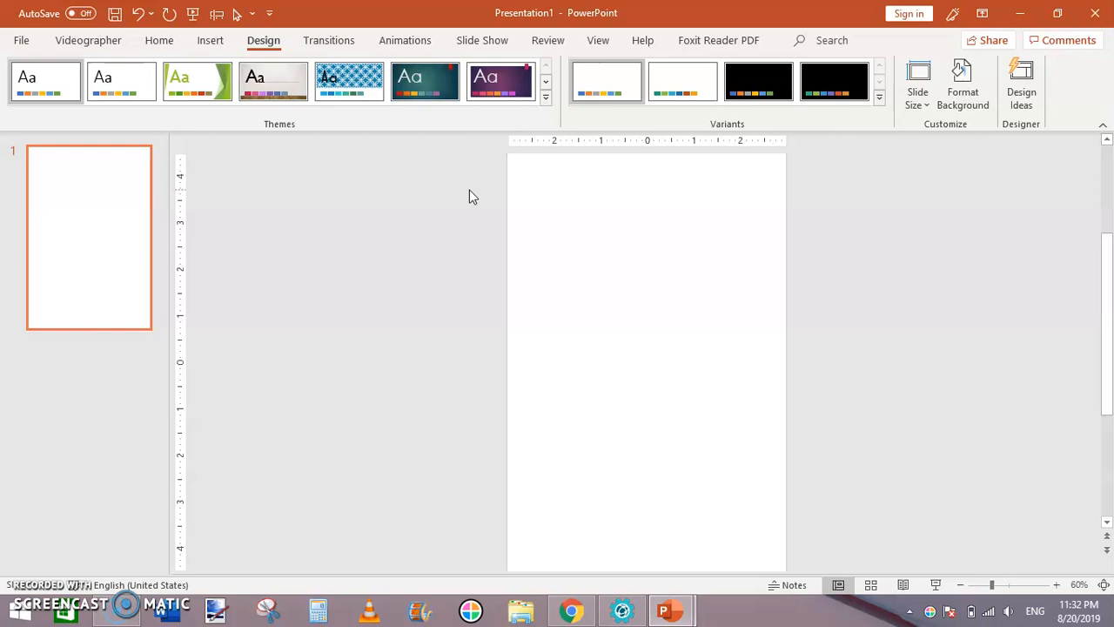
mouse_move(426, 182)
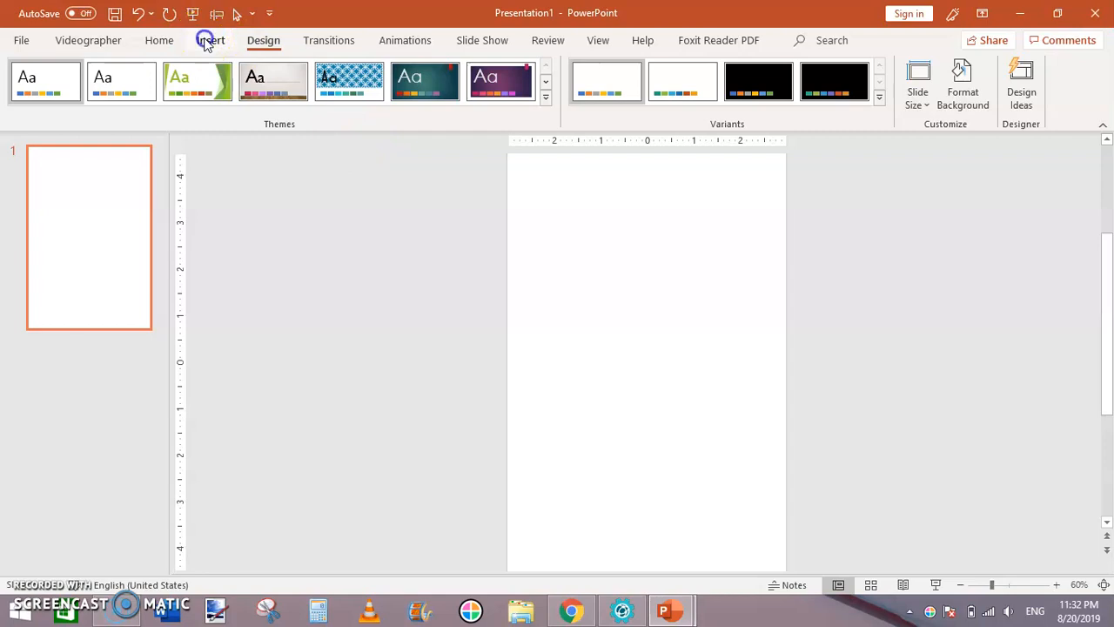
left_click(208, 40)
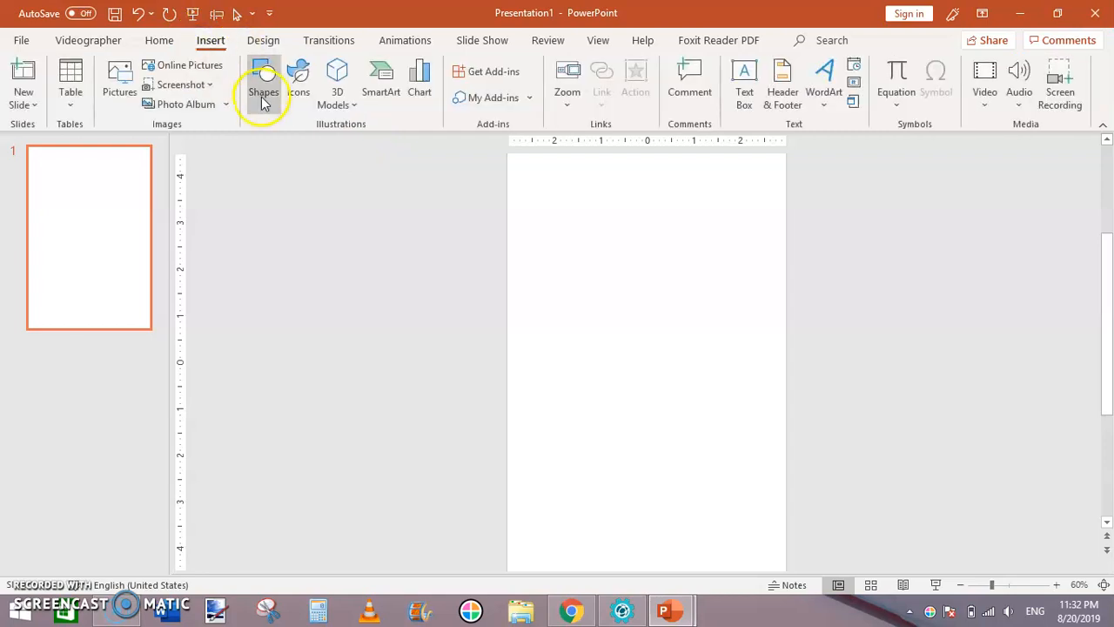
left_click(265, 84)
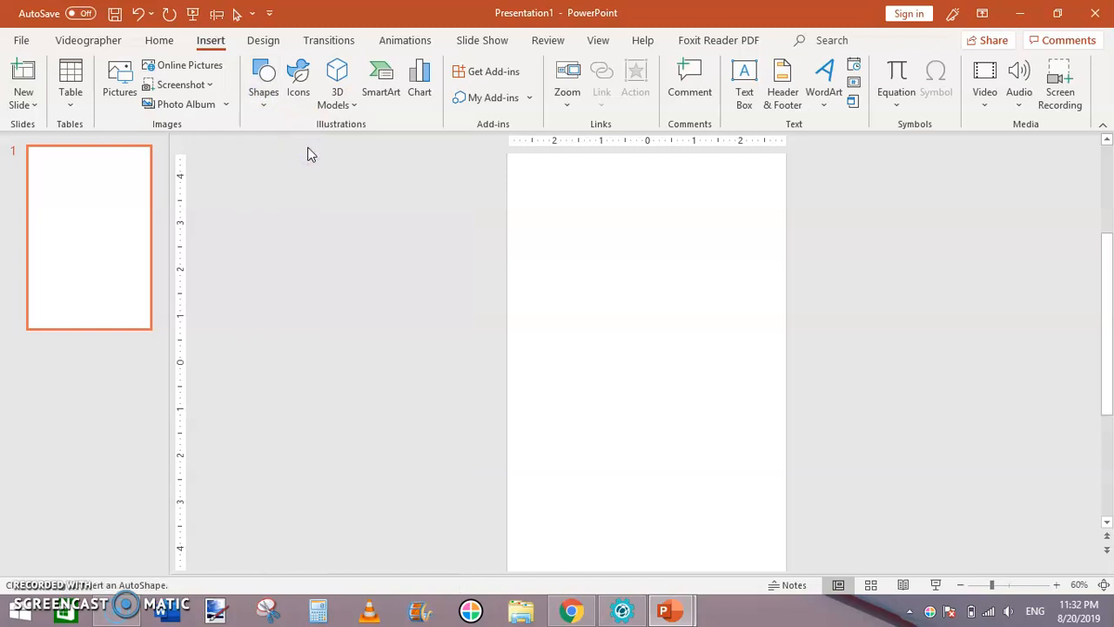
mouse_move(508, 160)
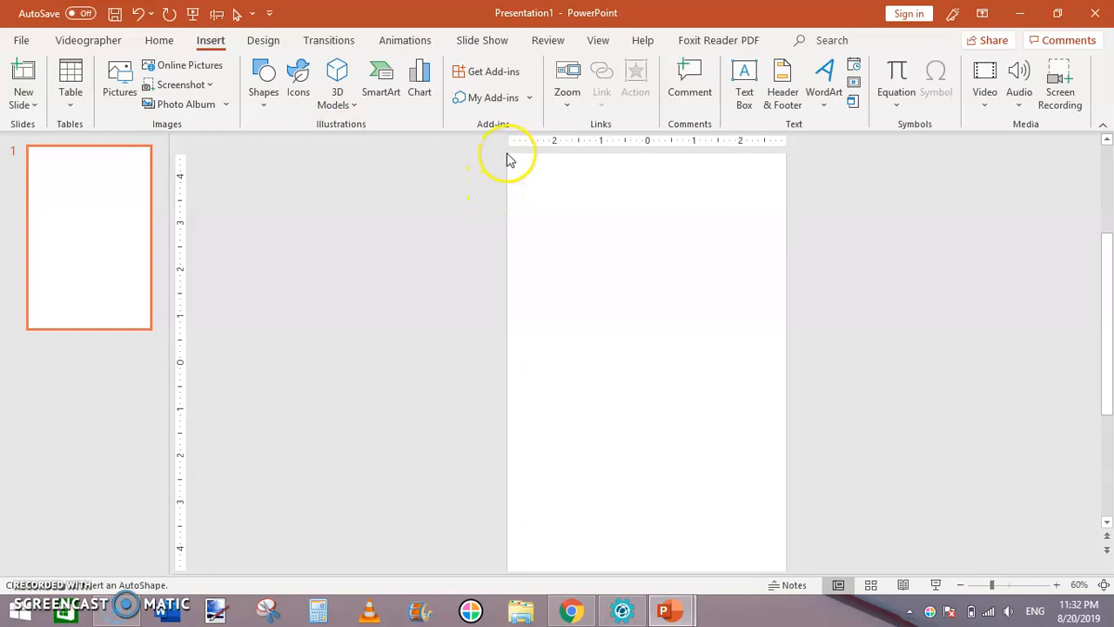
left_click_drag(509, 157, 543, 460)
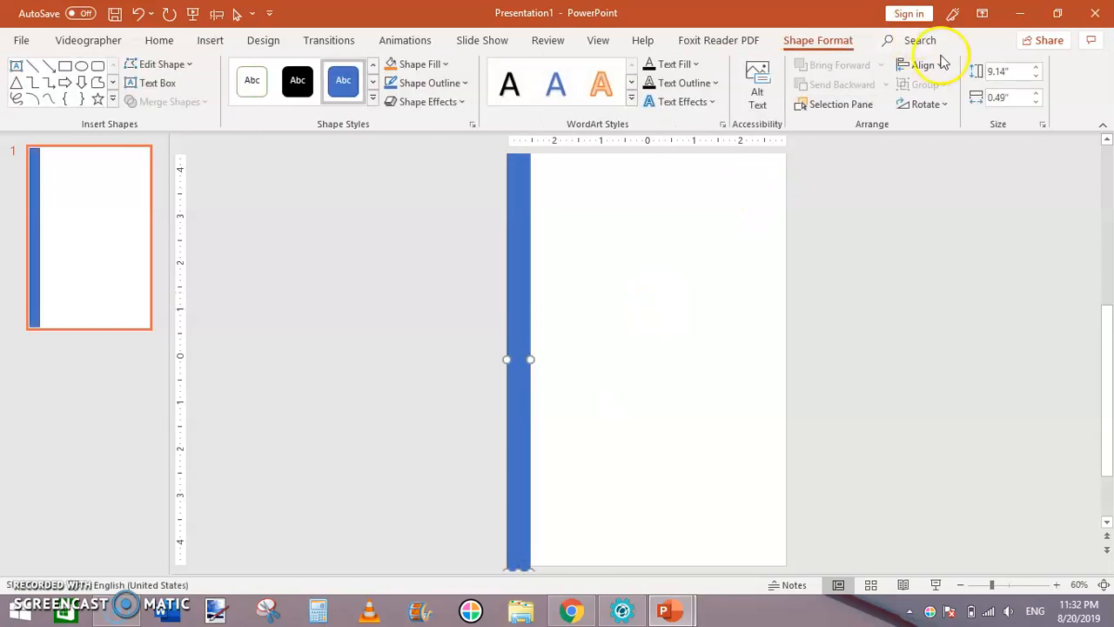
left_click(1008, 69)
type("9")
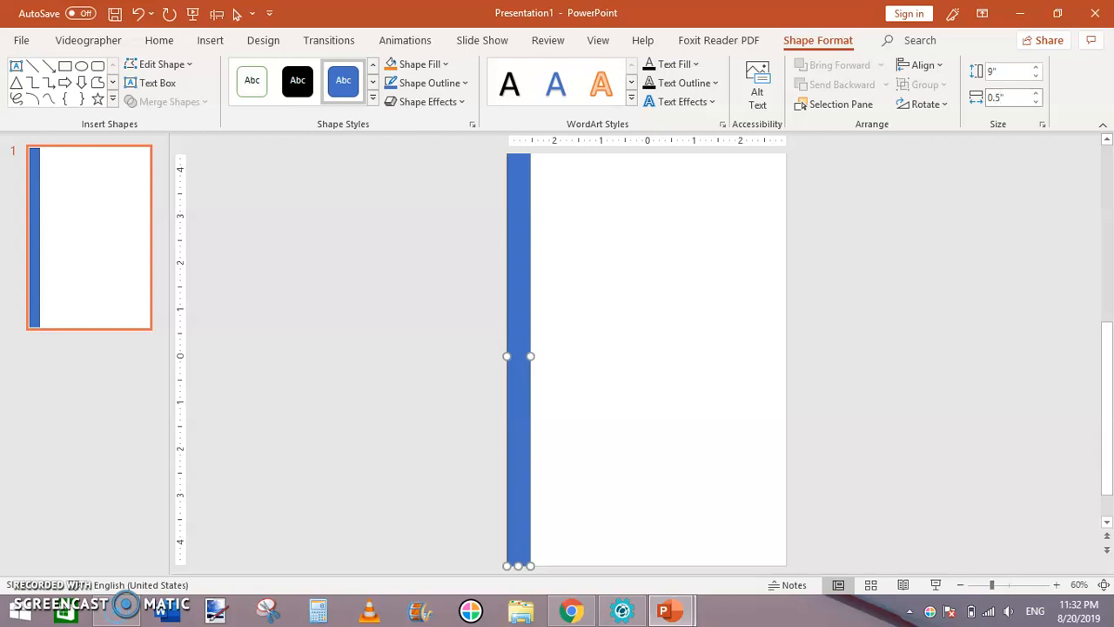
mouse_move(787, 310)
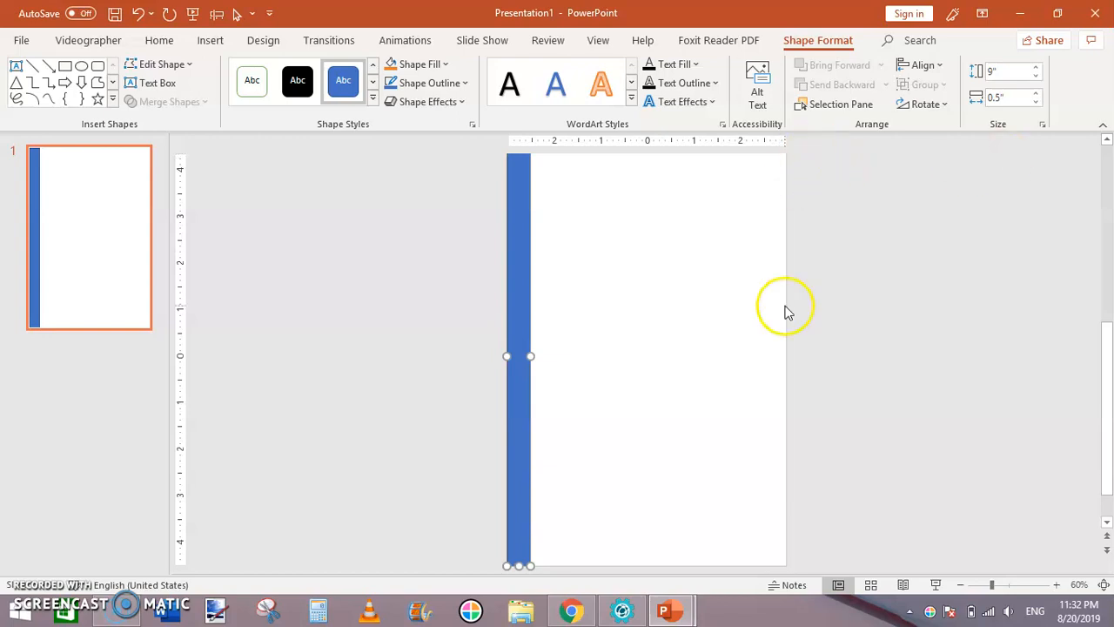
left_click(87, 40)
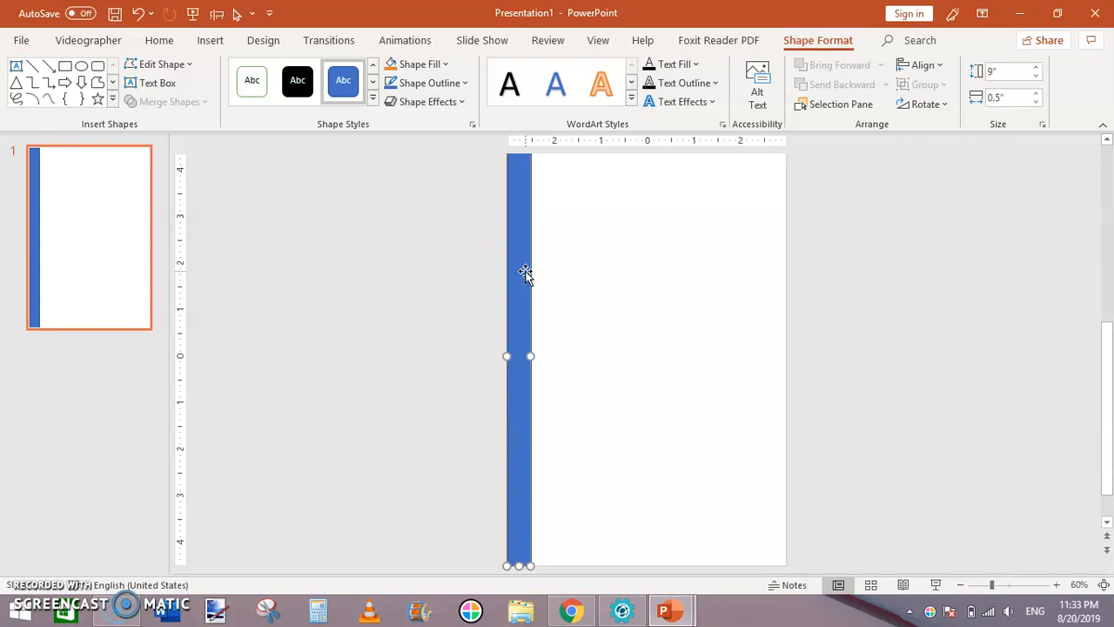
mouse_move(529, 280)
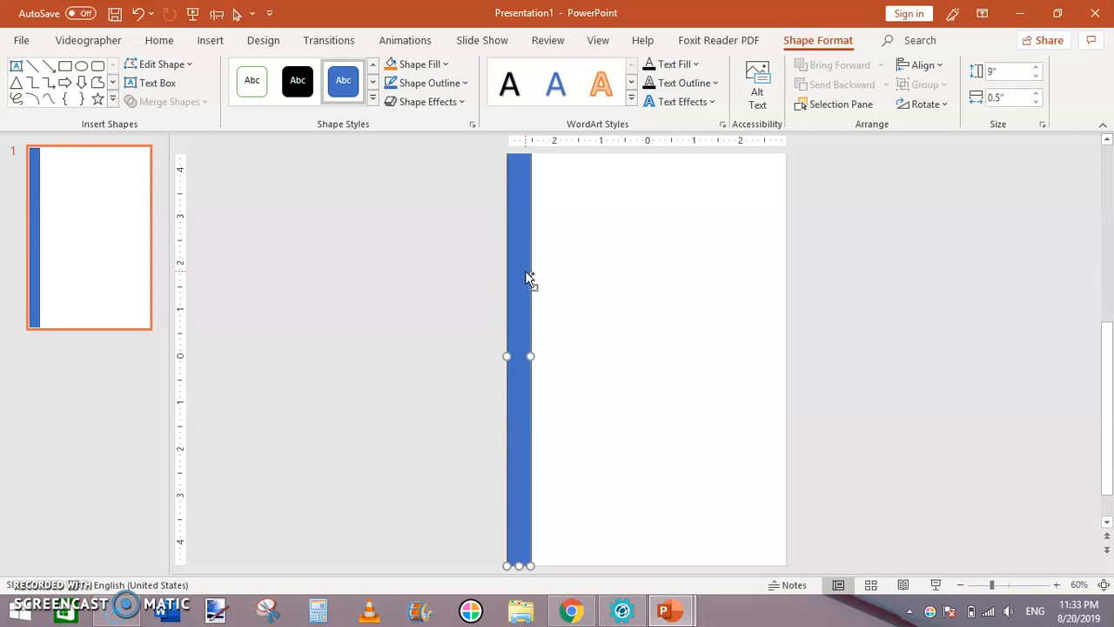
- Duplicate the left blue bar and snap the copy against the right page edge
left_click_drag(519, 355, 529, 355)
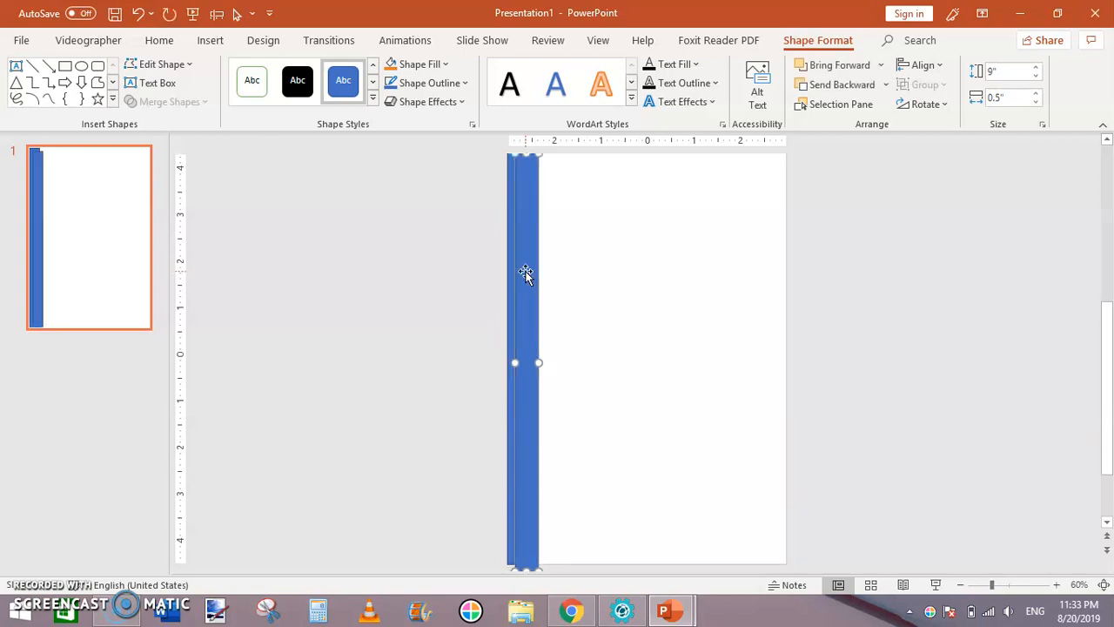
left_click_drag(526, 275, 700, 289)
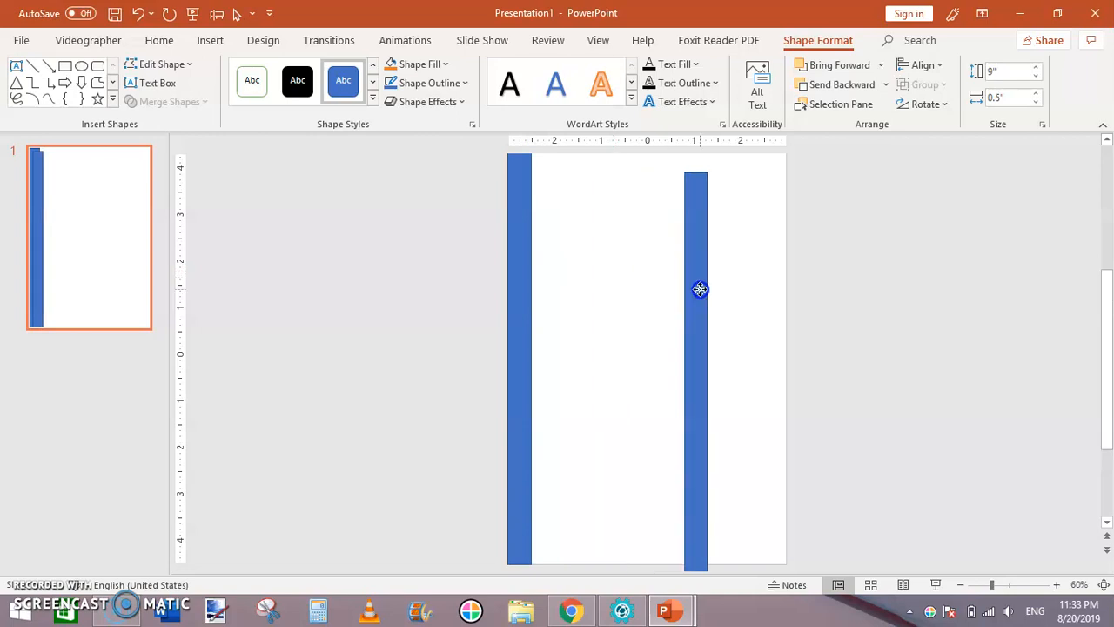
left_click_drag(700, 289, 775, 269)
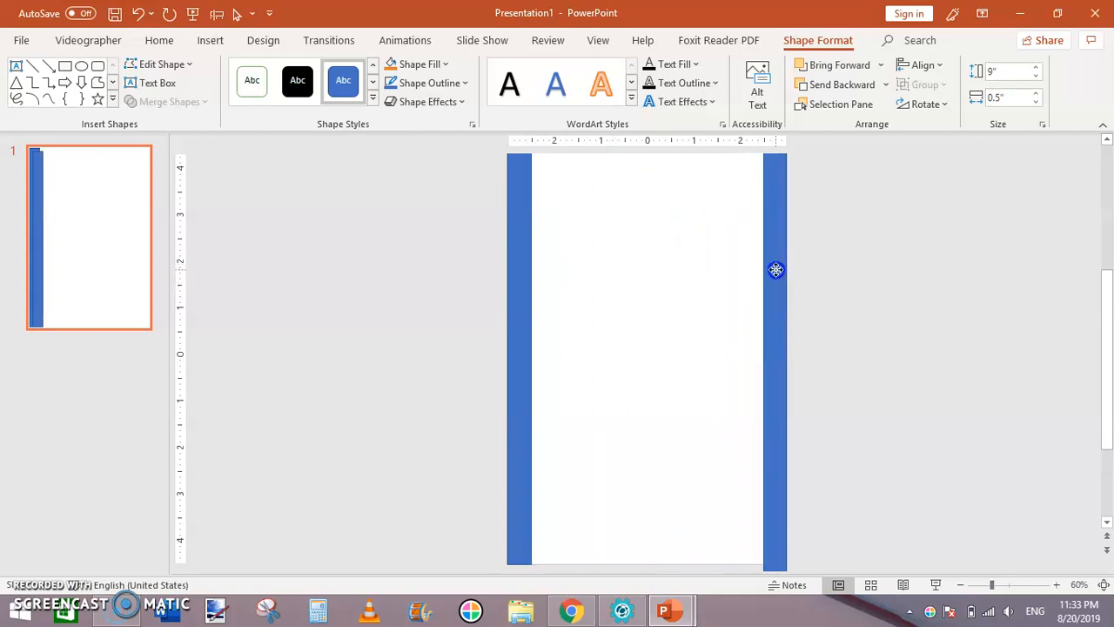
left_click(775, 270)
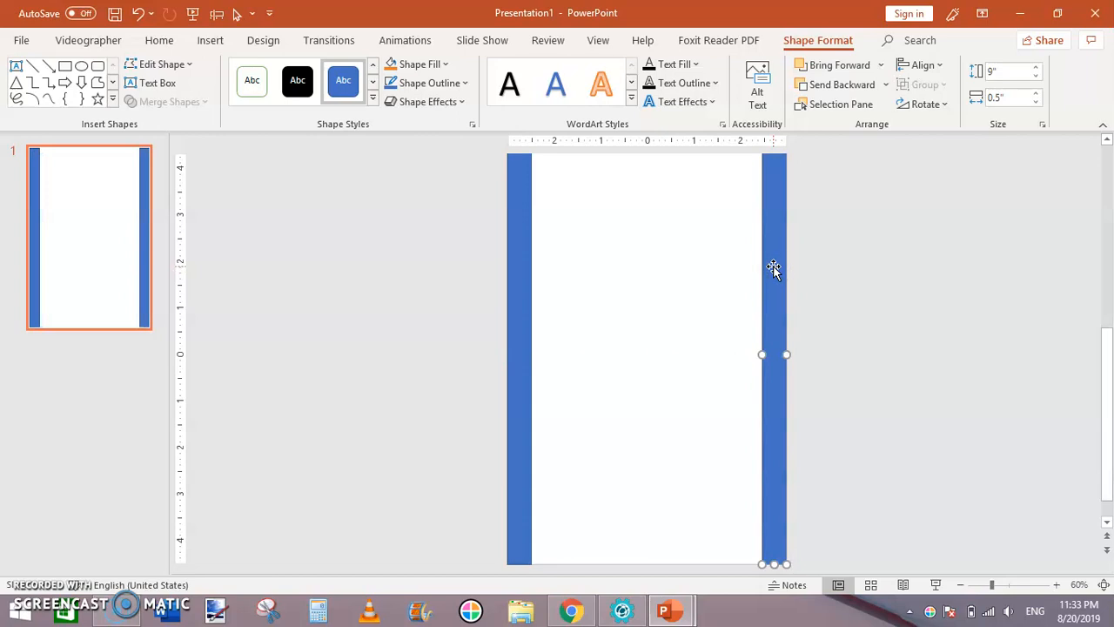
mouse_move(774, 272)
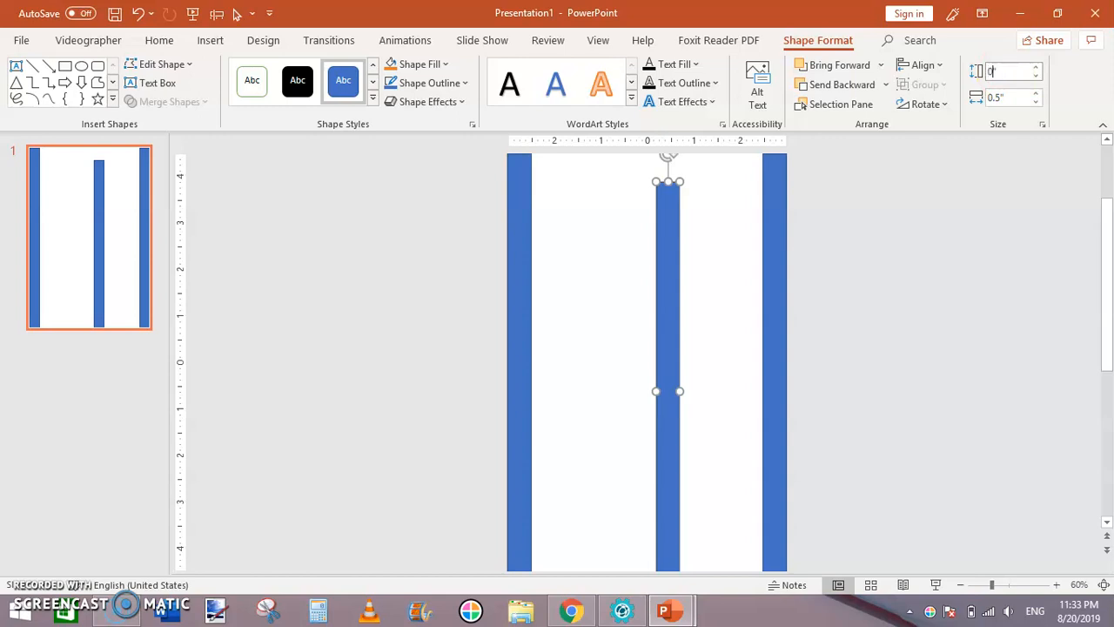
- Resize the extra bar to 0.5 in tall for the top edge and copy it to the bottom edge
type("0.5\"")
left_click(1013, 97)
type("6")
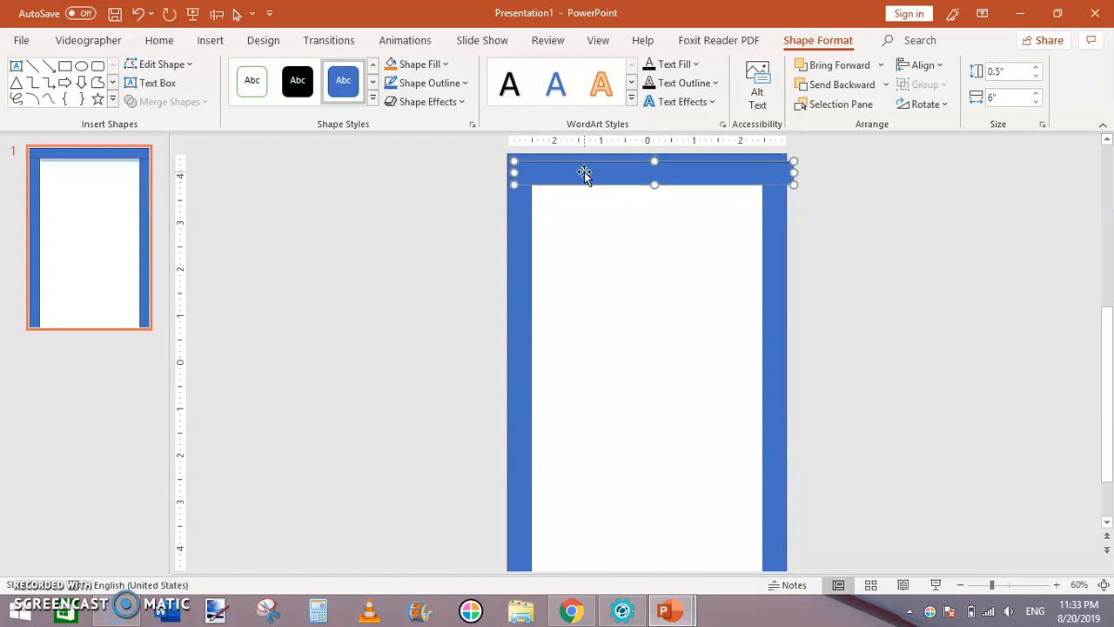
left_click_drag(583, 175, 564, 348)
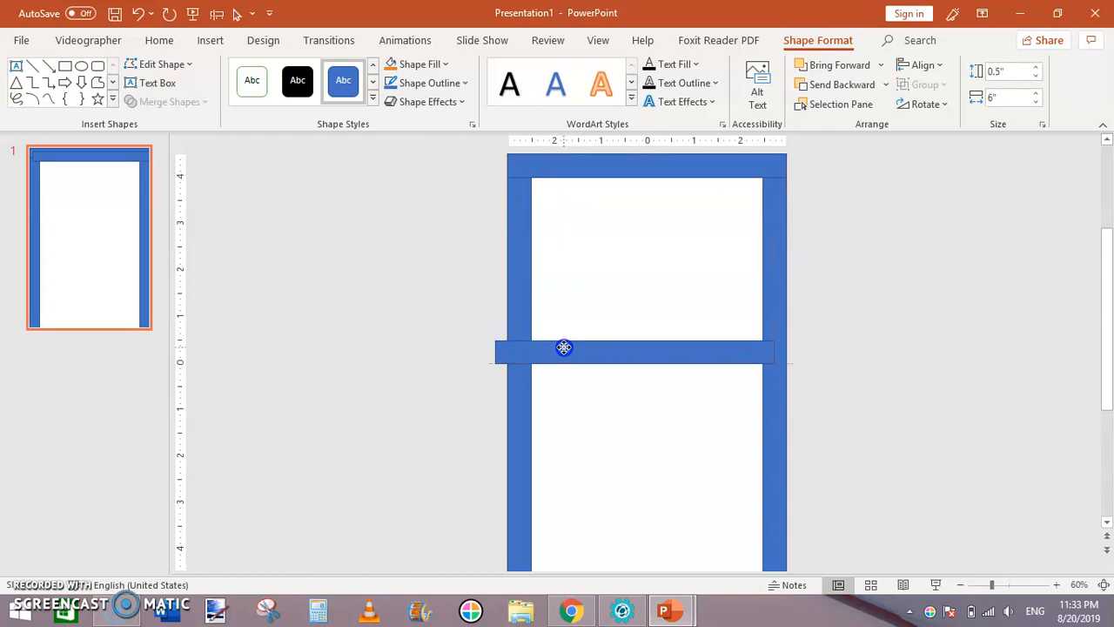
left_click_drag(564, 348, 578, 551)
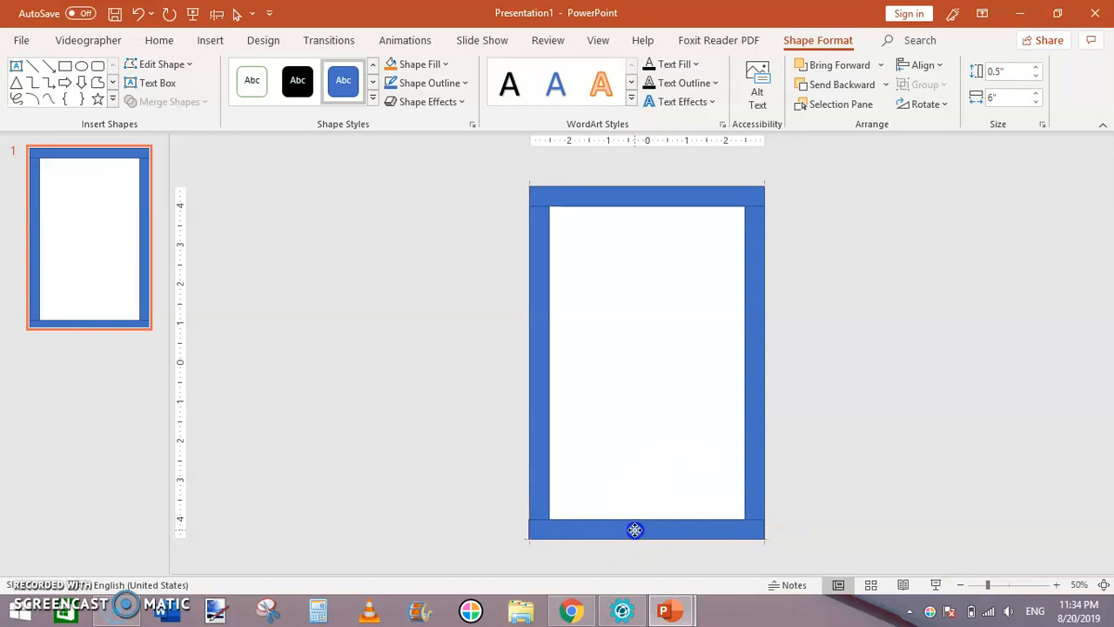
left_click_drag(636, 530, 649, 192)
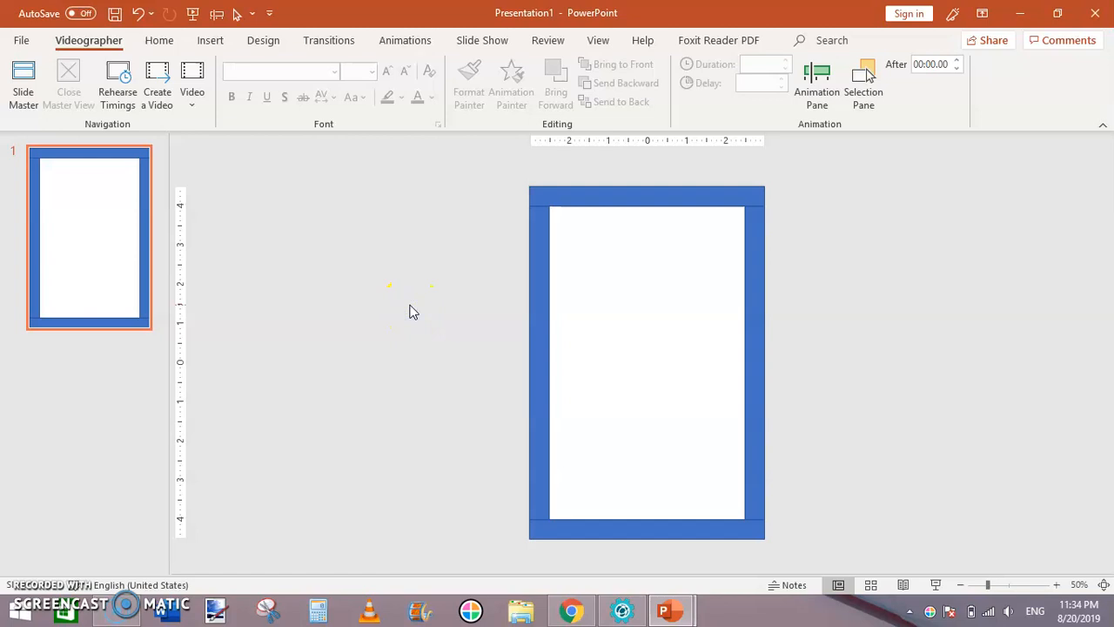
mouse_move(224, 194)
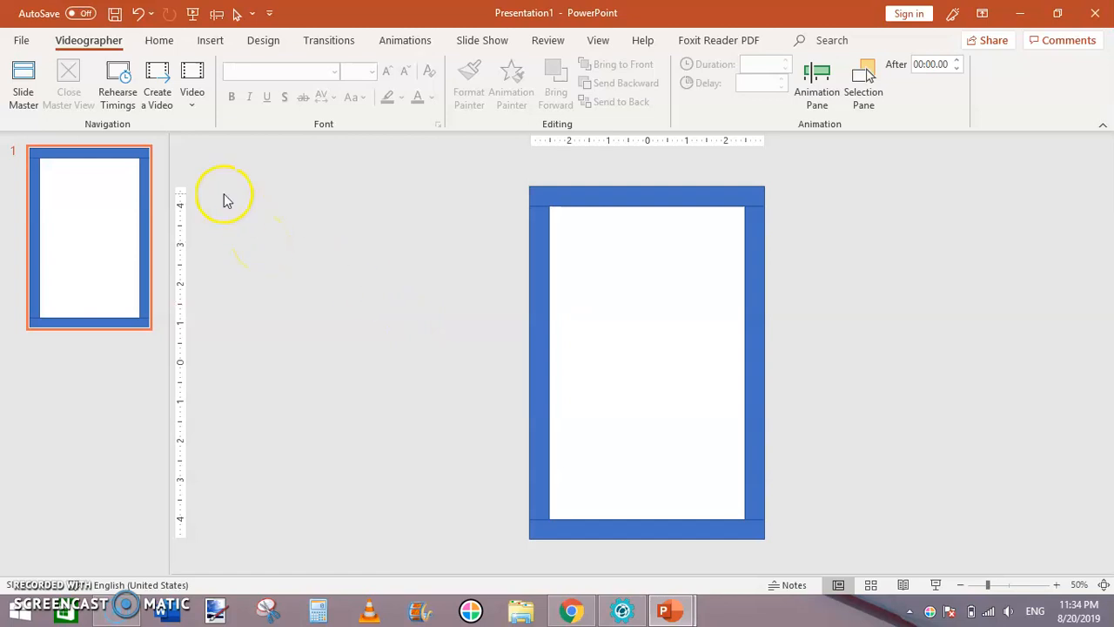
mouse_move(209, 40)
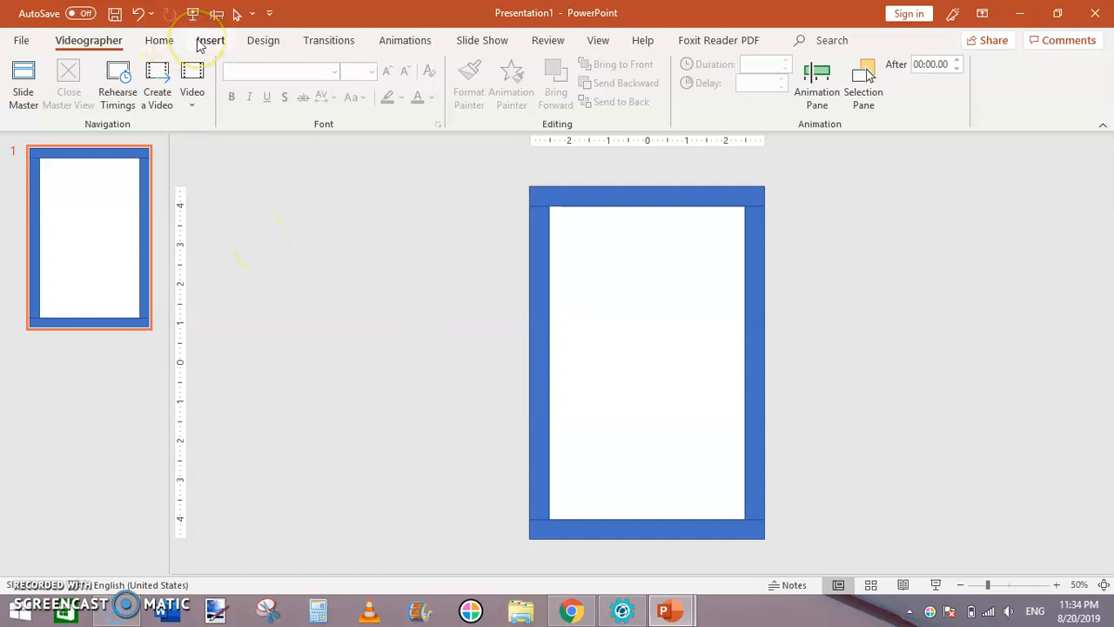
mouse_move(209, 44)
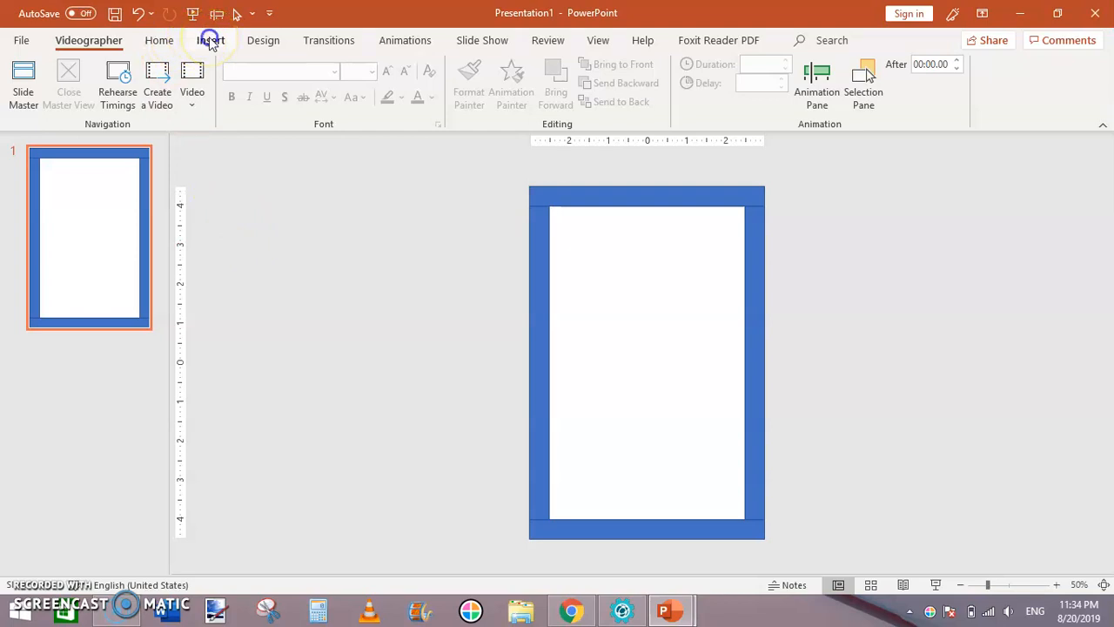
- Insert a table with 1 column and 20 rows inside the blue frame
left_click(210, 40)
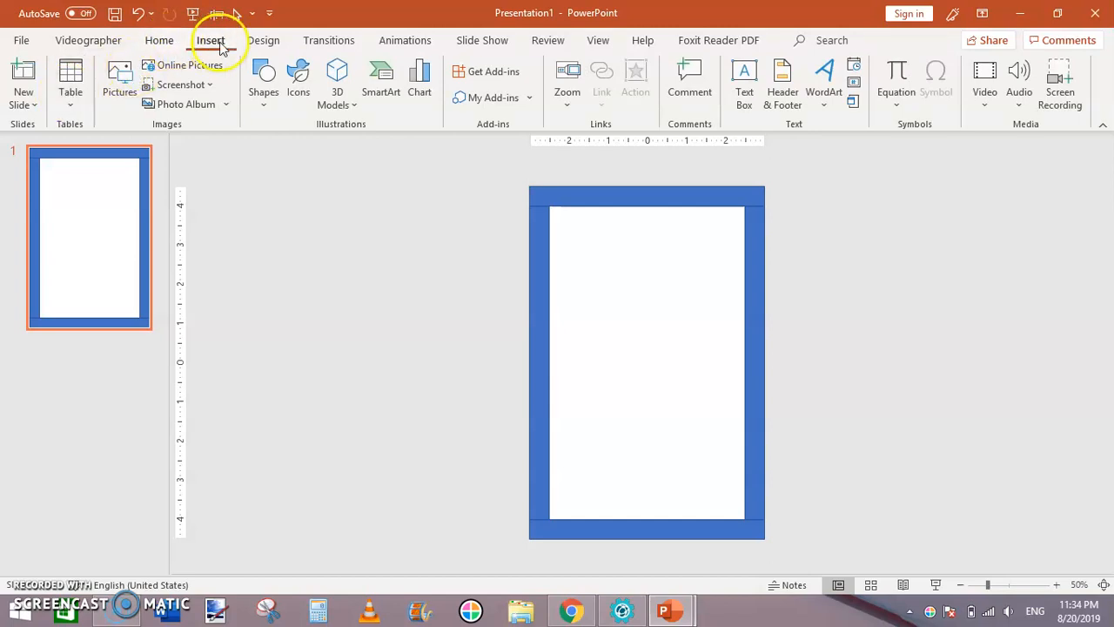
left_click(69, 84)
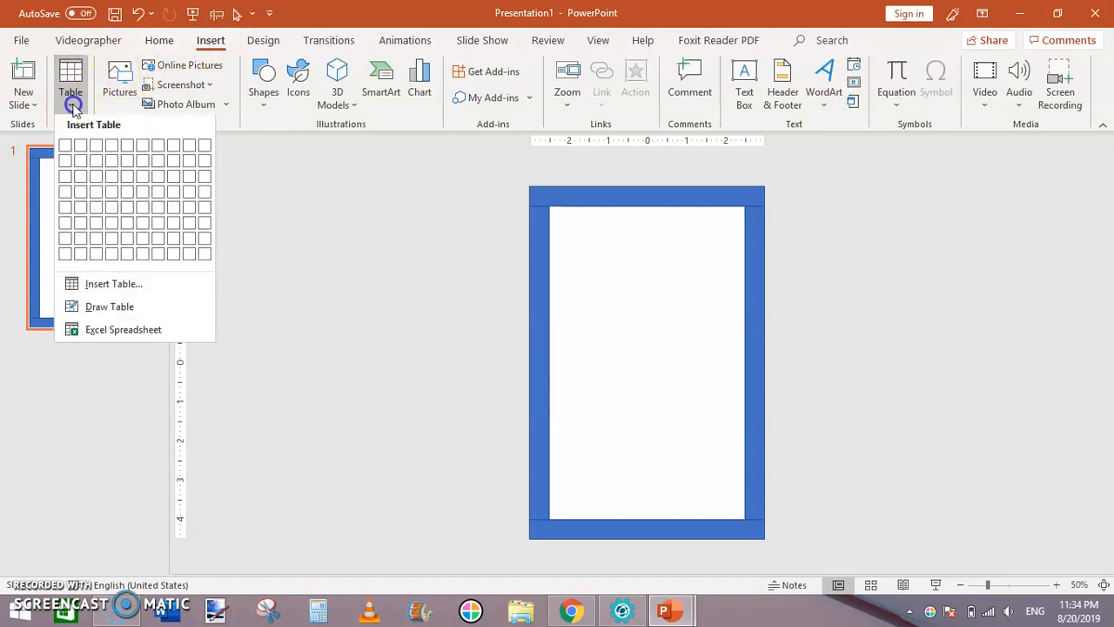
mouse_move(113, 286)
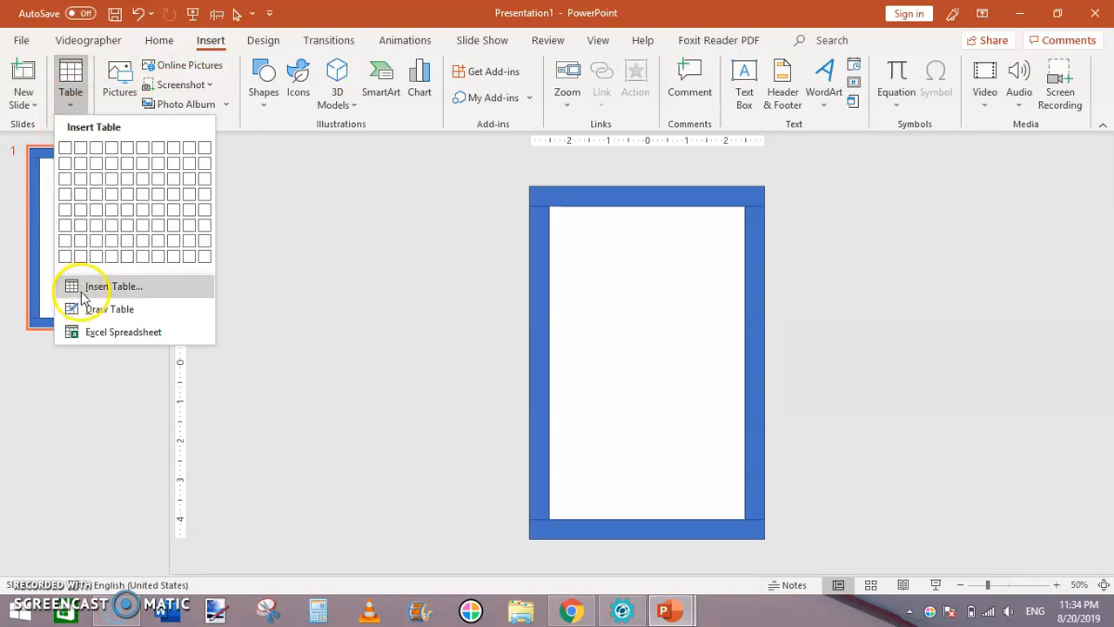
left_click(113, 285)
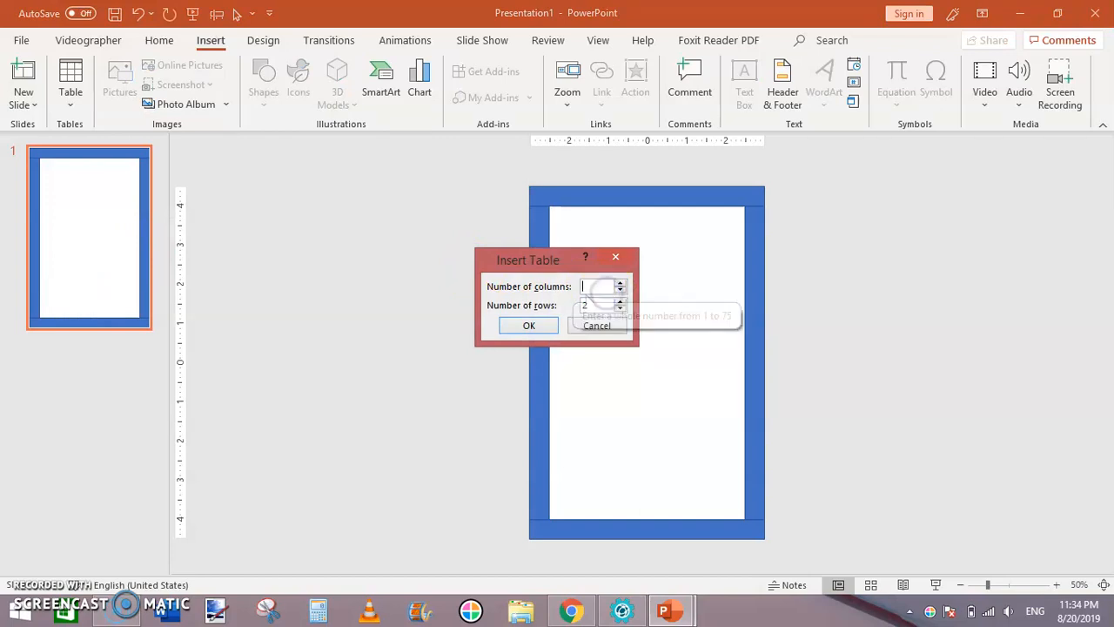
type("1")
left_click(602, 305)
type("0")
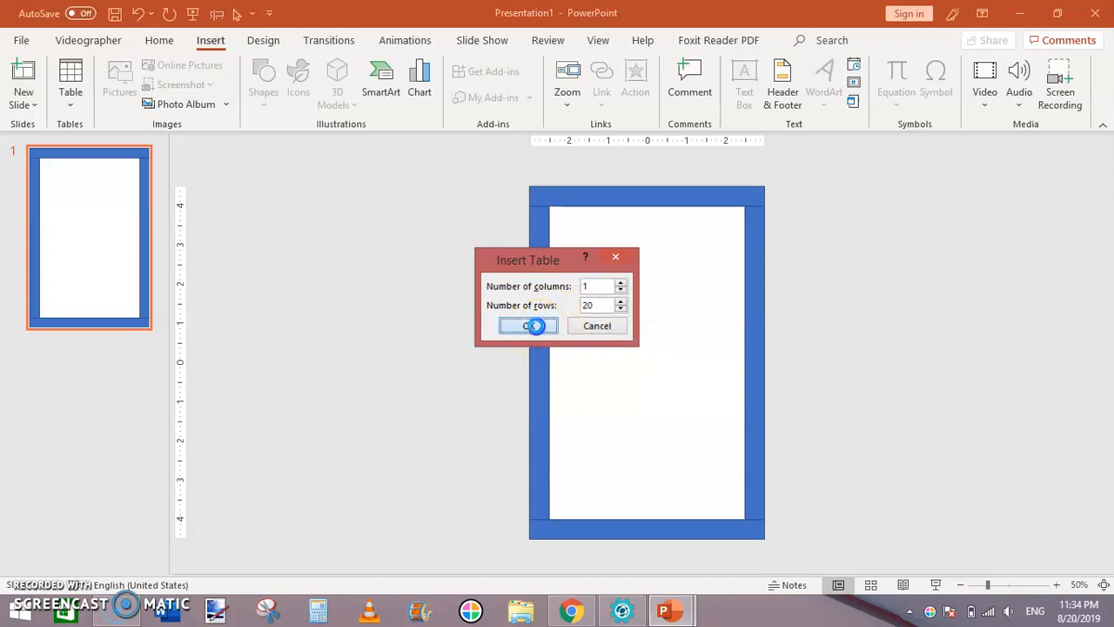
left_click(525, 326)
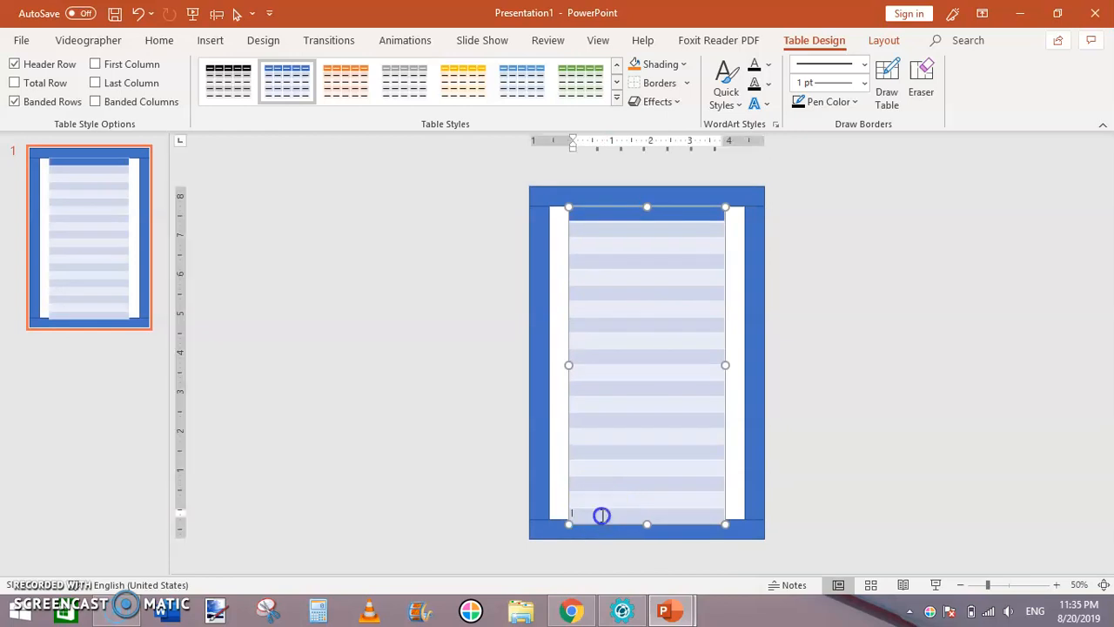
- Delete one table row and stretch the table to the frame's inner edges
right_click(602, 515)
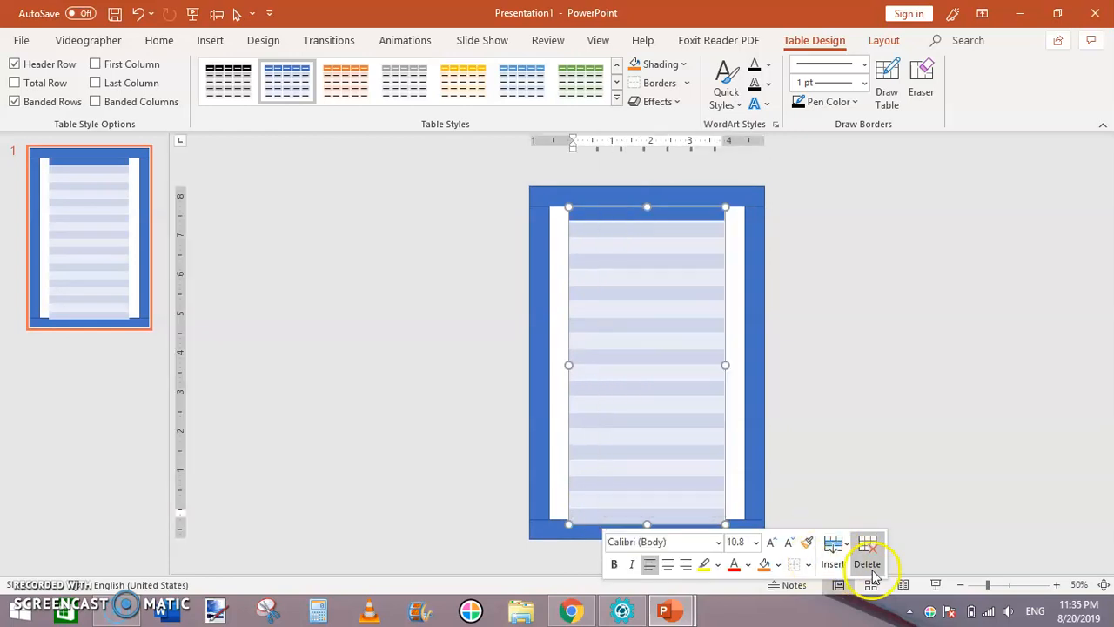
left_click(867, 554)
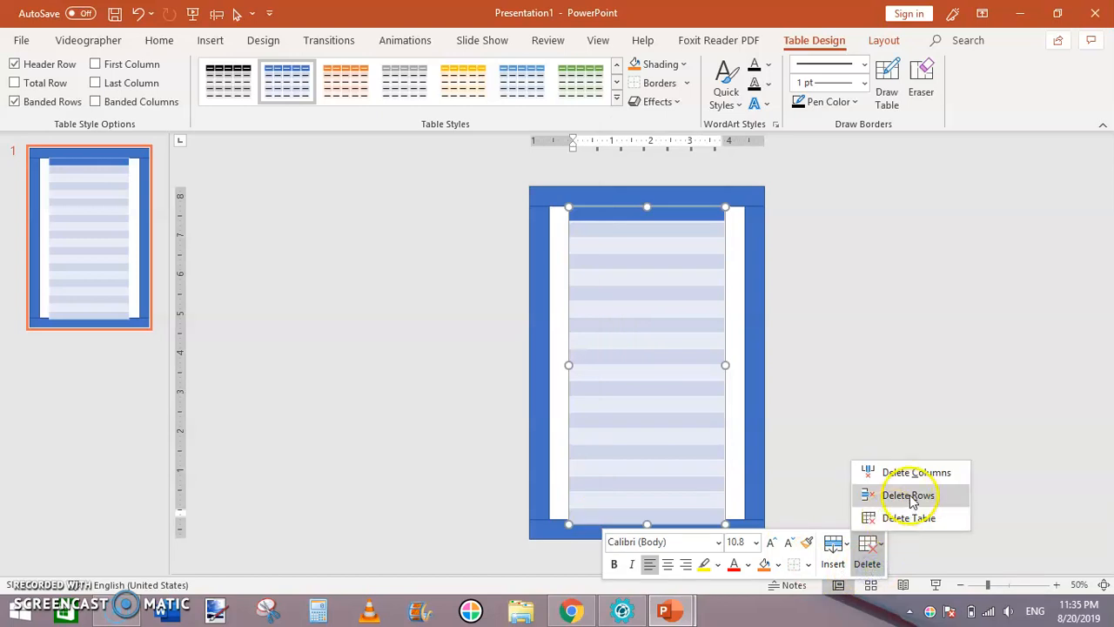
left_click(909, 495)
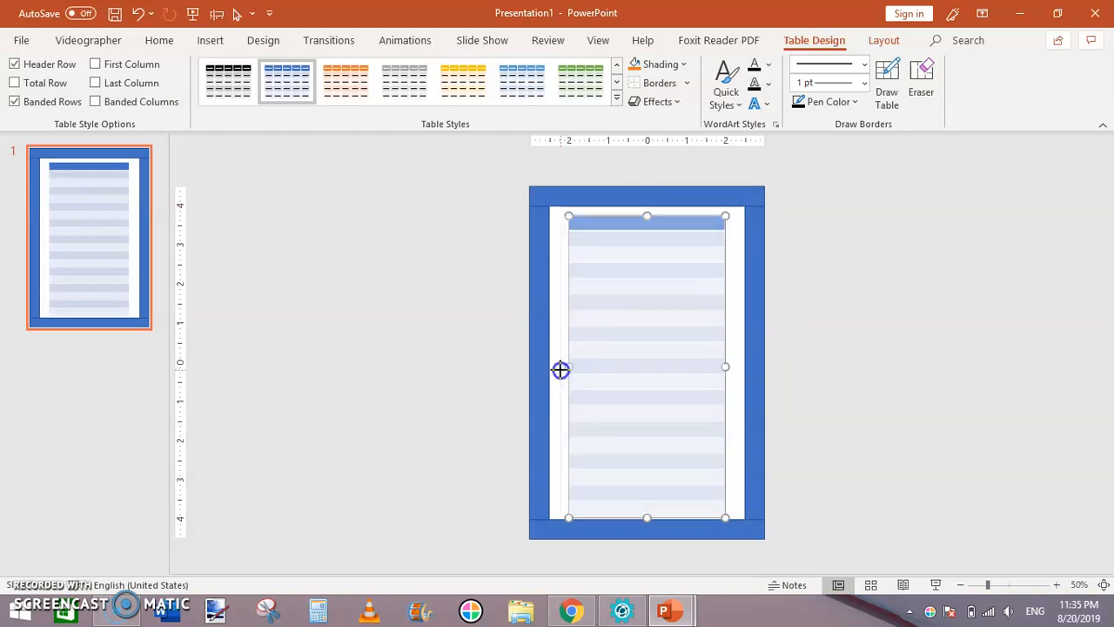
left_click_drag(561, 369, 550, 372)
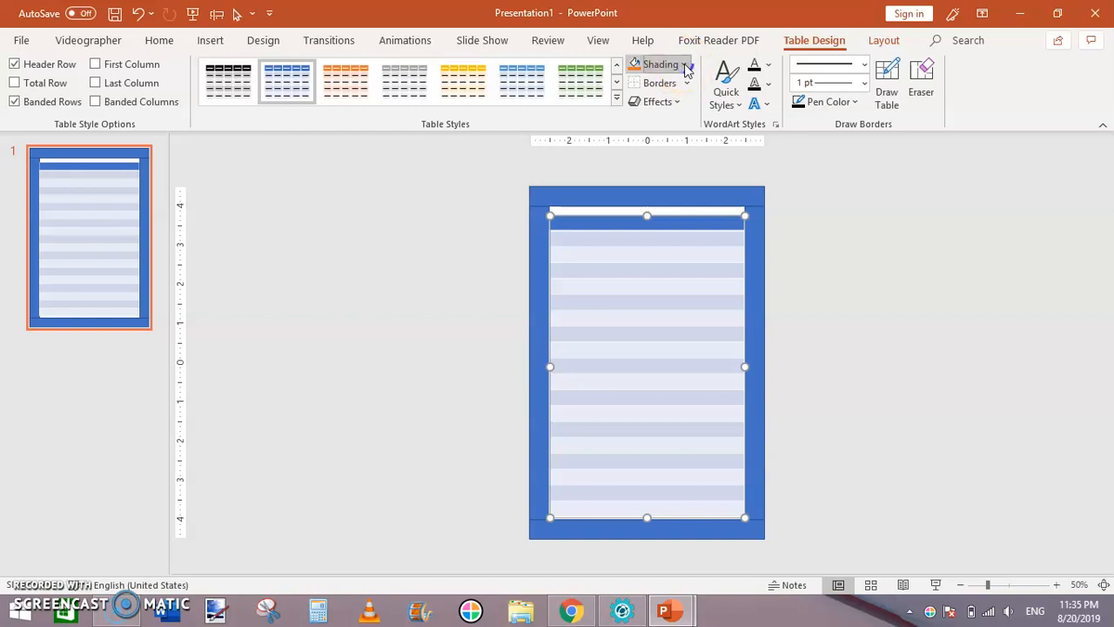
- Set the table shading to No Fill and add inside horizontal borders for ruled lines
left_click(661, 63)
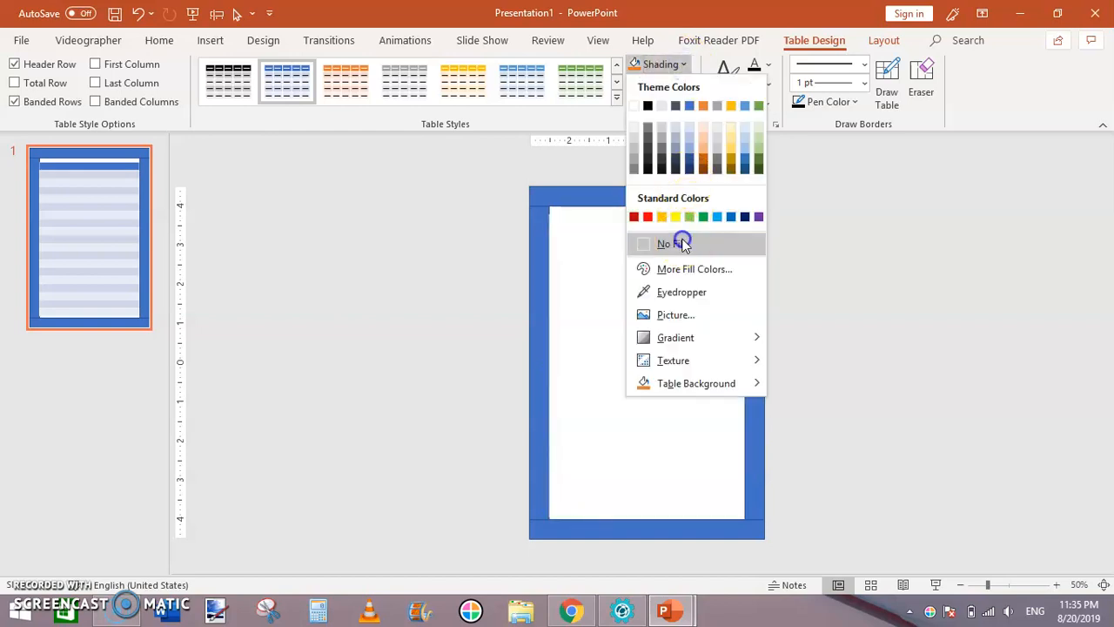
left_click(663, 244)
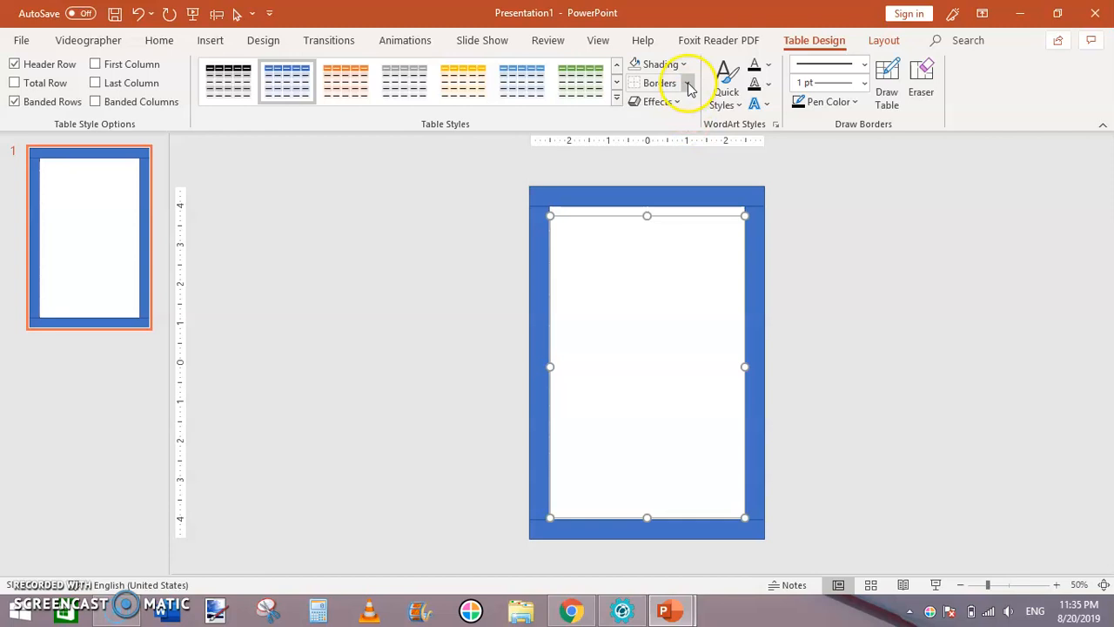
left_click(686, 84)
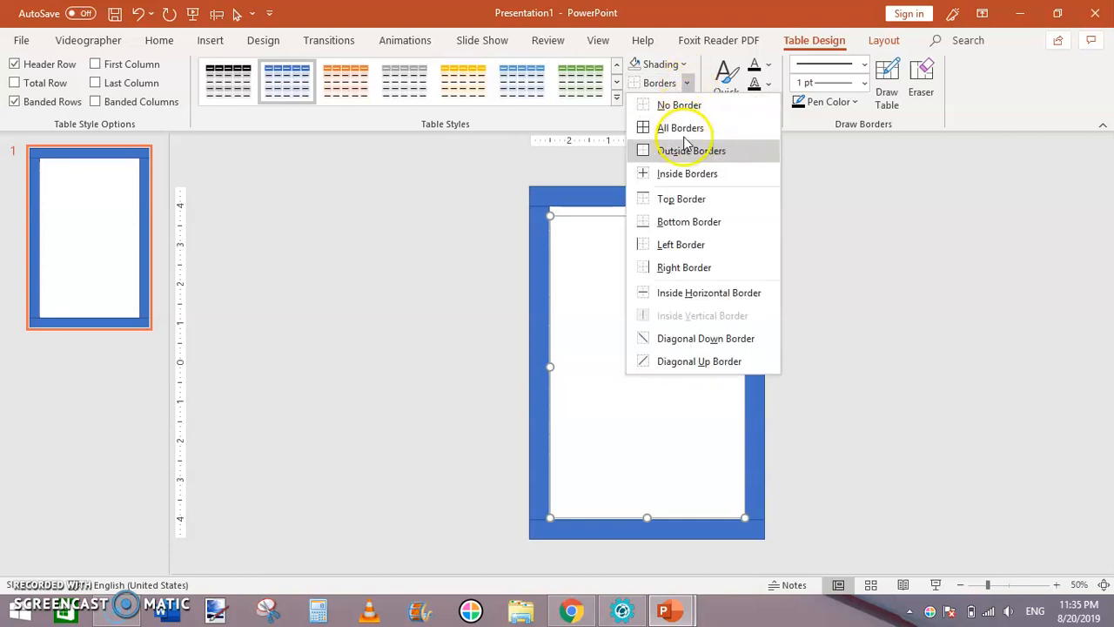
mouse_move(687, 150)
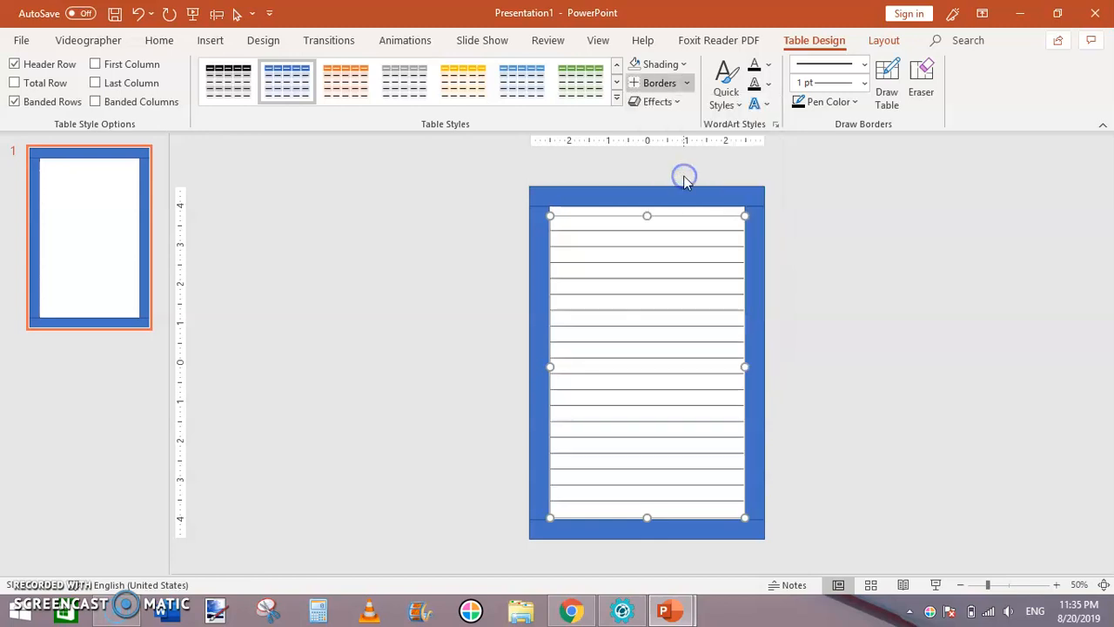
left_click(87, 40)
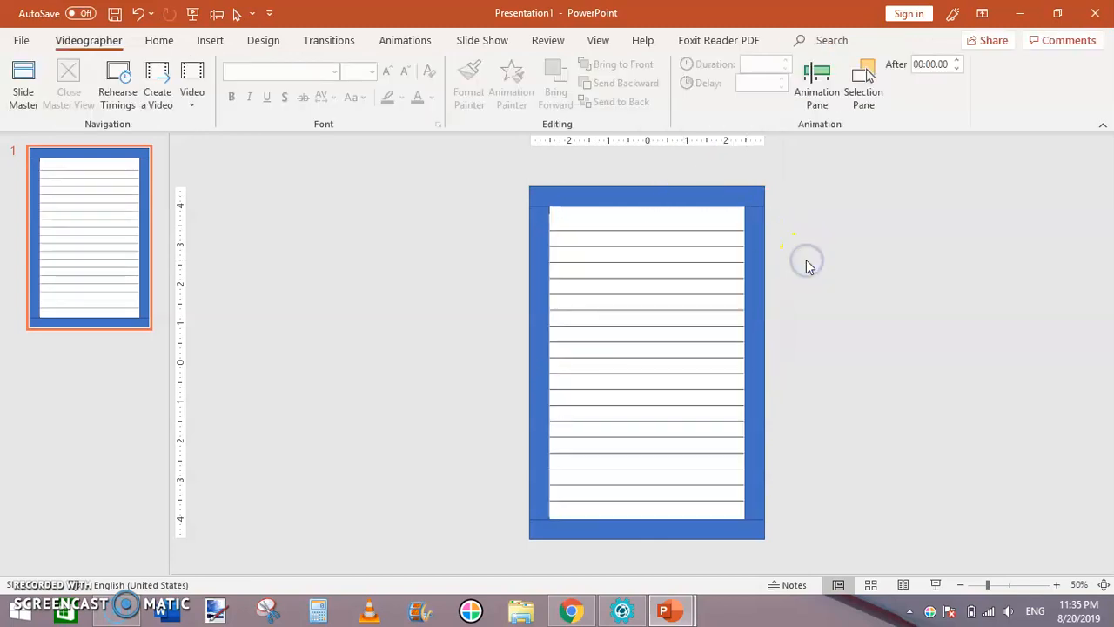
- Select and delete the right, left and bottom blue frame bars, leaving only grey ruled lines
left_click(648, 366)
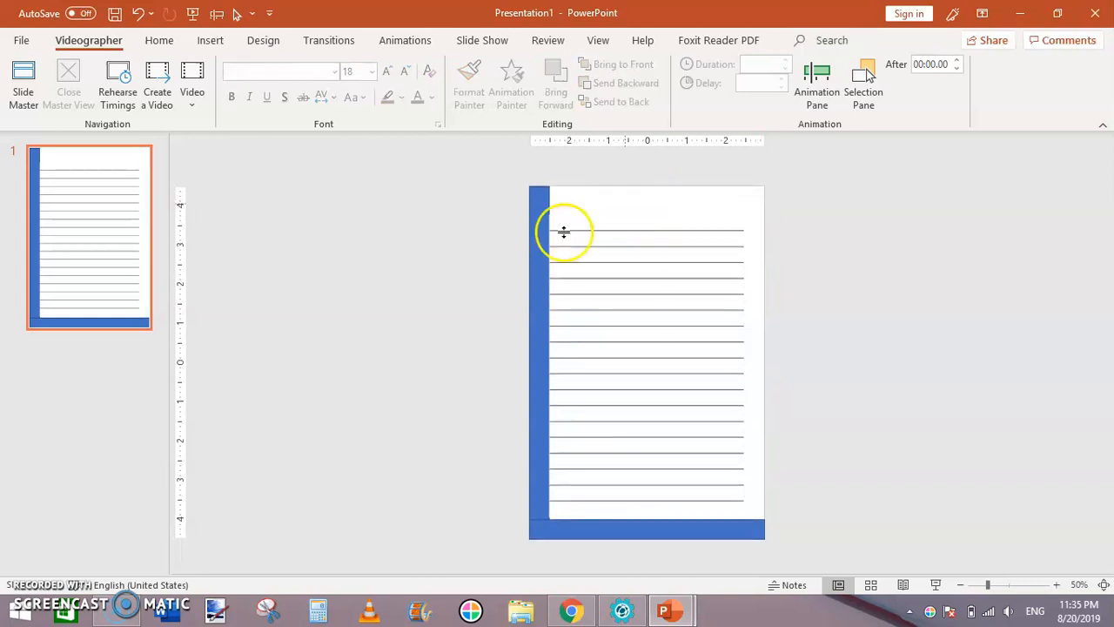
left_click(564, 234)
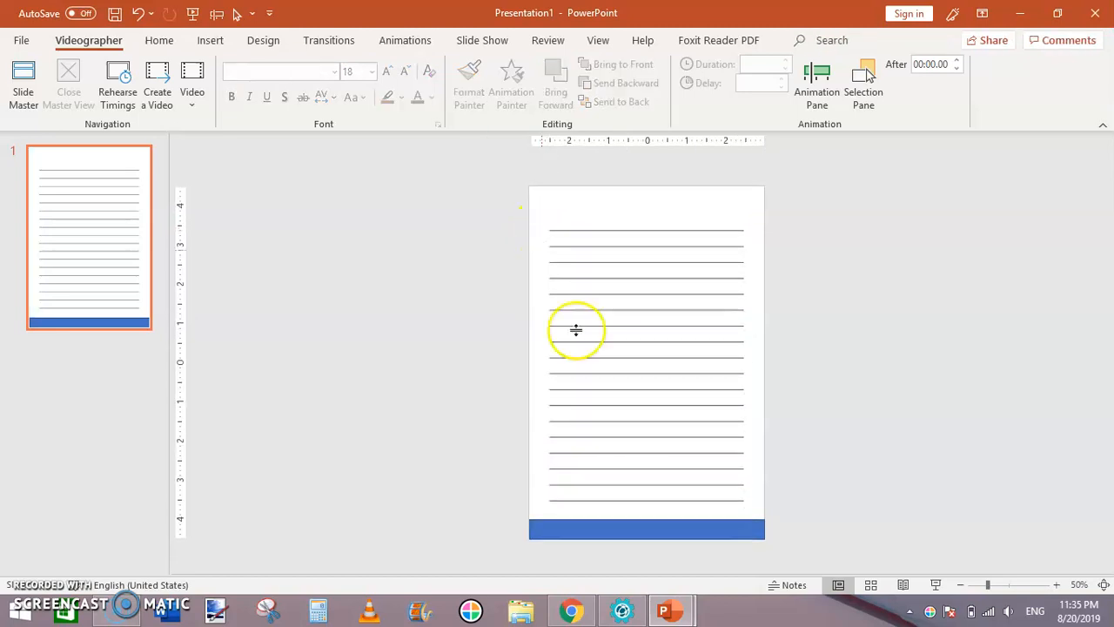
left_click(648, 529)
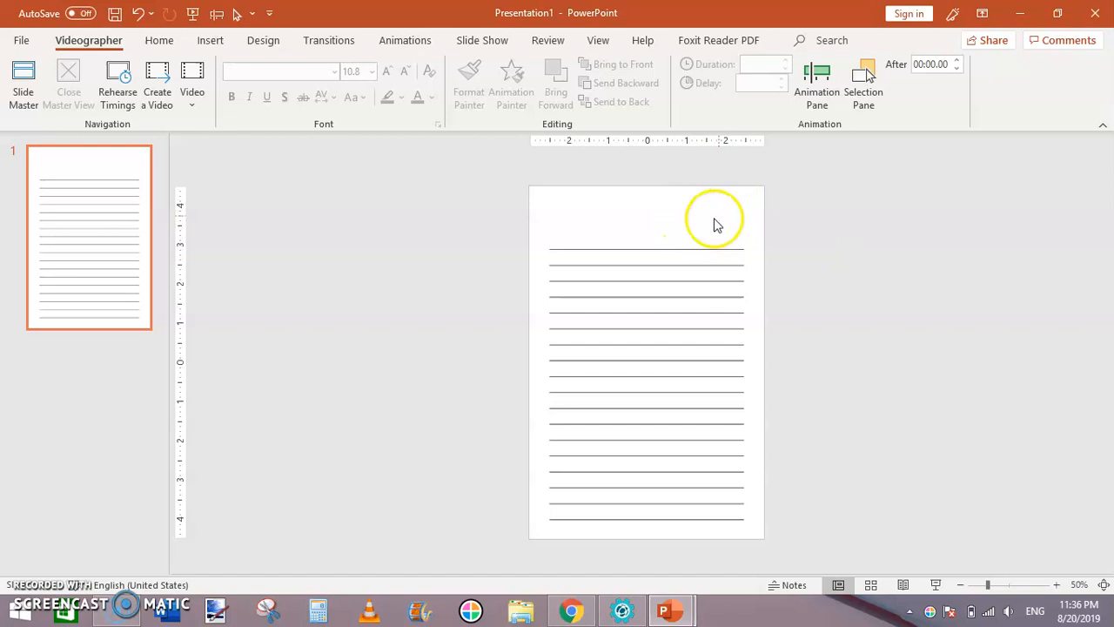
mouse_move(707, 218)
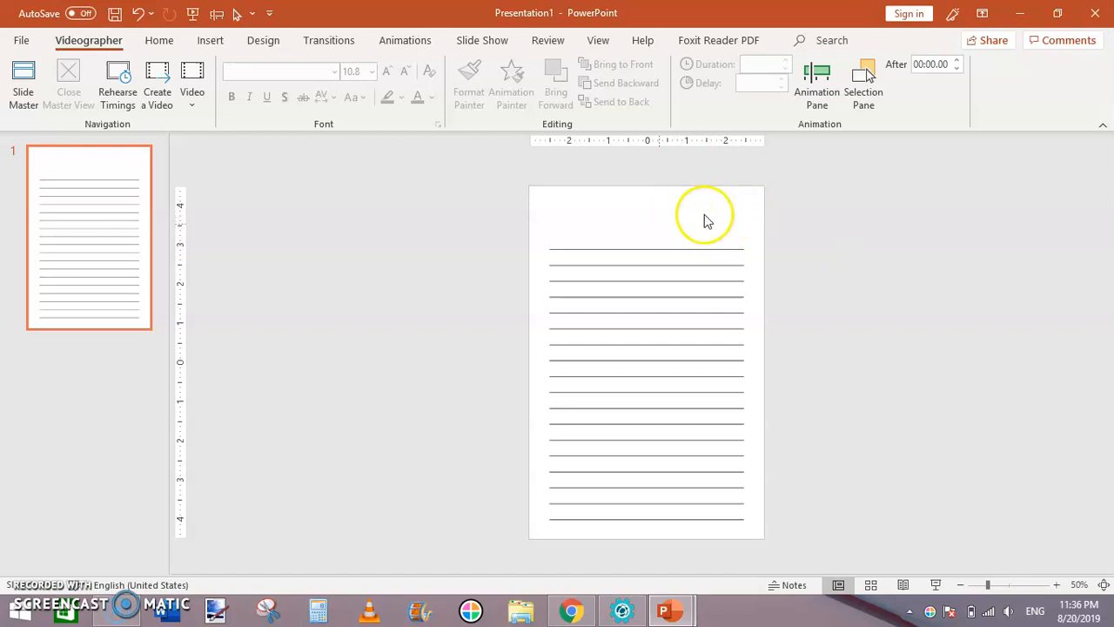
mouse_move(386, 160)
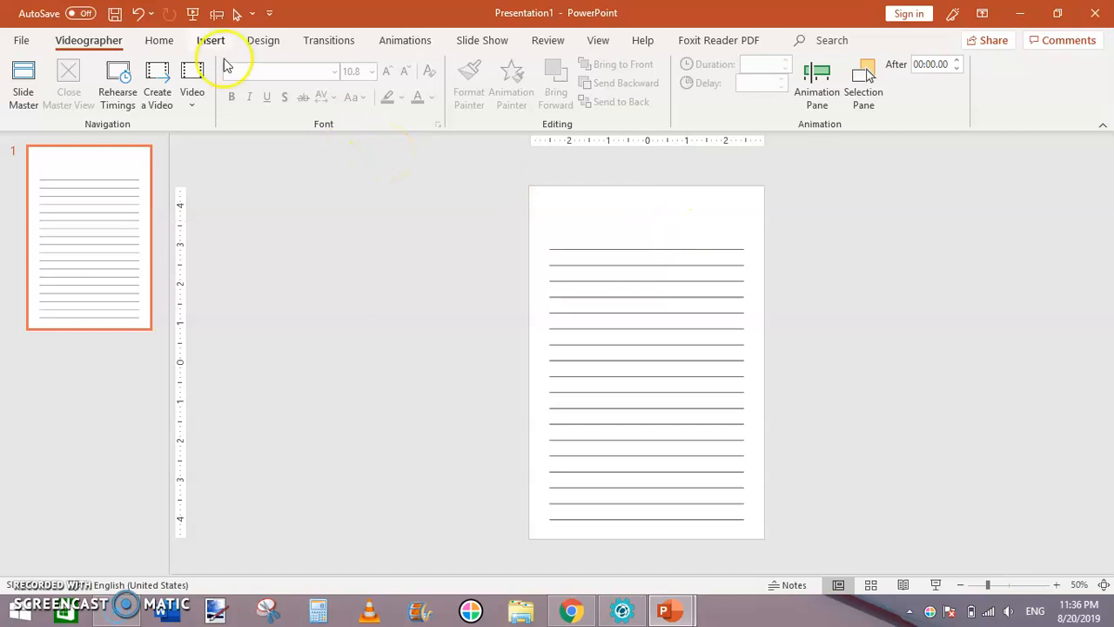
- Draw a small freehand table box near the top-right of the page via Draw Table
left_click(211, 40)
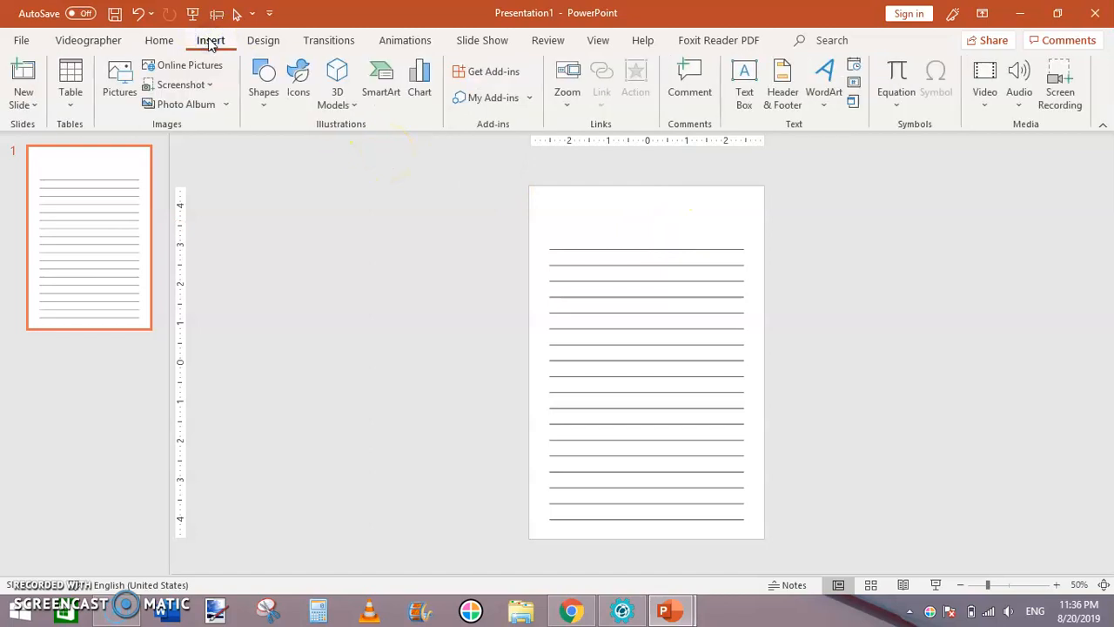
left_click(69, 87)
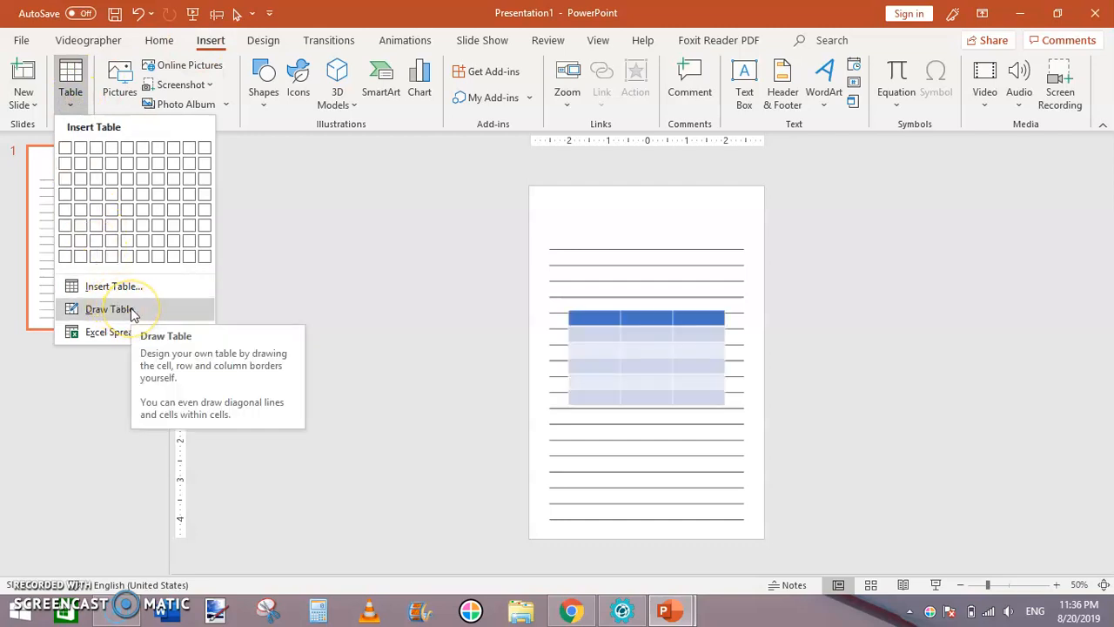
left_click(111, 310)
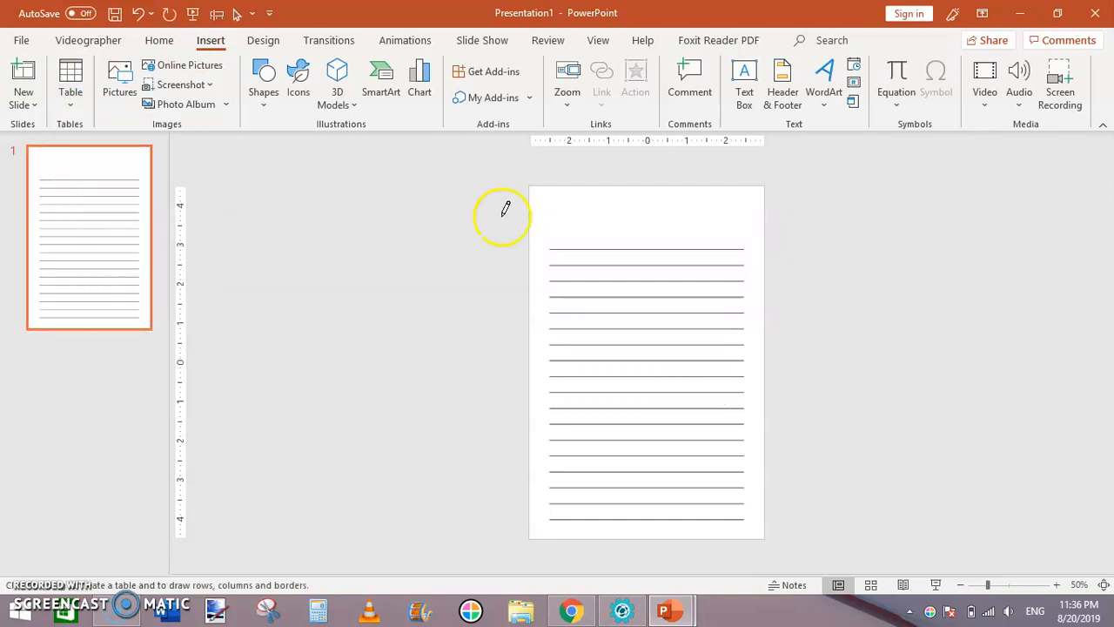
mouse_move(665, 212)
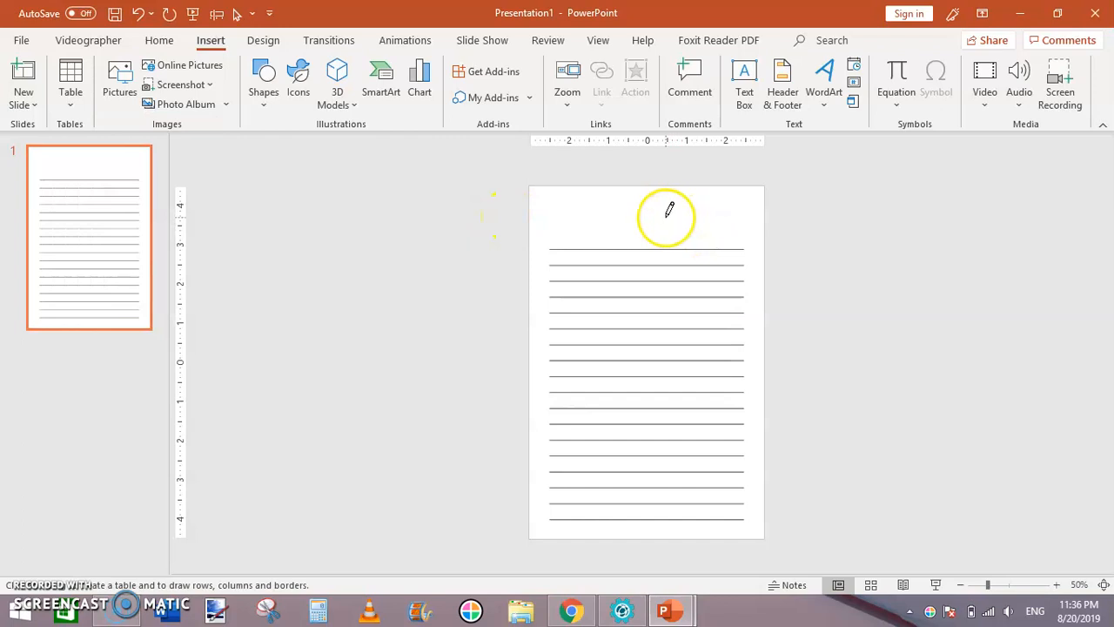
left_click_drag(665, 215, 728, 216)
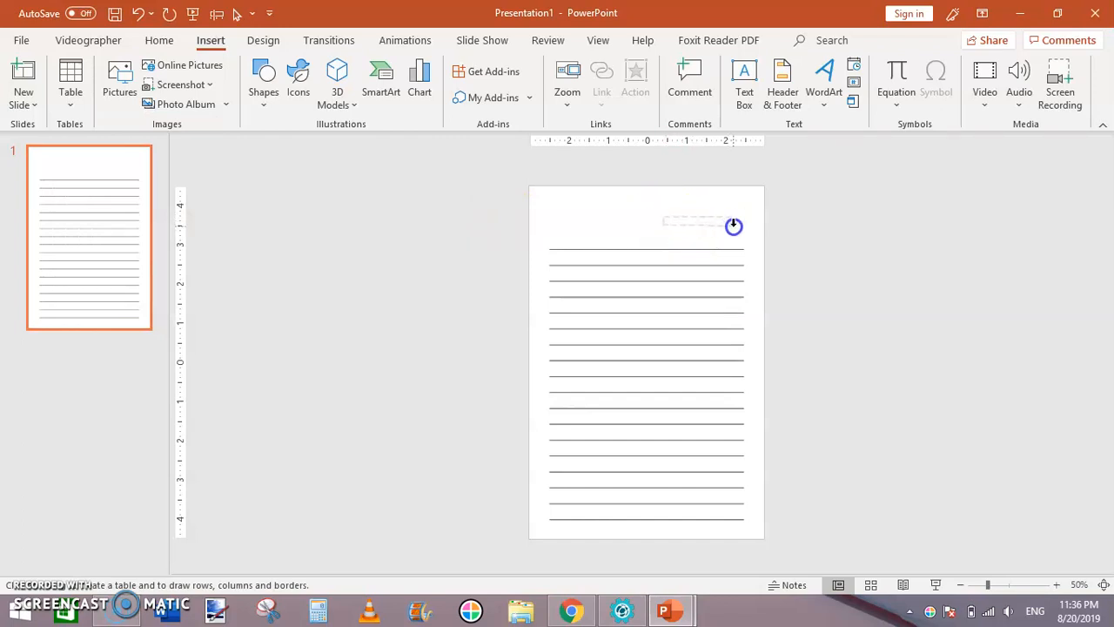
left_click(87, 40)
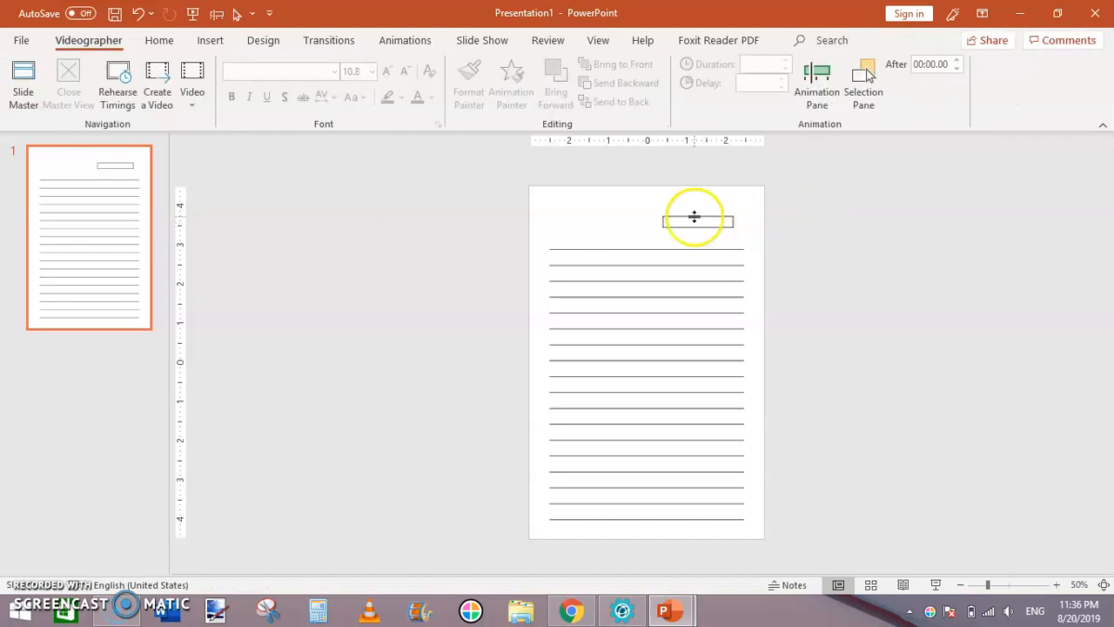
left_click(696, 218)
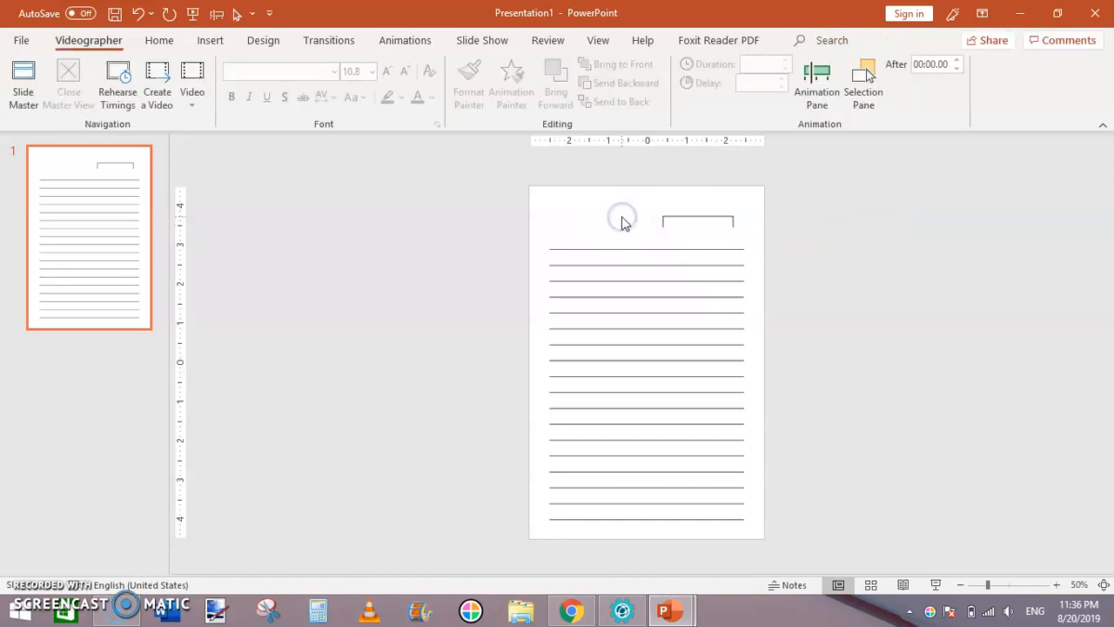
- Erase the box's borders with the Eraser, leaving only its bottom edge as a short writing line
left_click(696, 221)
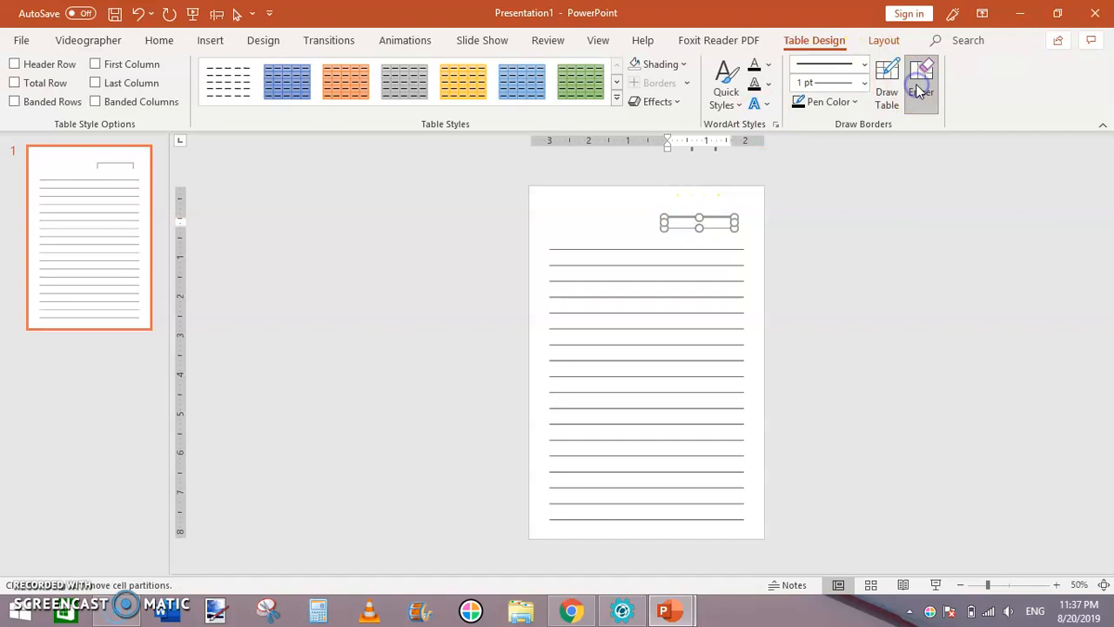
left_click(921, 79)
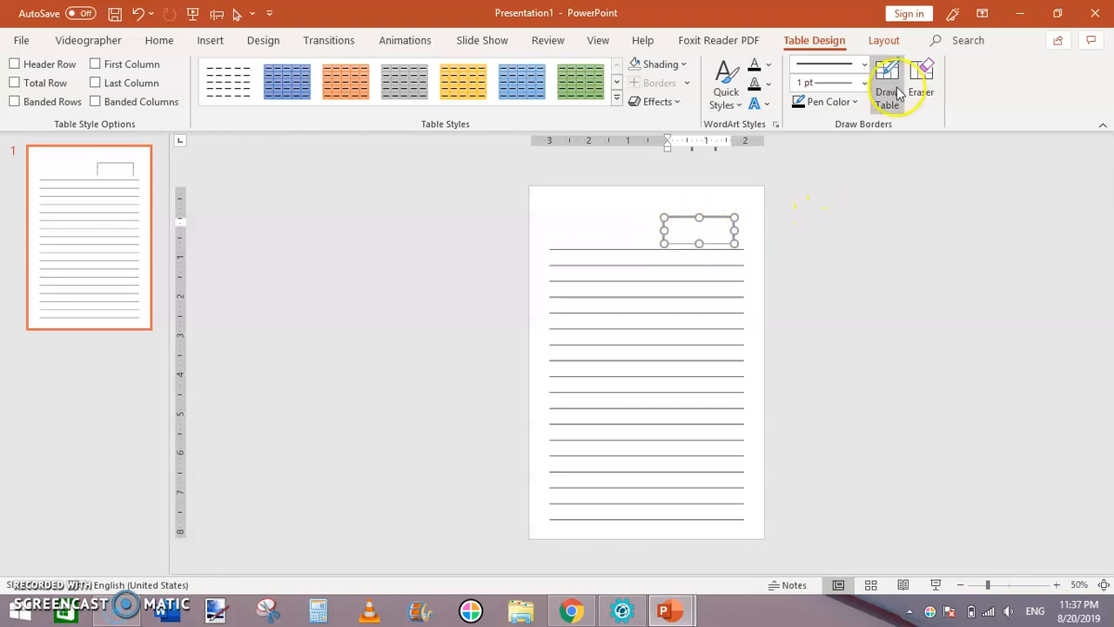
left_click(921, 78)
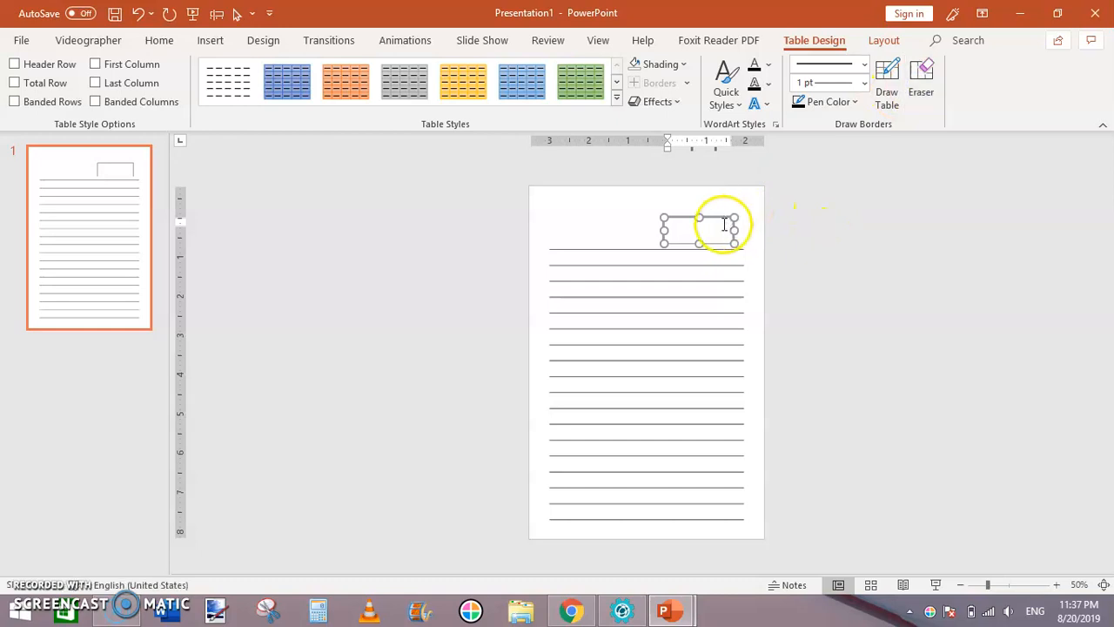
left_click(921, 73)
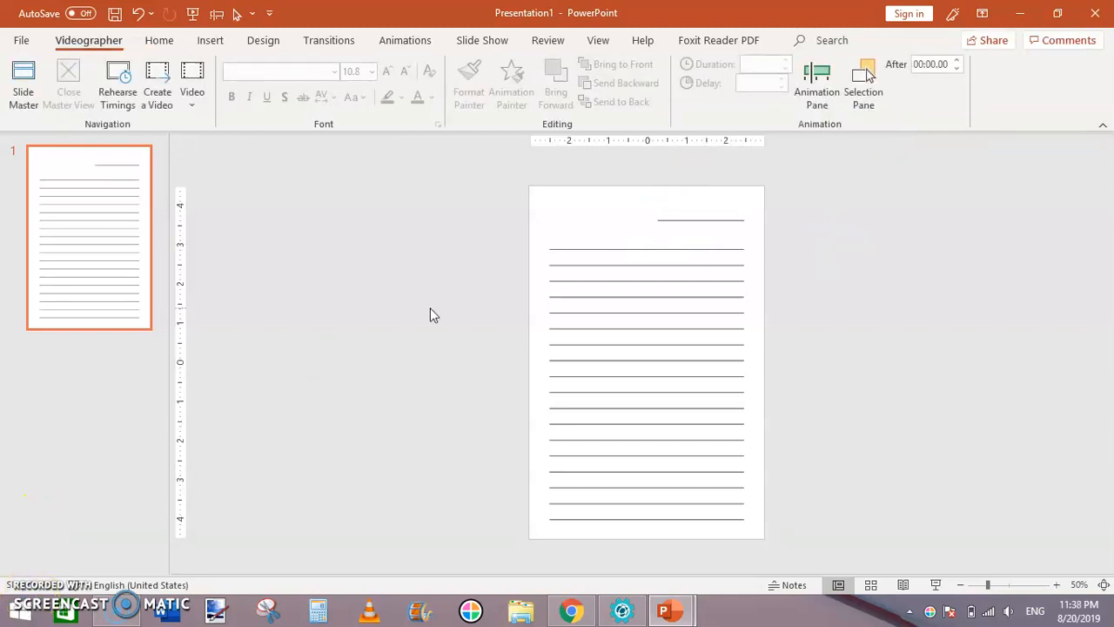
left_click(700, 219)
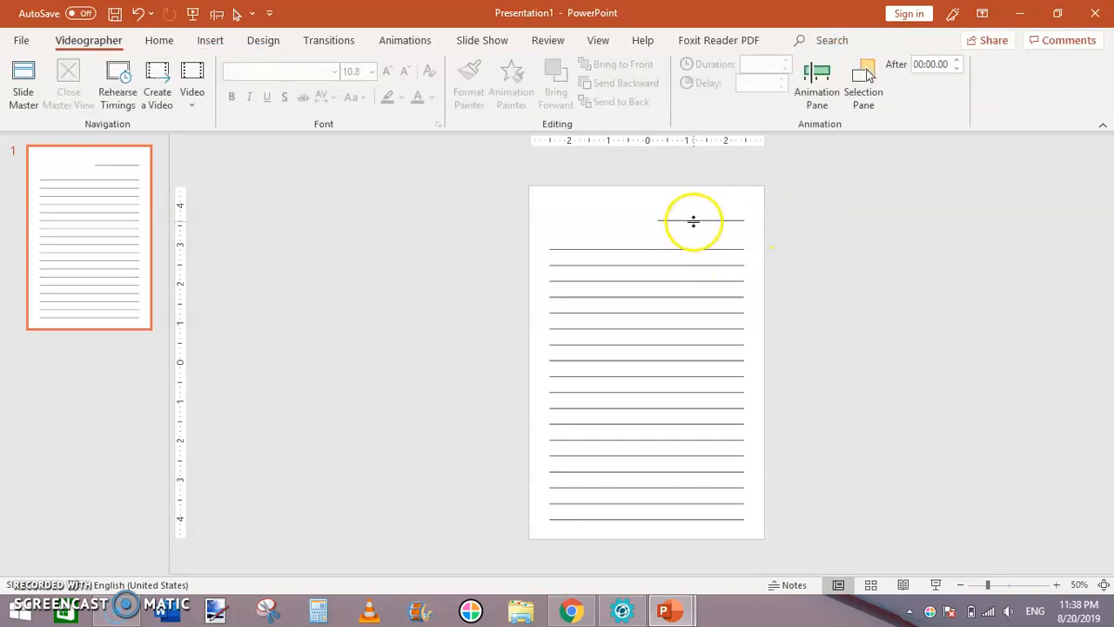
left_click(697, 230)
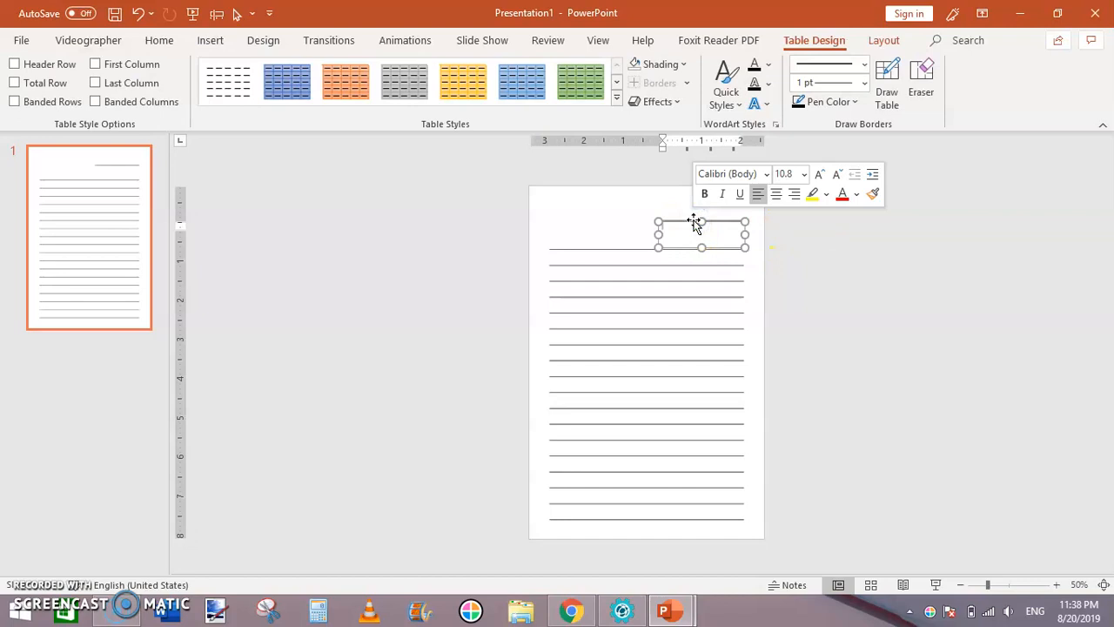
left_click(88, 40)
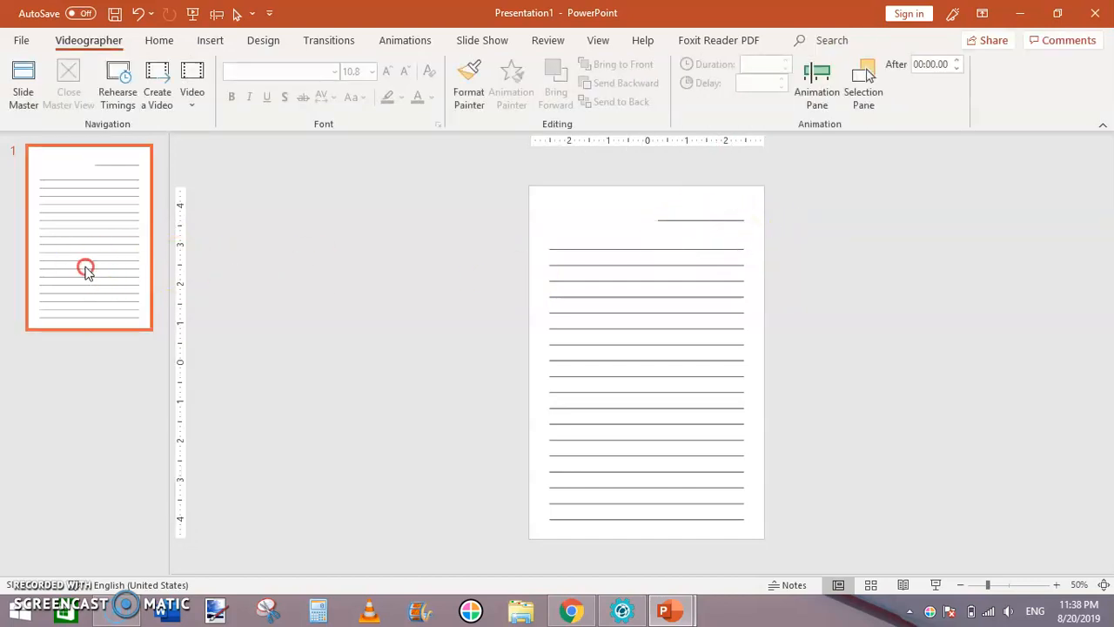
- Duplicate the lined slide and select slide 1's short top line to move it top-left
right_click(85, 268)
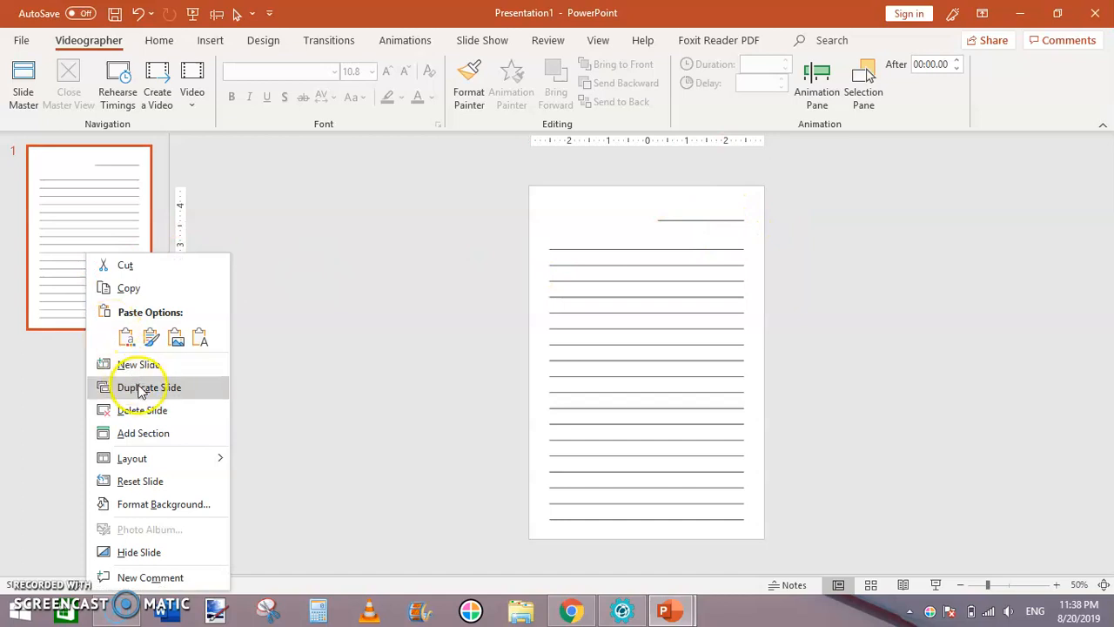
left_click(148, 386)
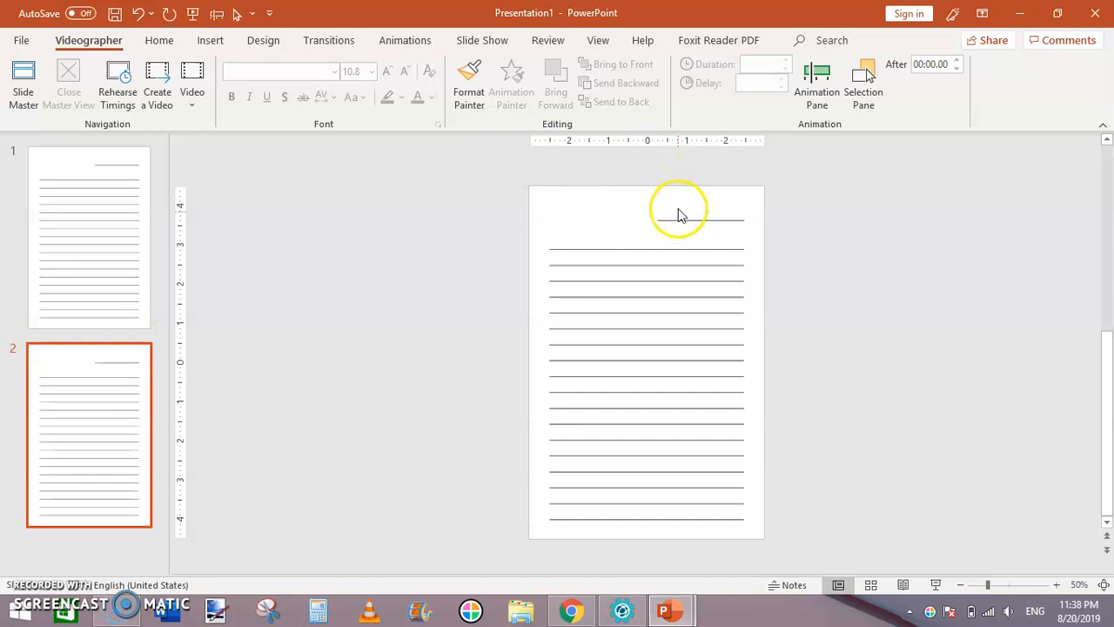
left_click(682, 223)
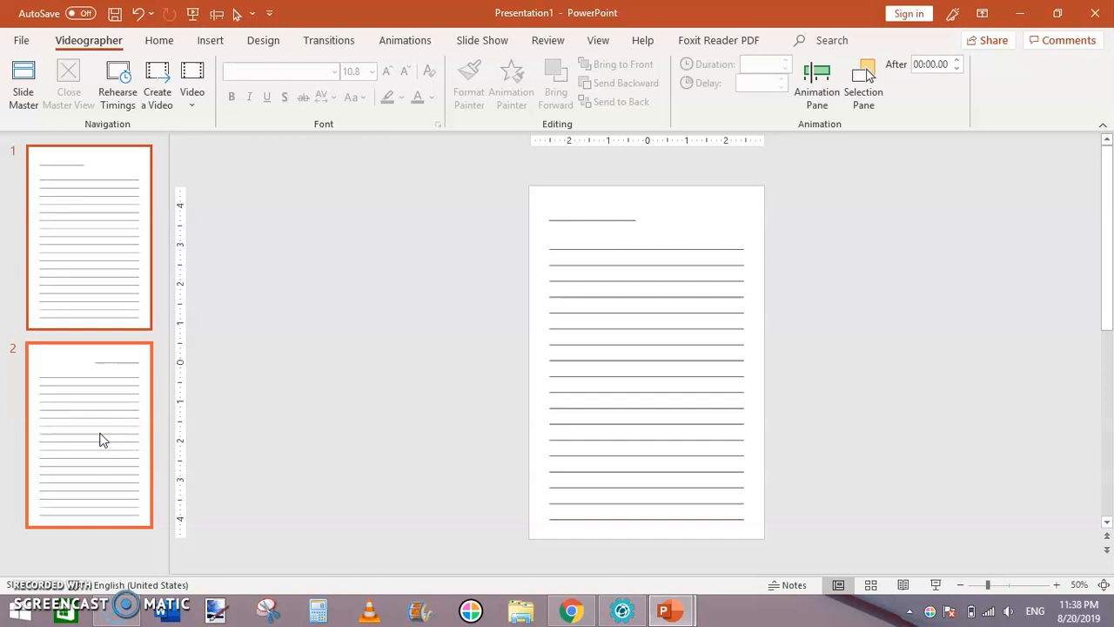
- Scroll through all the lined pages in the thumbnail pane and return to slide 1
scroll("down", 3)
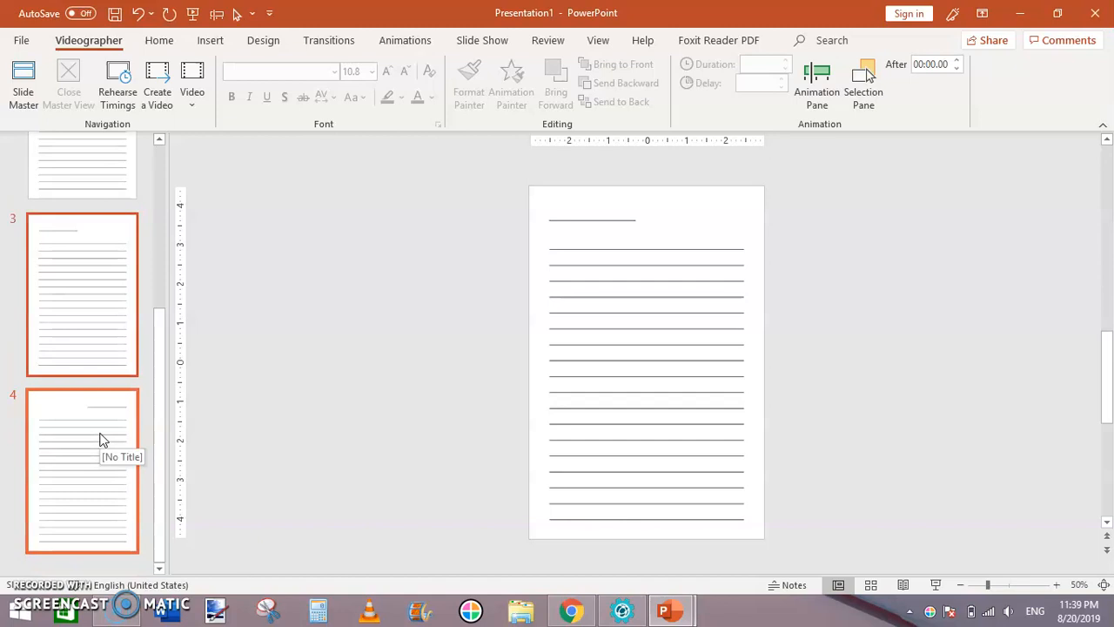
scroll("down", 3)
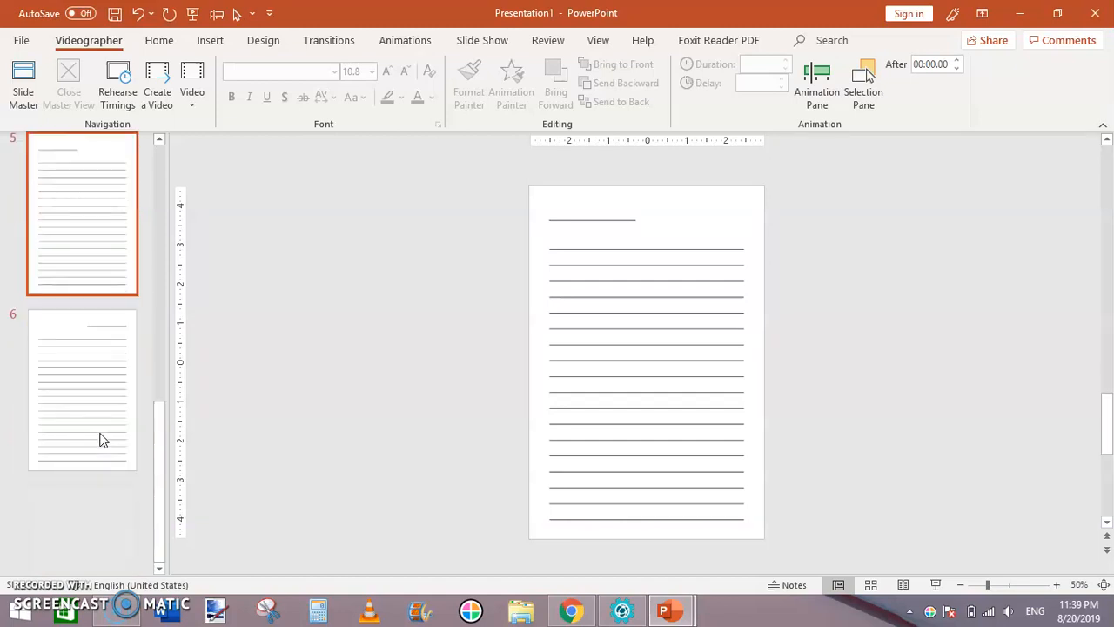
scroll("down", 3)
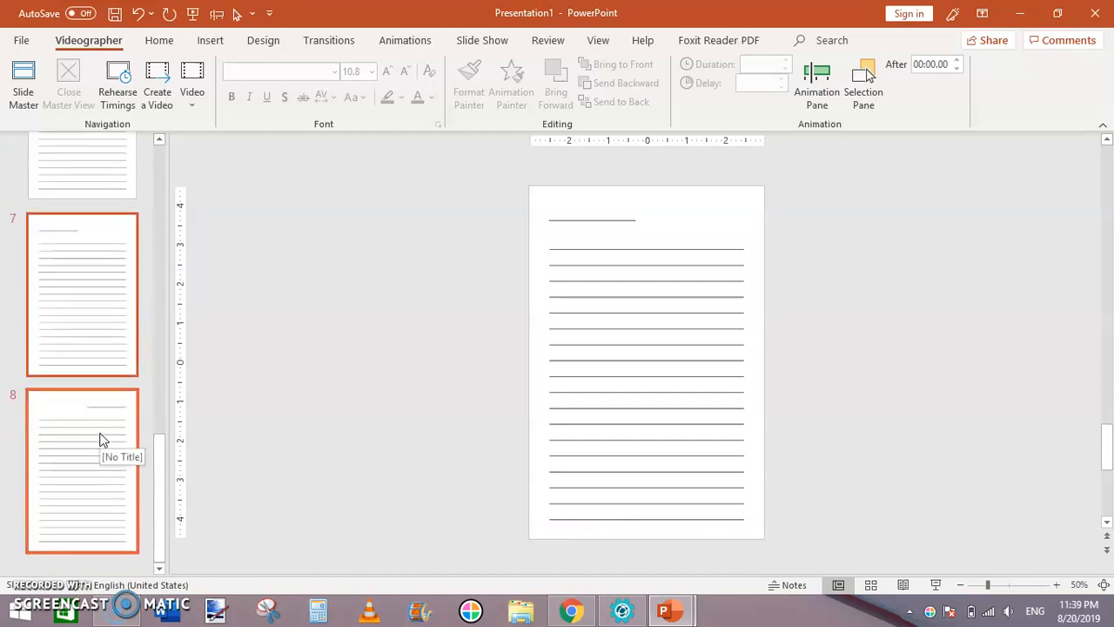
scroll("down", 3)
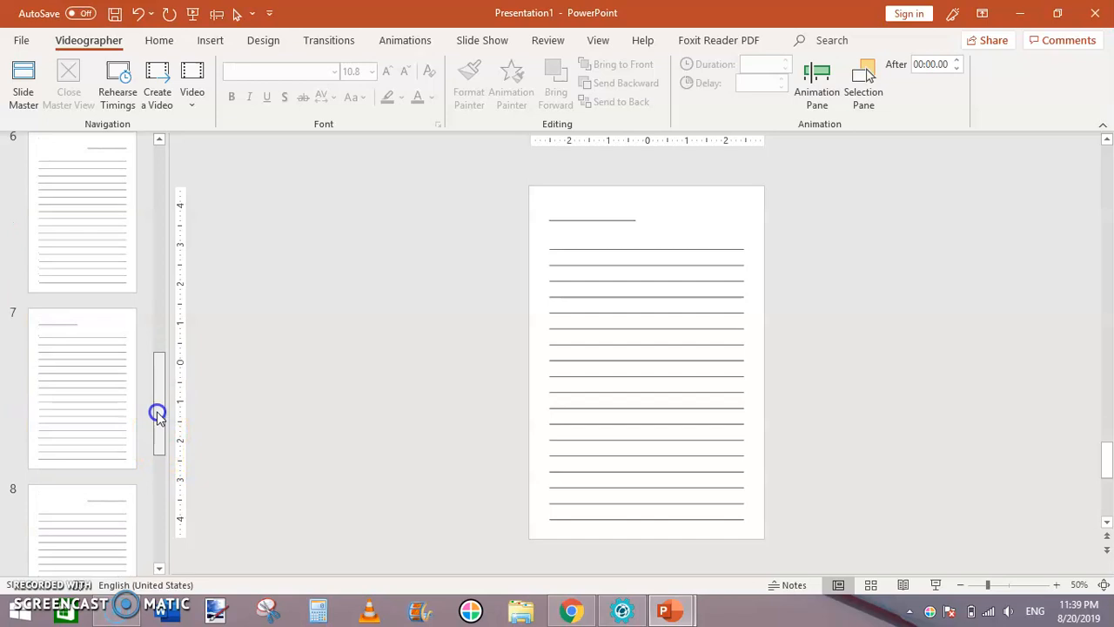
left_click_drag(157, 414, 167, 204)
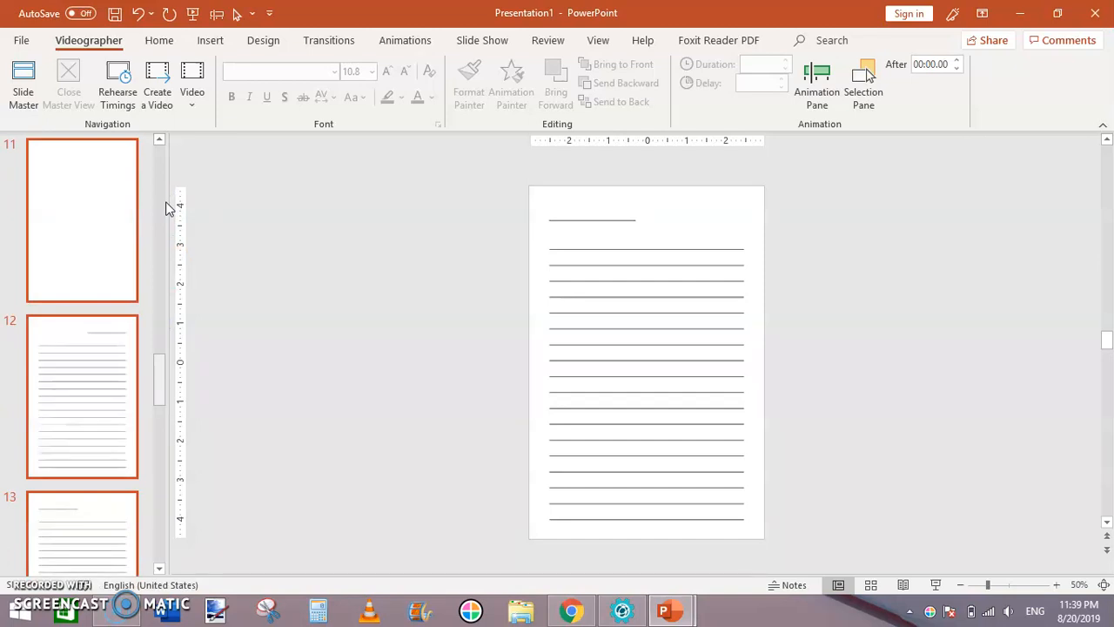
scroll("down", 3)
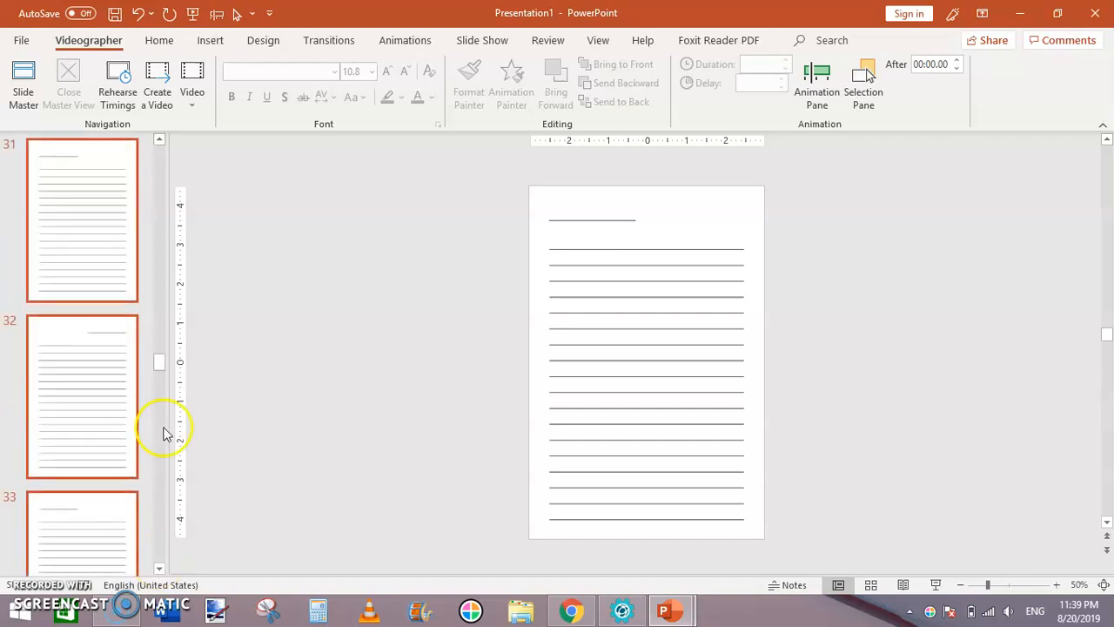
scroll("down", 3)
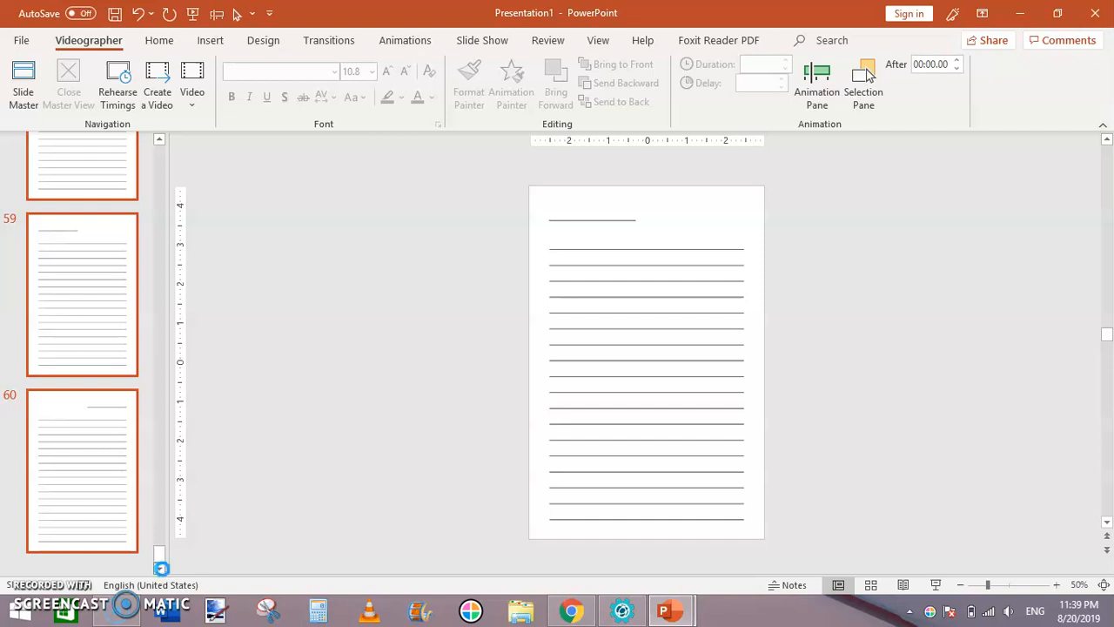
scroll("down", 3)
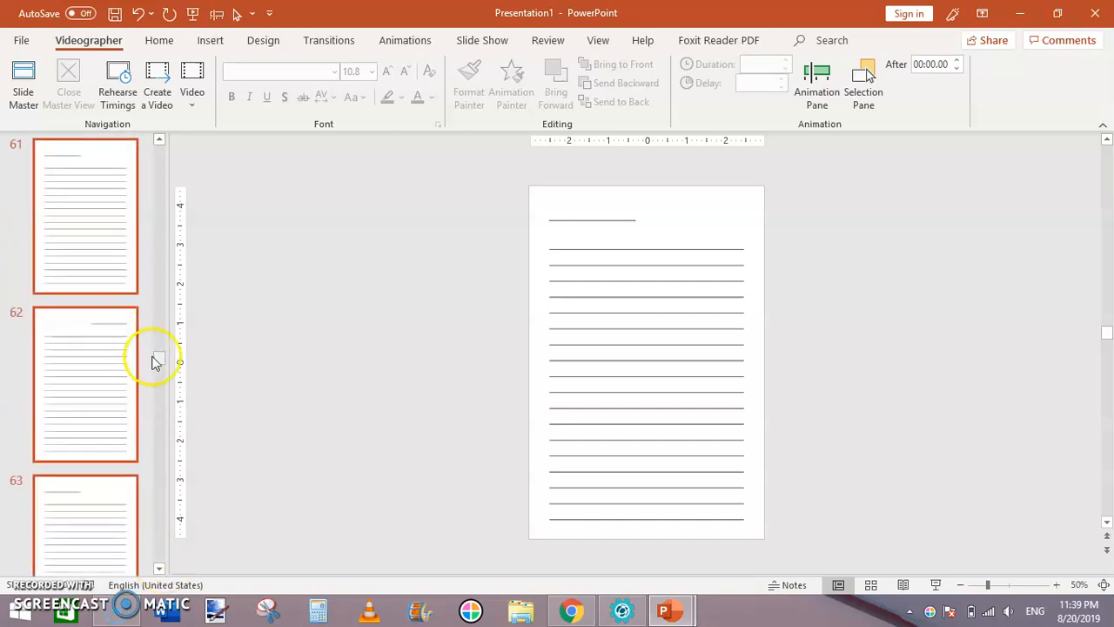
scroll("down", 3)
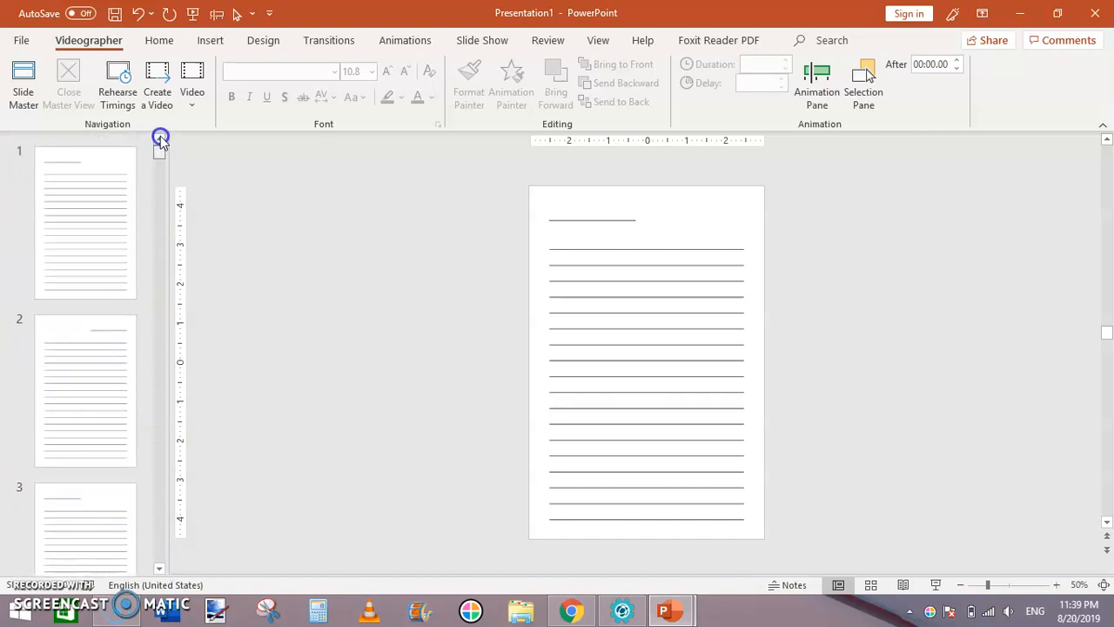
left_click(85, 222)
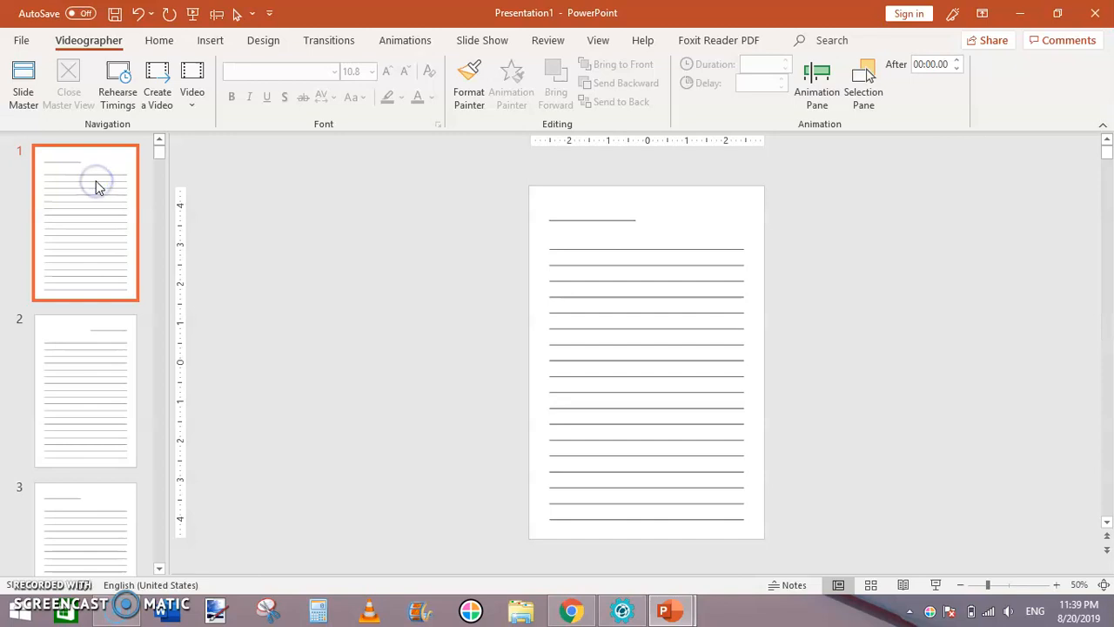
mouse_move(96, 183)
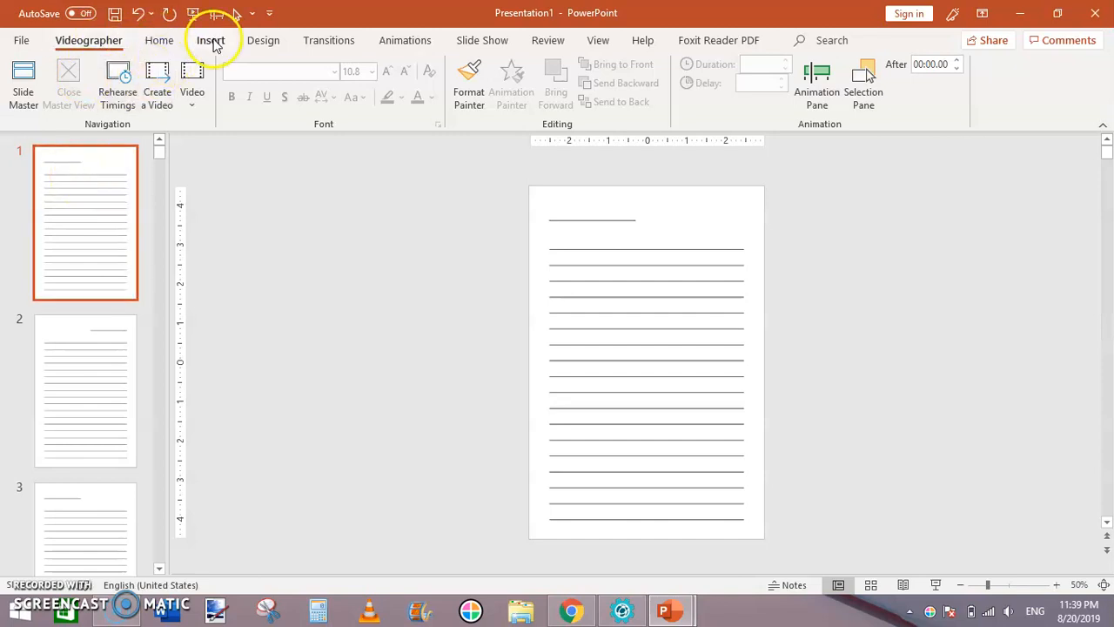
- Insert a new slide with the Blank layout at the start of the deck
left_click(210, 40)
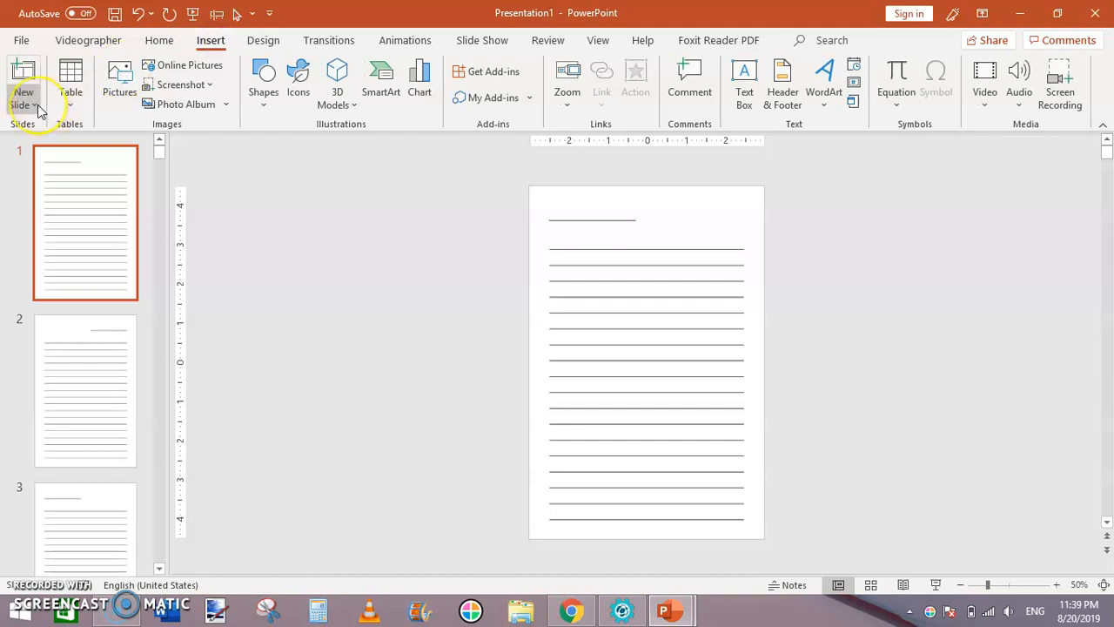
left_click(25, 90)
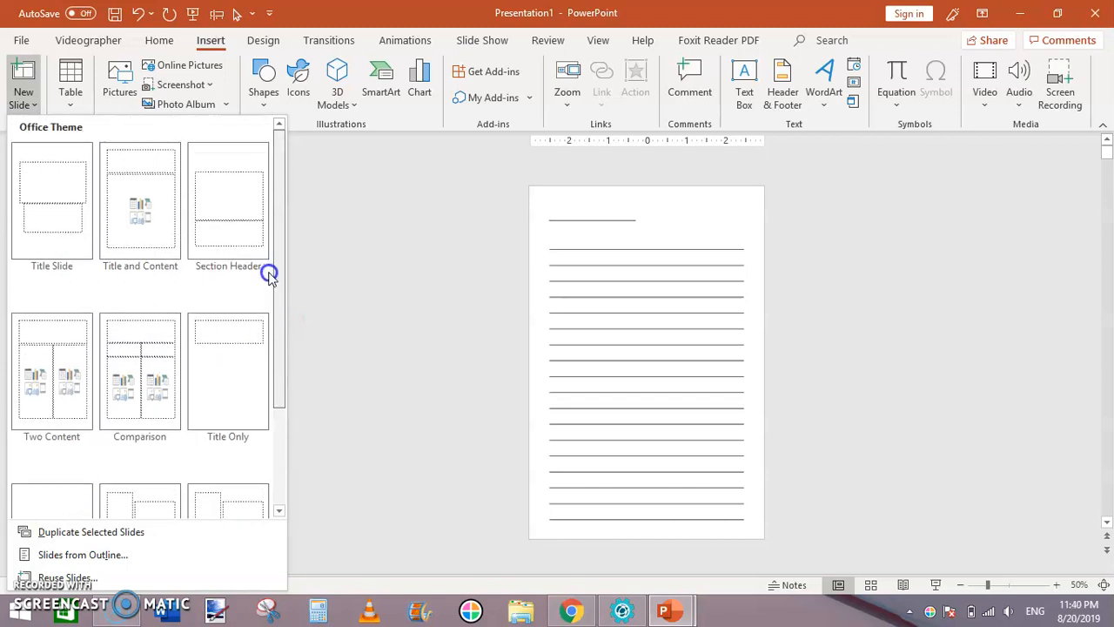
scroll("down", 3)
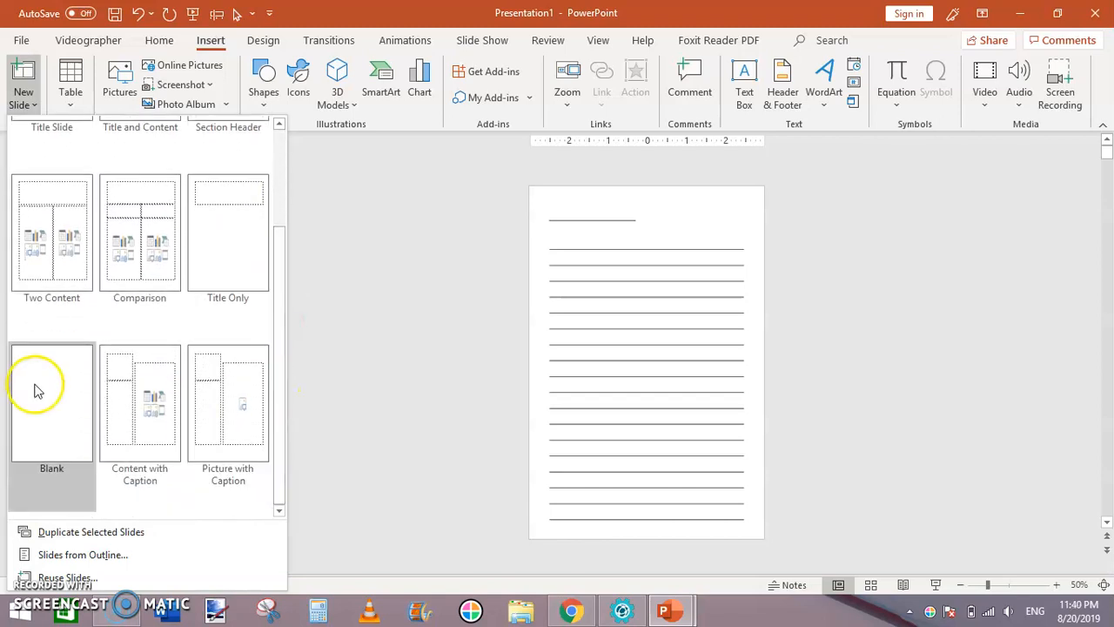
left_click(52, 402)
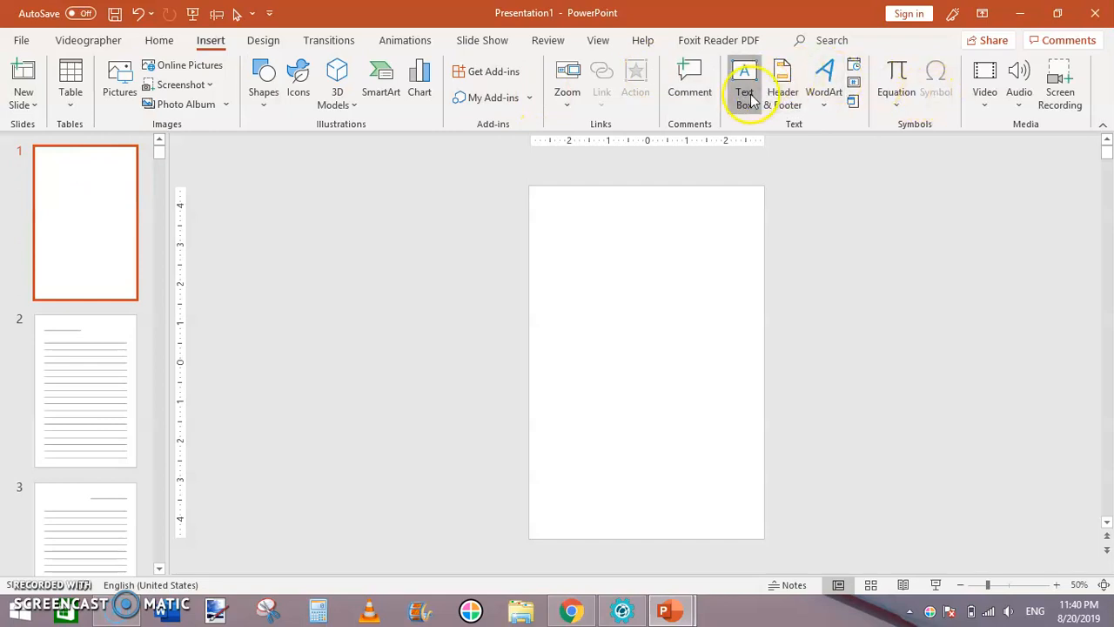
- Add a text box in the upper middle reading 'This Notebook Belongs To' and select its text
left_click(745, 84)
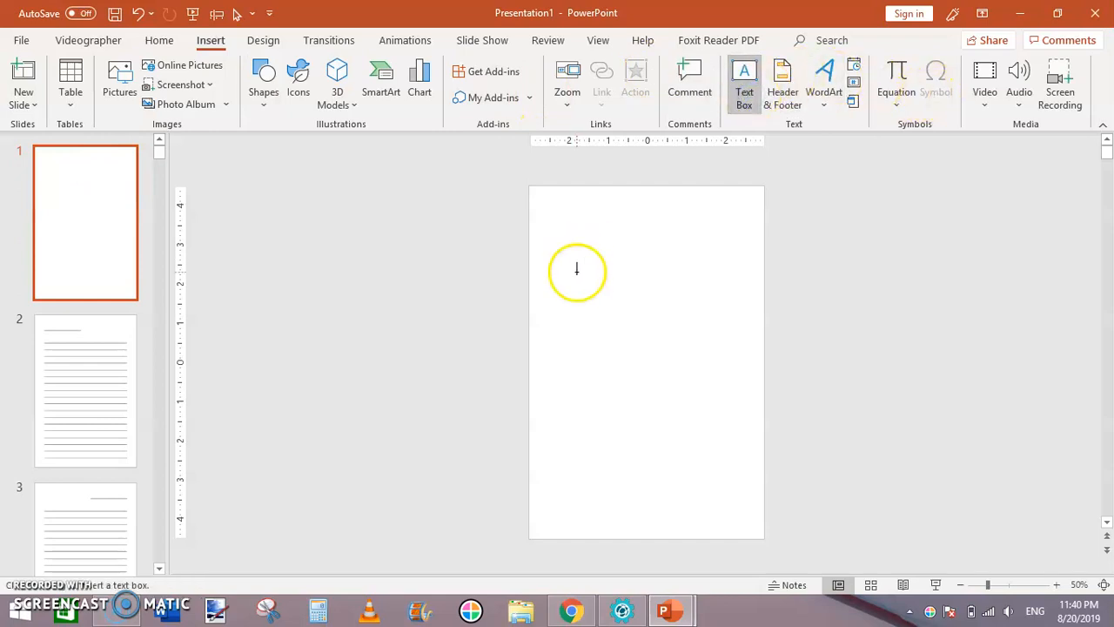
left_click_drag(576, 272, 737, 314)
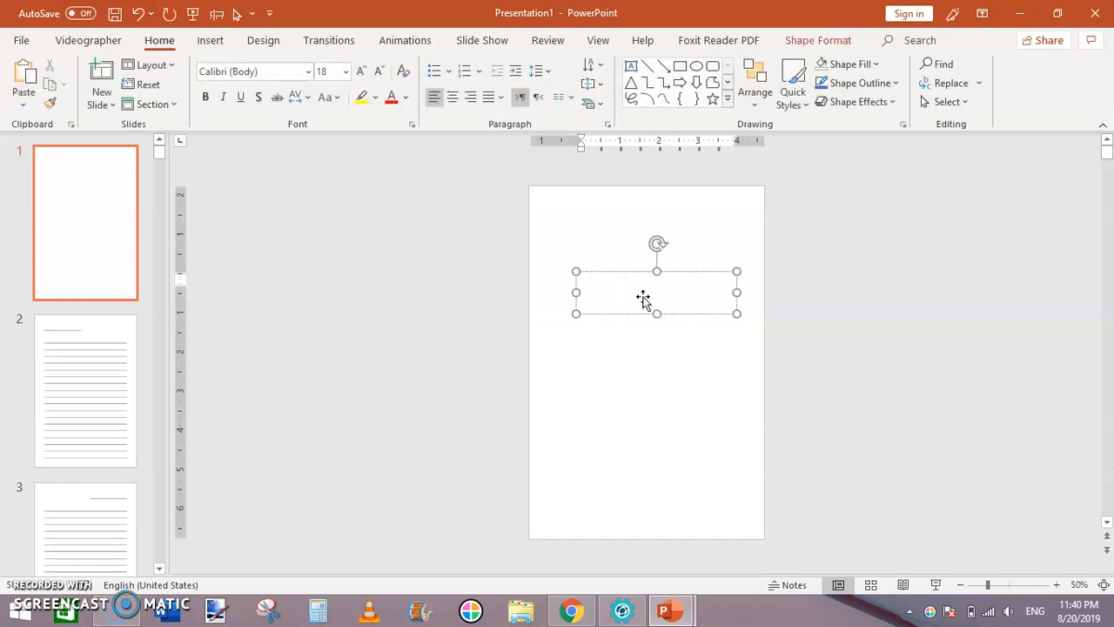
type("This")
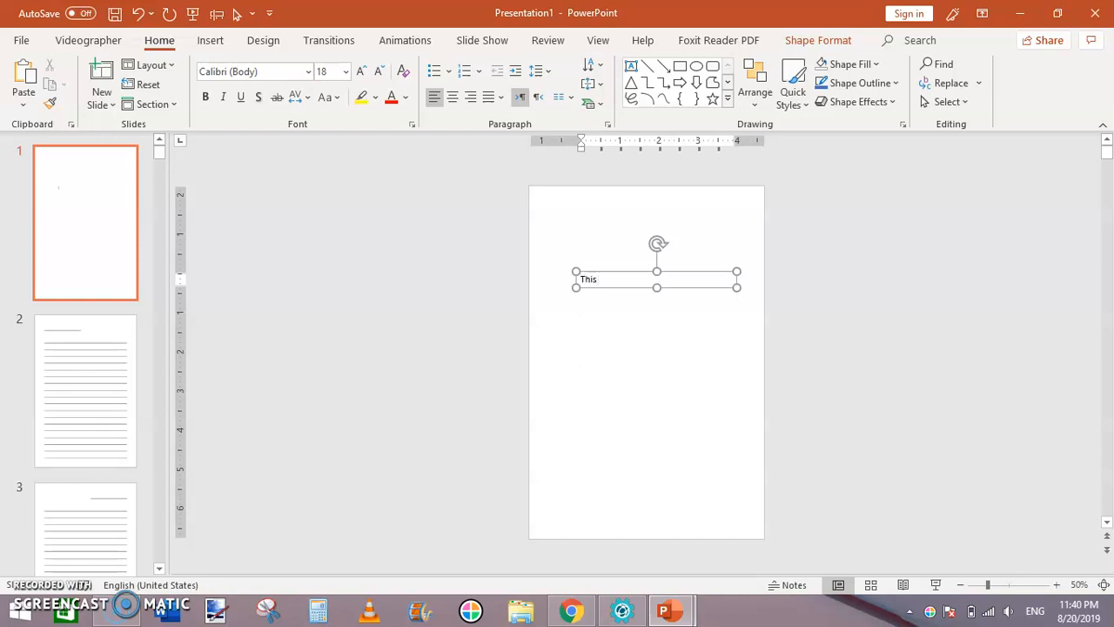
type("Notebook")
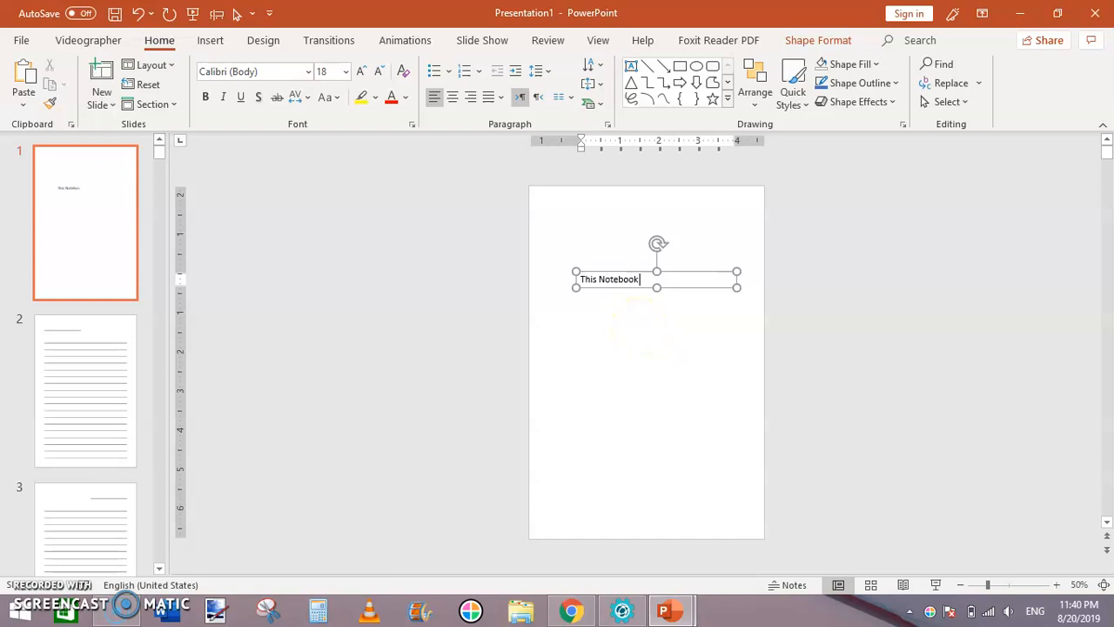
type("Belongs")
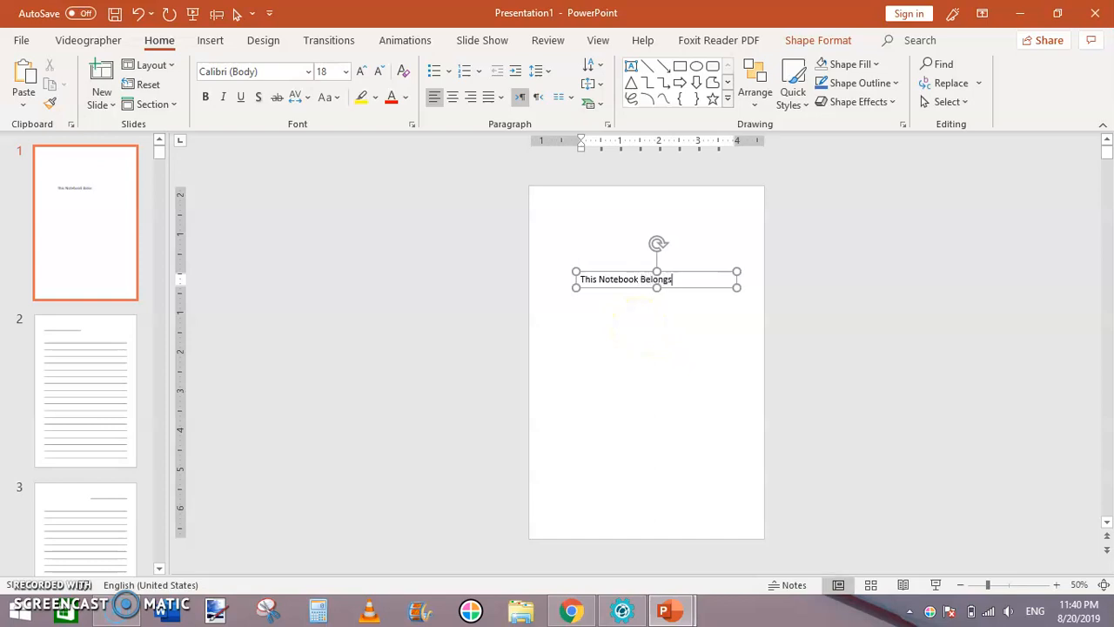
type("To")
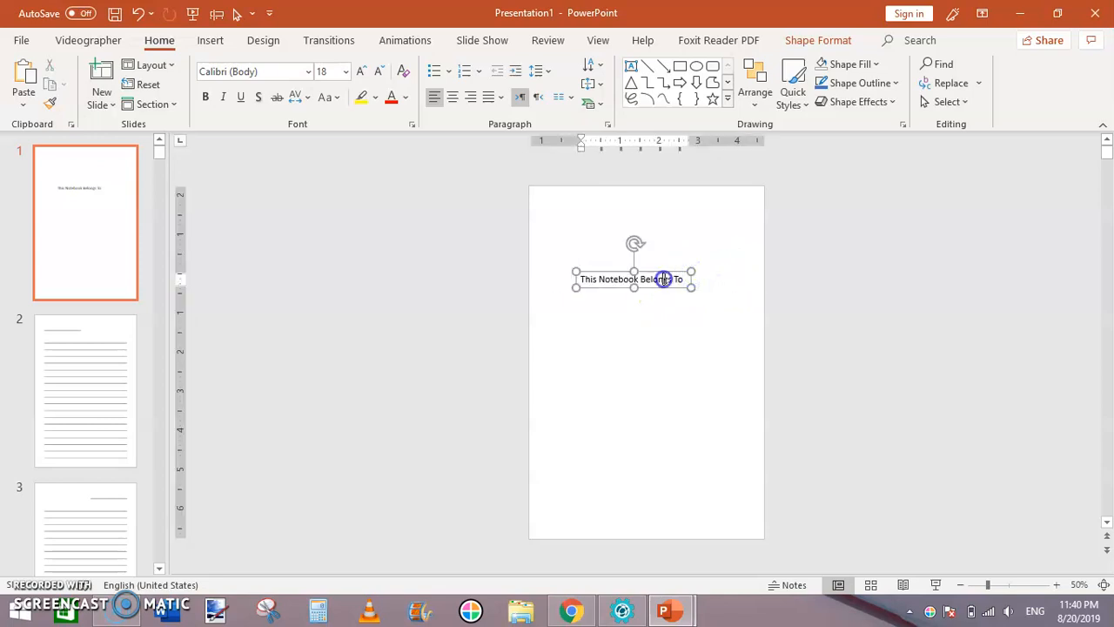
left_click(664, 278)
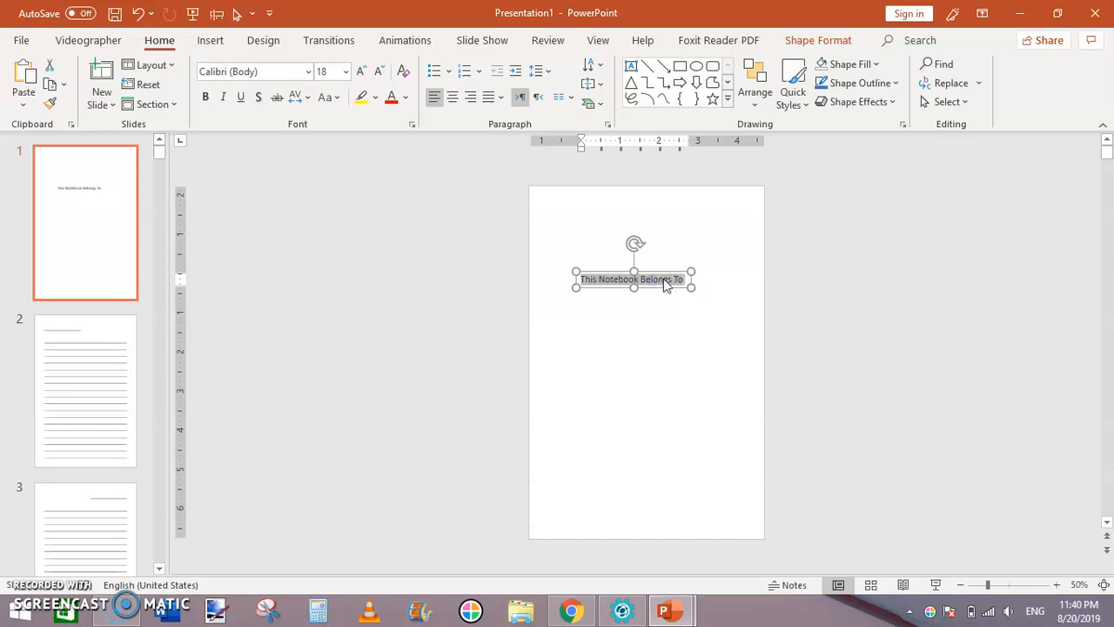
- Adjust the heading's font size up and then back down to suit the title page
left_click(360, 72)
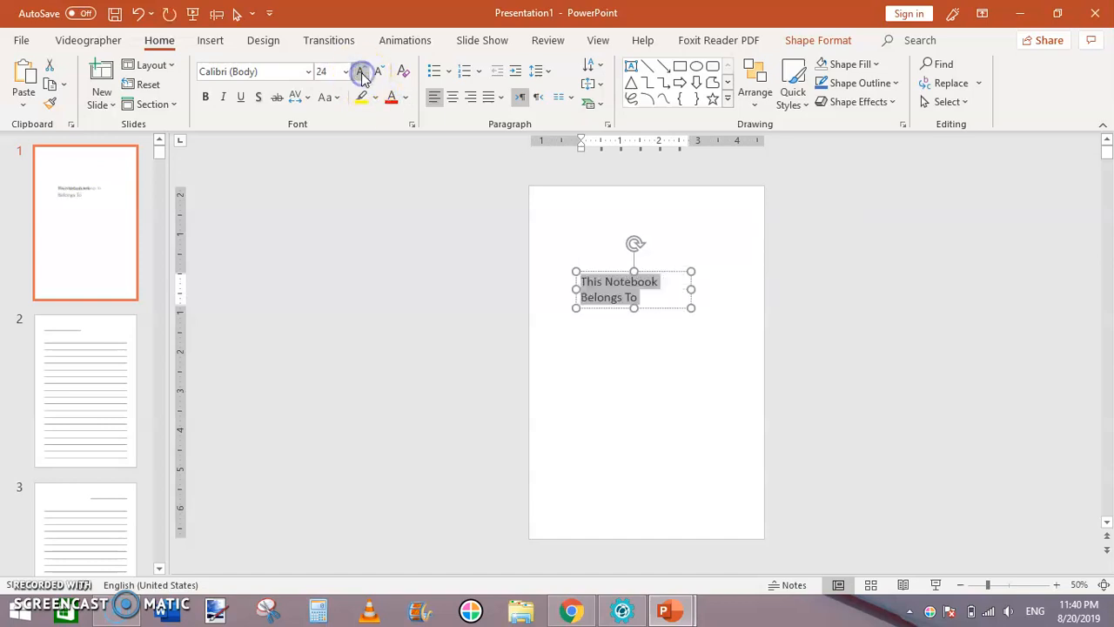
left_click(362, 71)
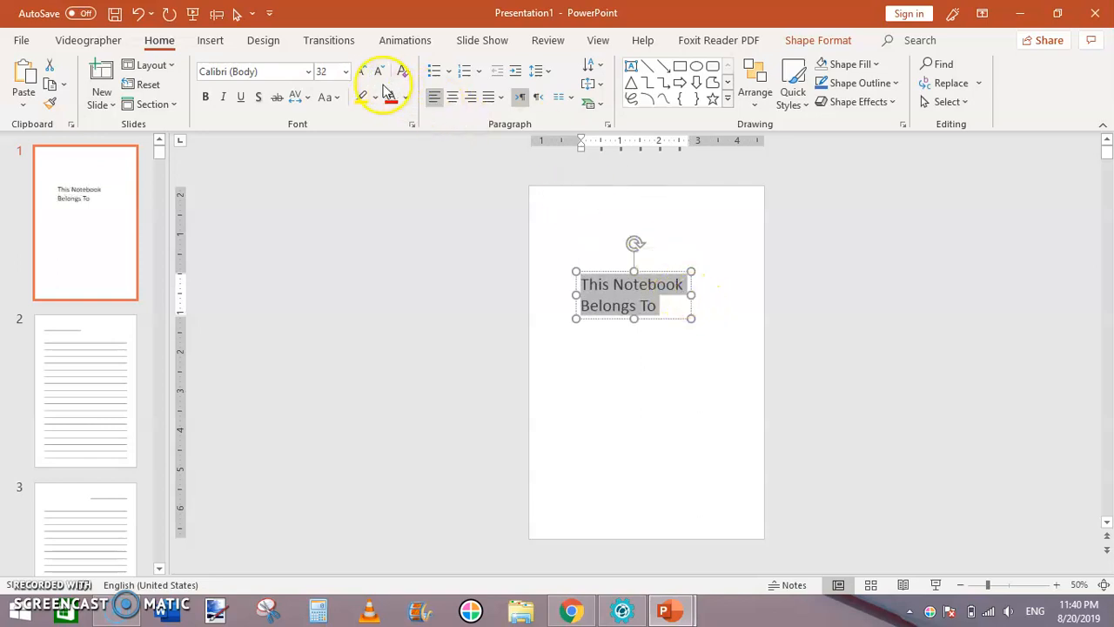
left_click(377, 71)
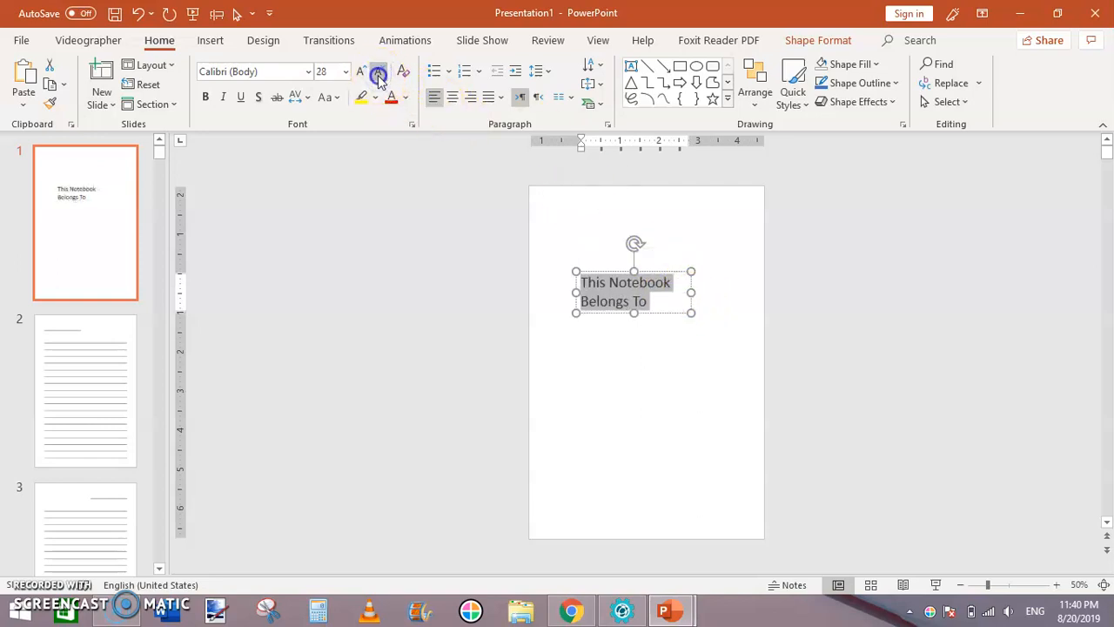
left_click(380, 72)
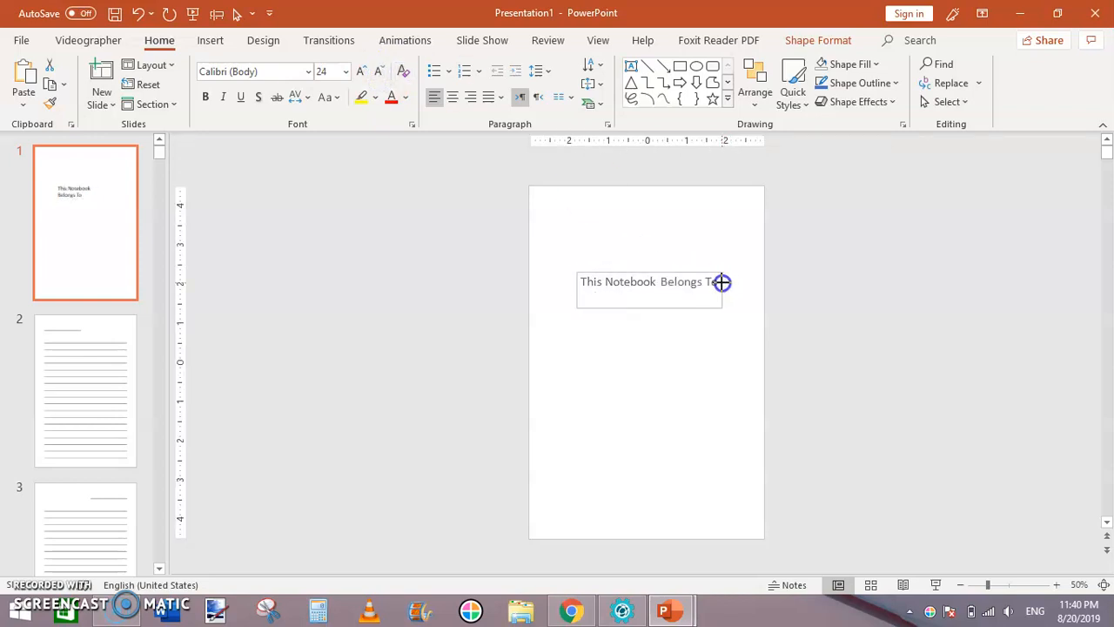
- Add a dashed write-in line beneath the heading and centre the title block
left_click(679, 282)
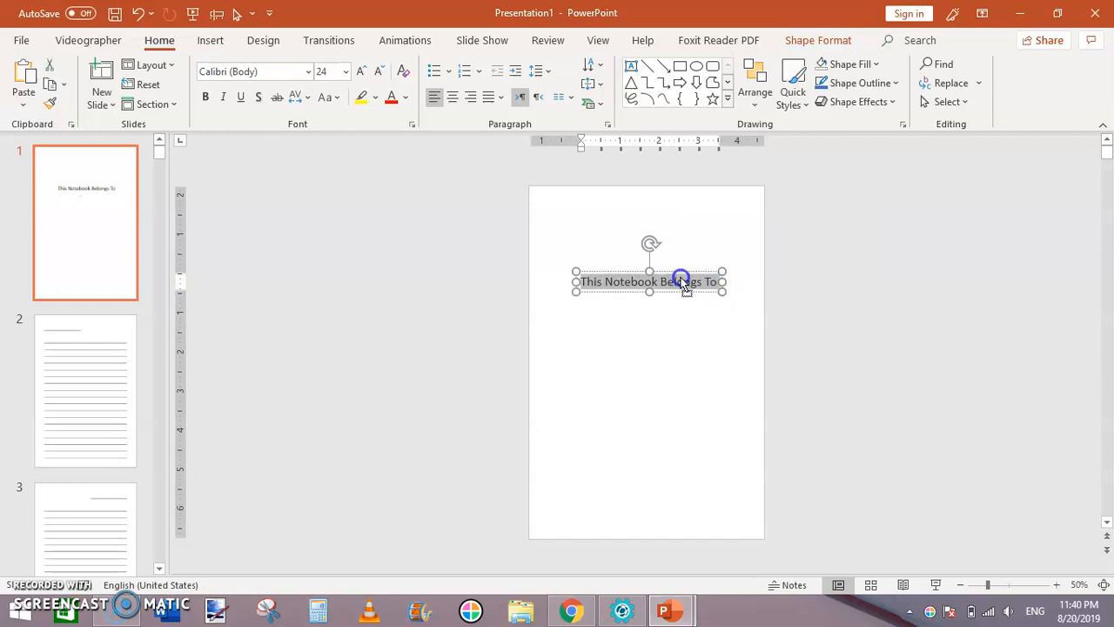
left_click(682, 282)
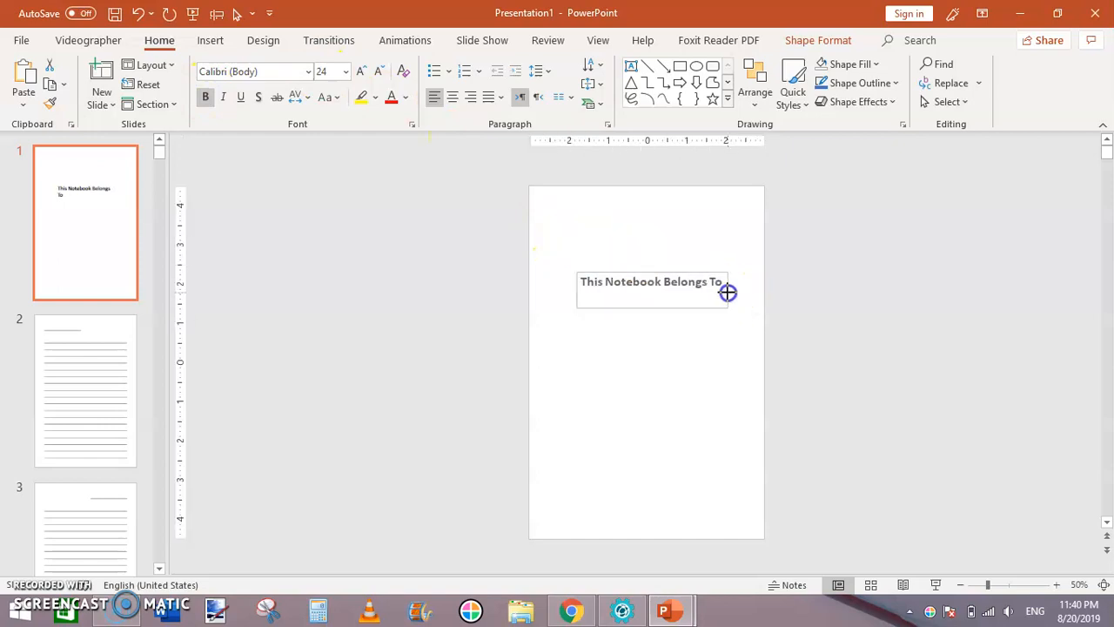
left_click(651, 282)
type("-------------------------")
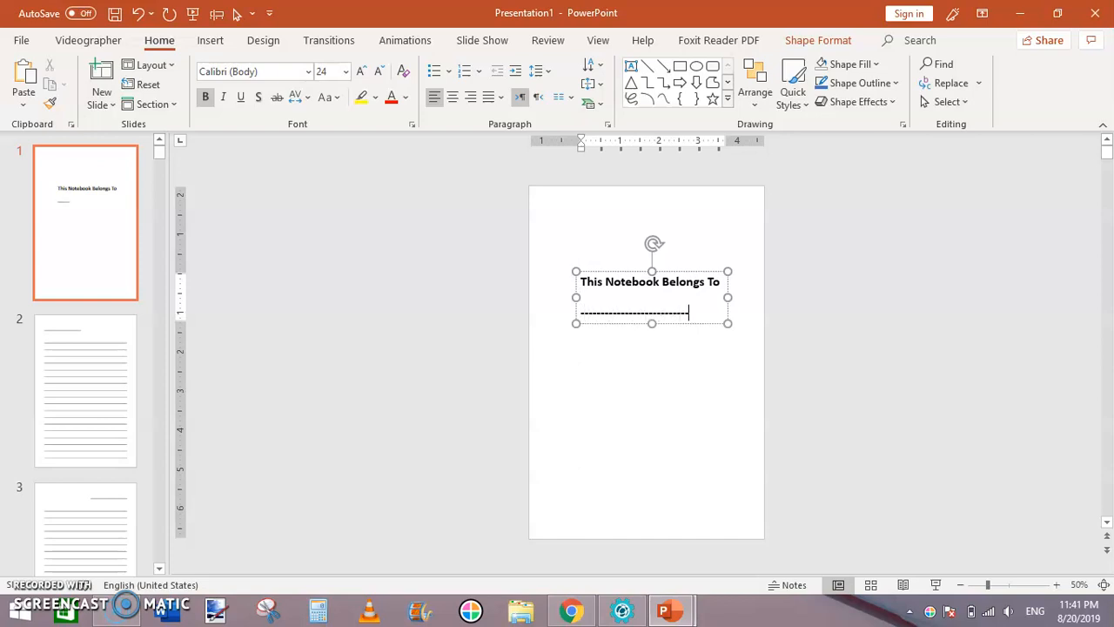
key("enter")
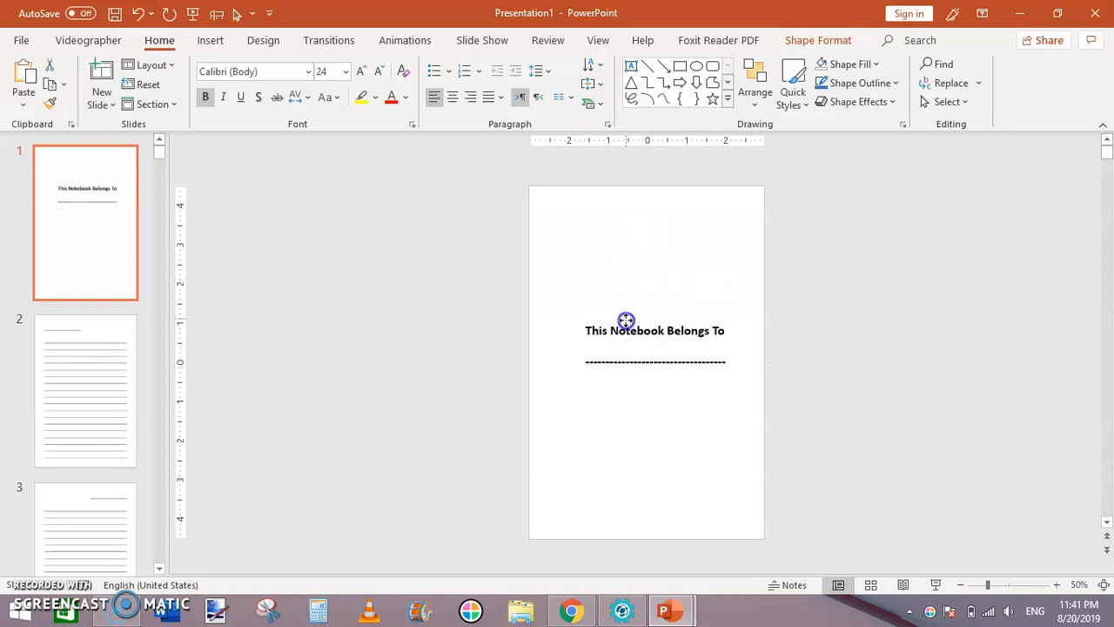
left_click(627, 330)
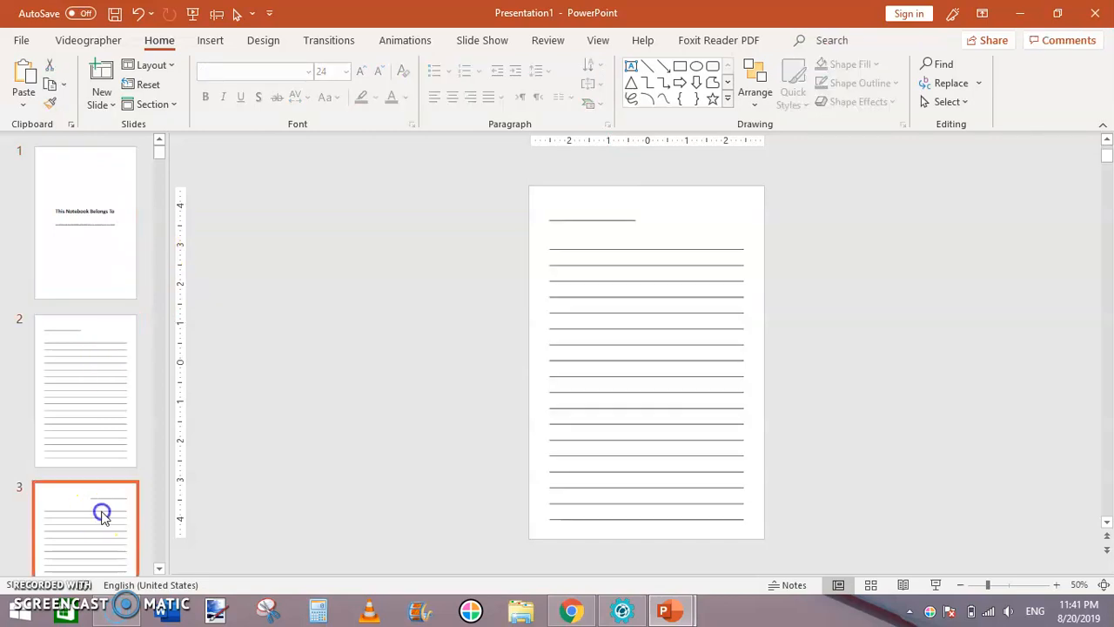
- Review the thumbnails down to the last lined slide, then go to the File information view
scroll("down", 3)
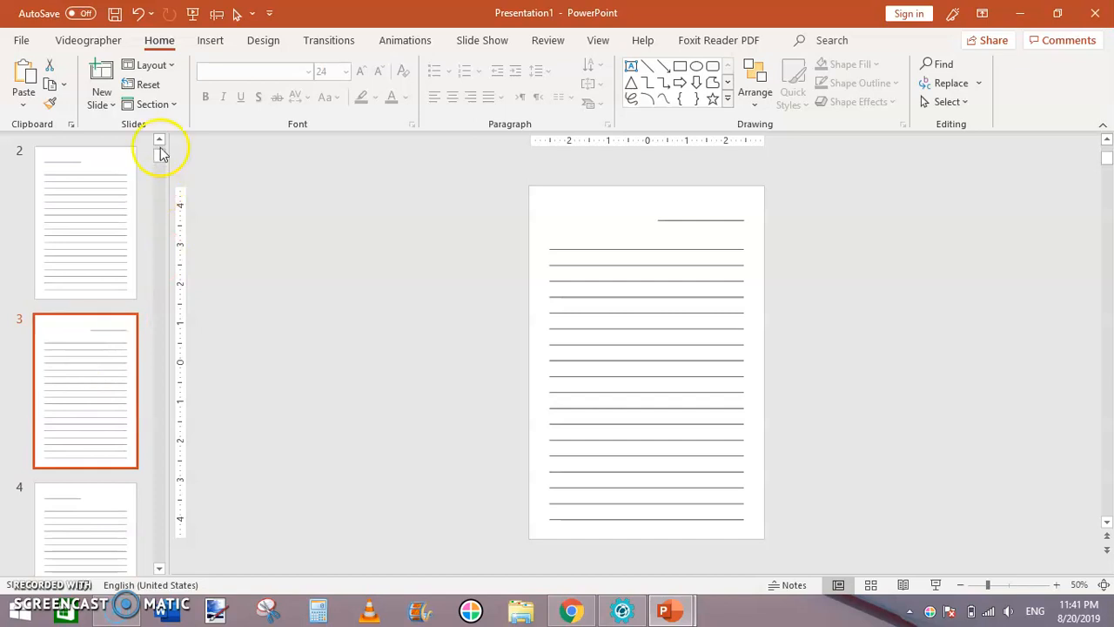
left_click(160, 139)
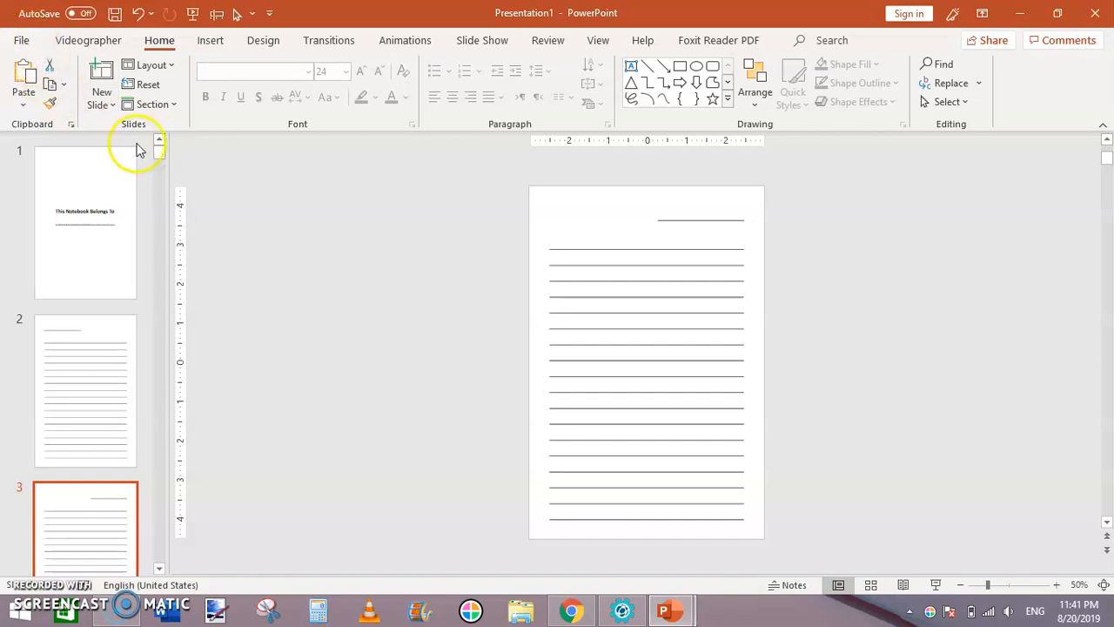
scroll("down", 3)
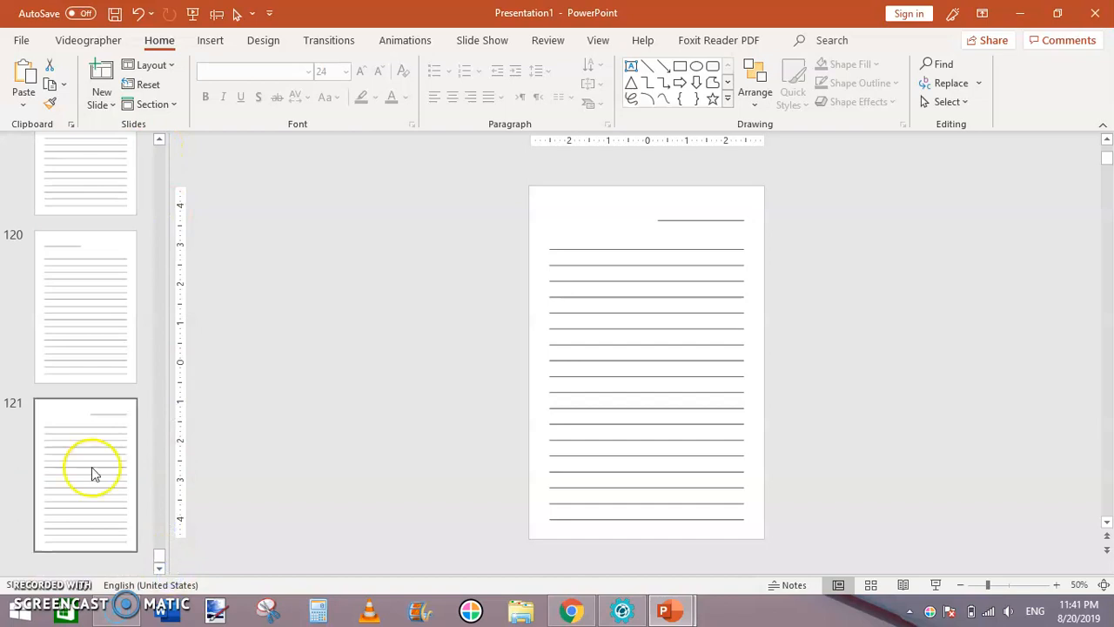
left_click(85, 473)
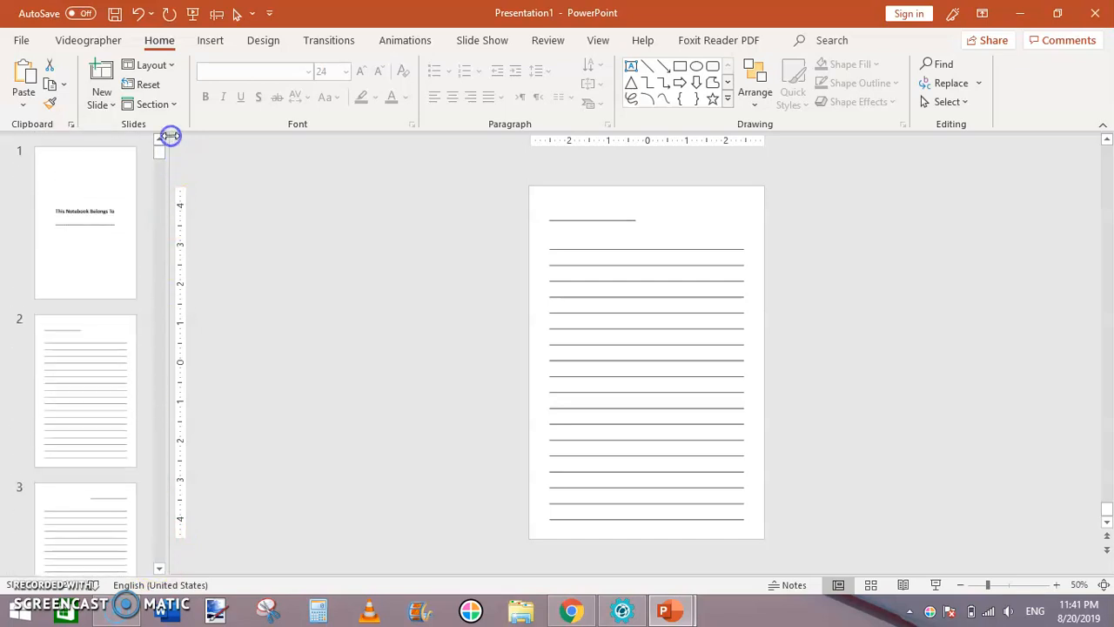
left_click(21, 40)
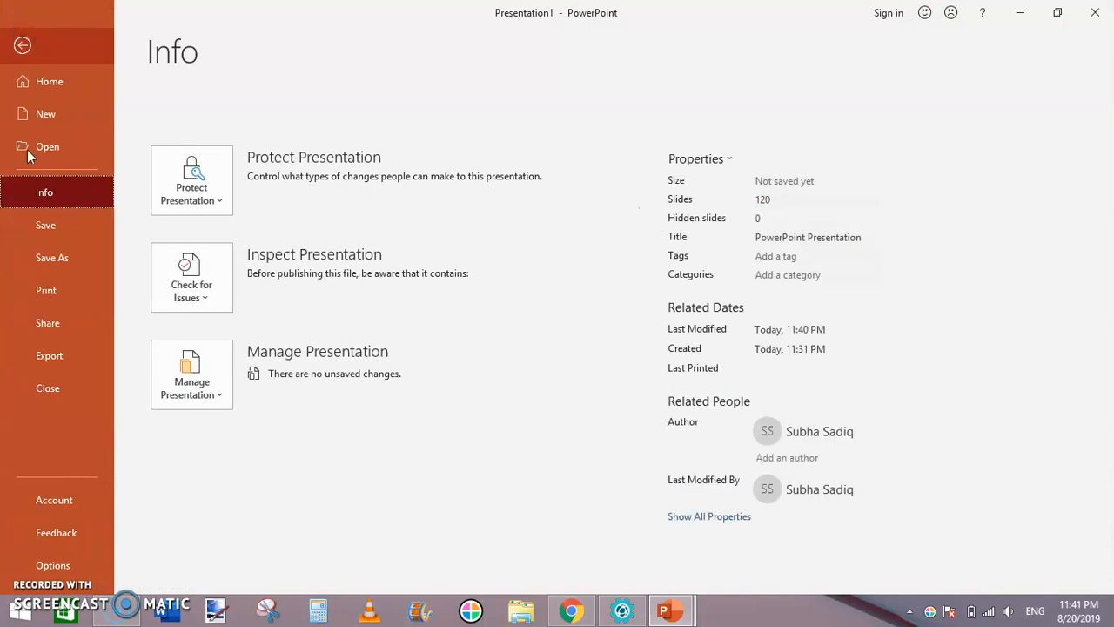
- Export as PDF named 'Lined Notebook 6 x 9 No Bleed' and publish it
left_click(49, 356)
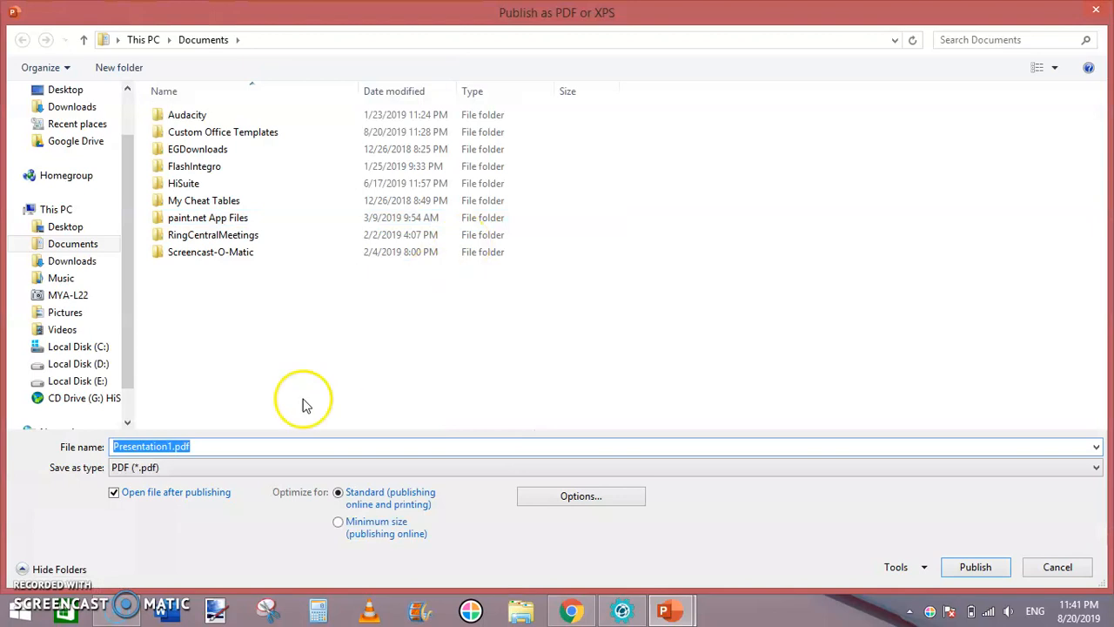
mouse_move(307, 406)
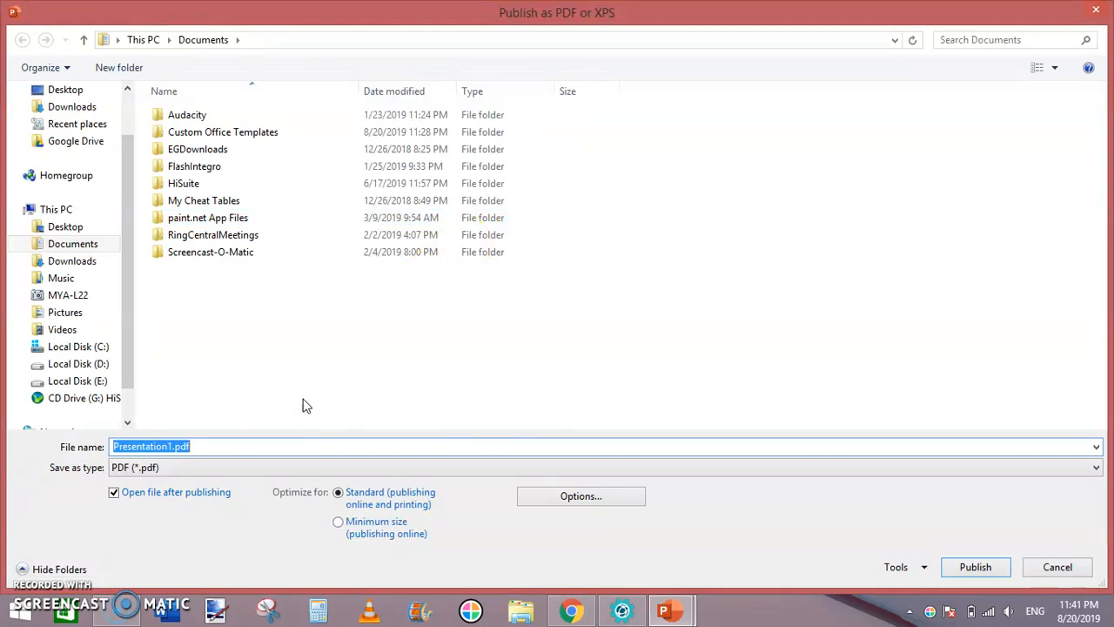
type("Lined Note")
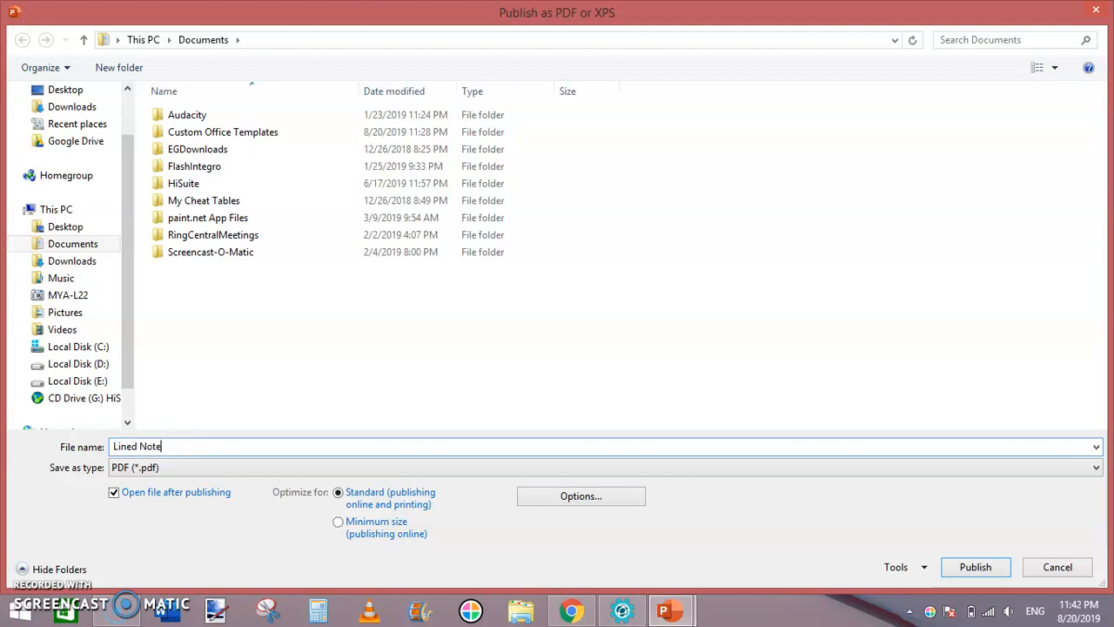
type("book 6 x")
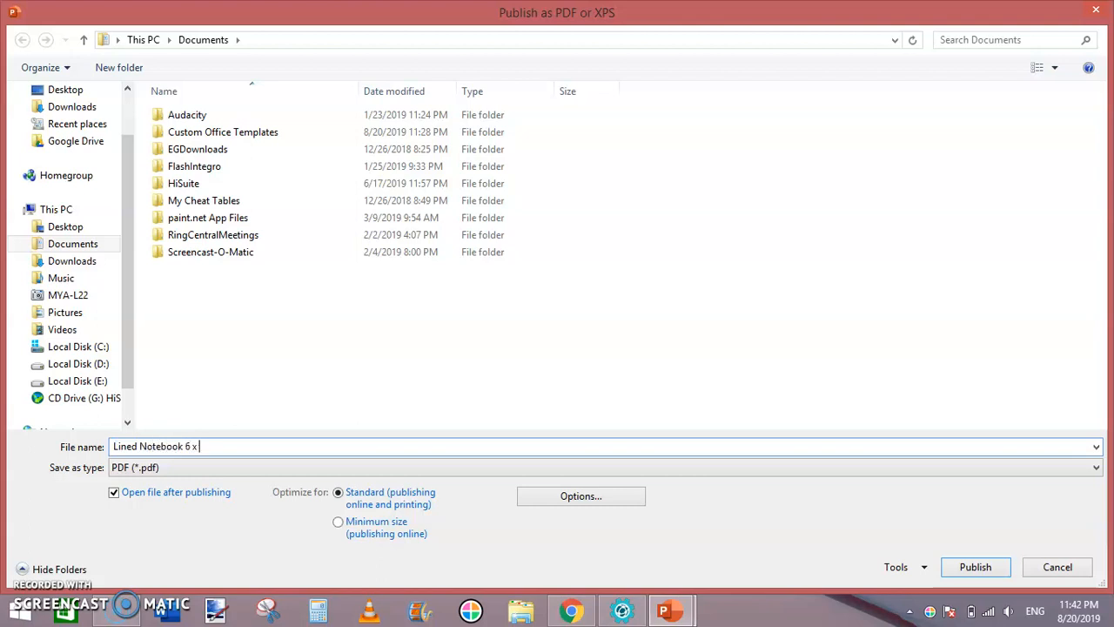
type("9 N")
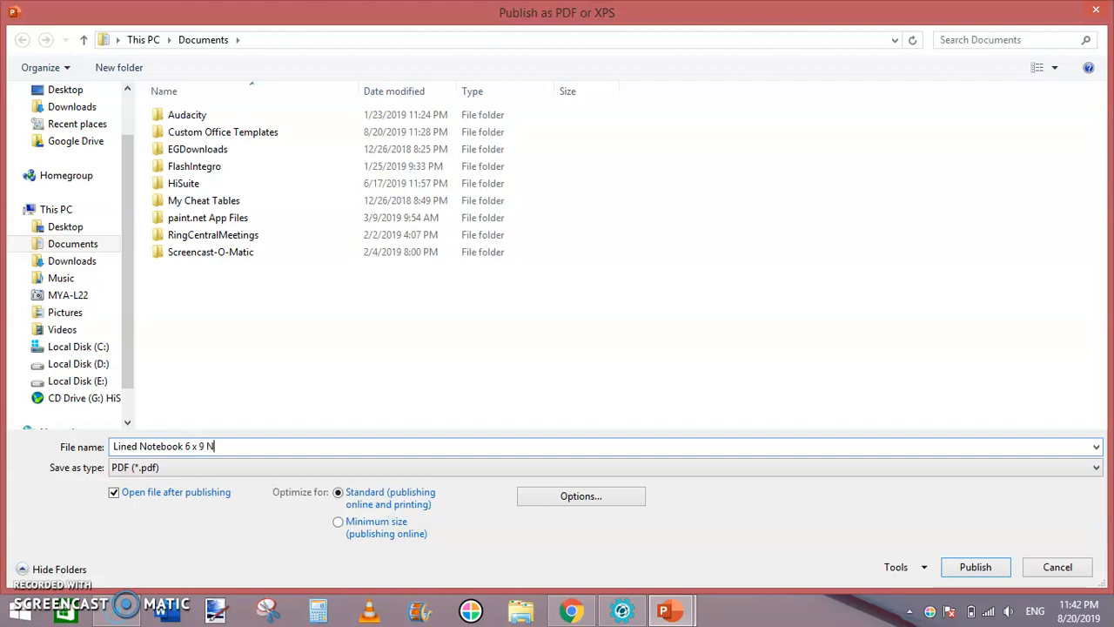
type("o Bleed")
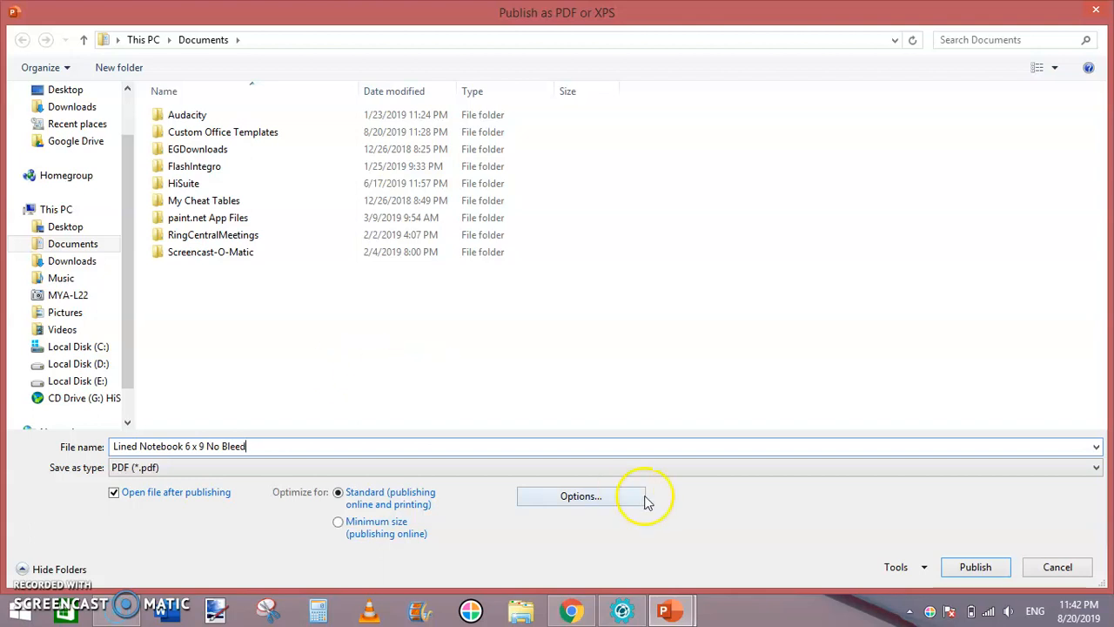
left_click(975, 568)
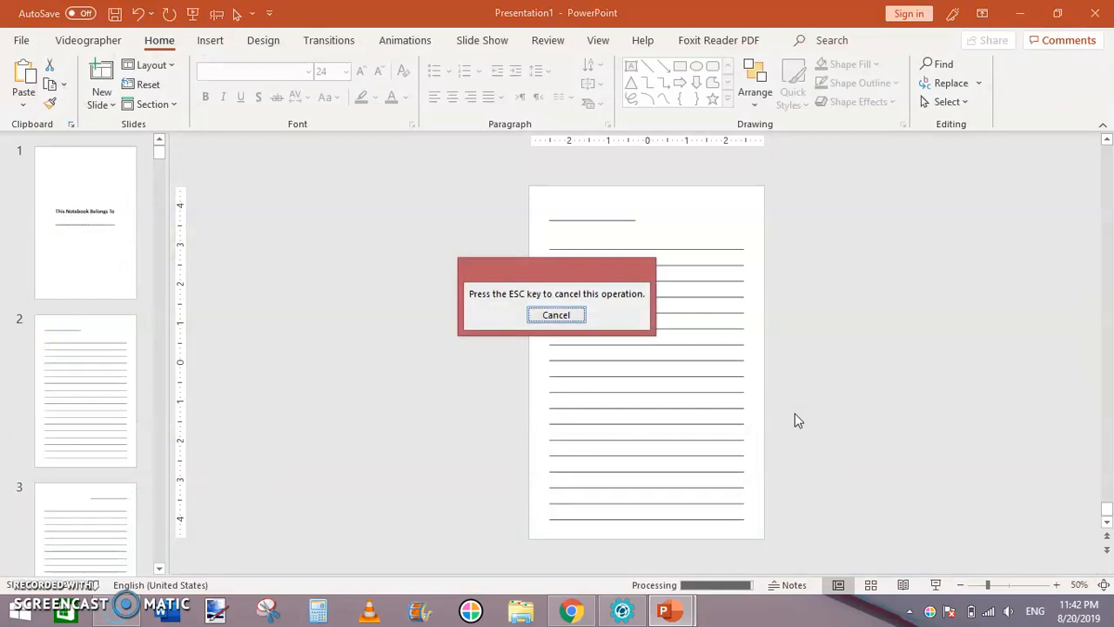
left_click(555, 313)
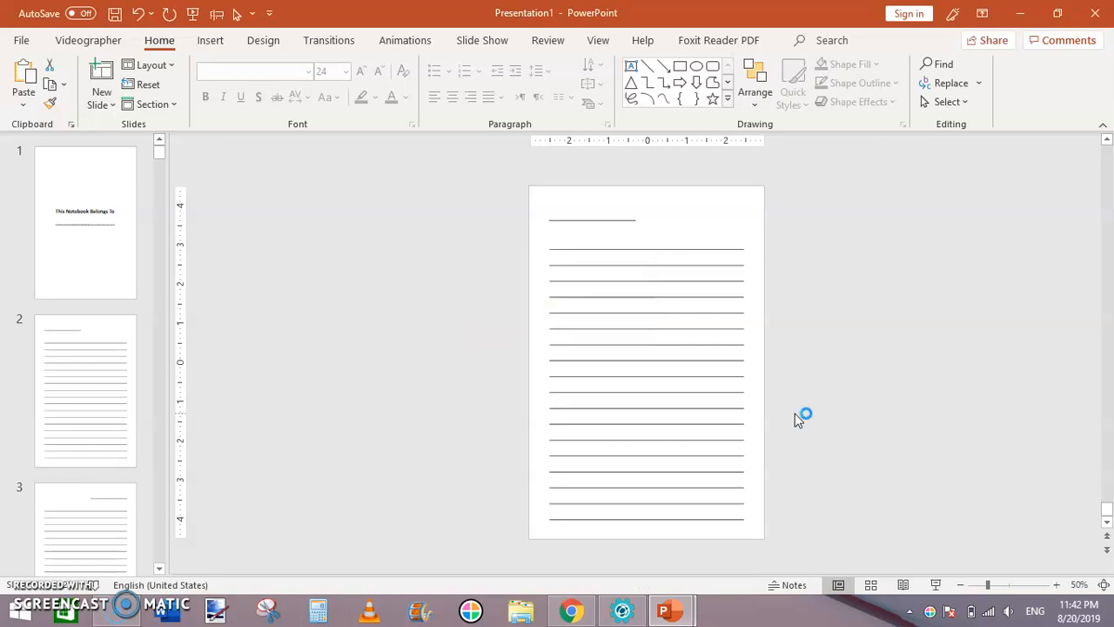
mouse_move(797, 420)
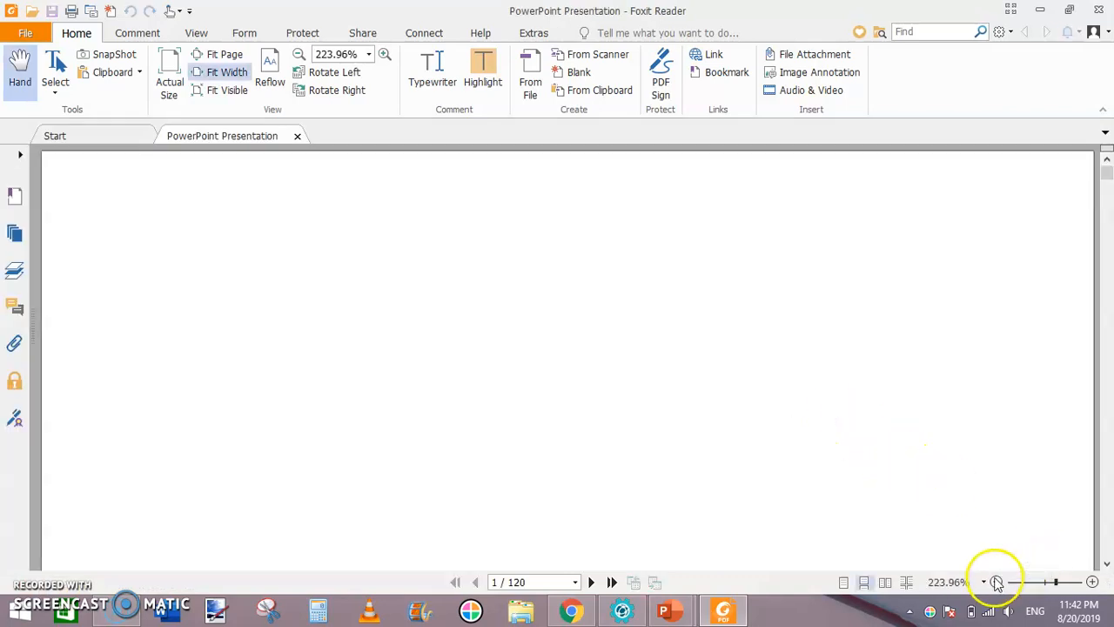
- Zoom the PDF to fit the title page and scroll through the lined pages in Foxit Reader
left_click(997, 582)
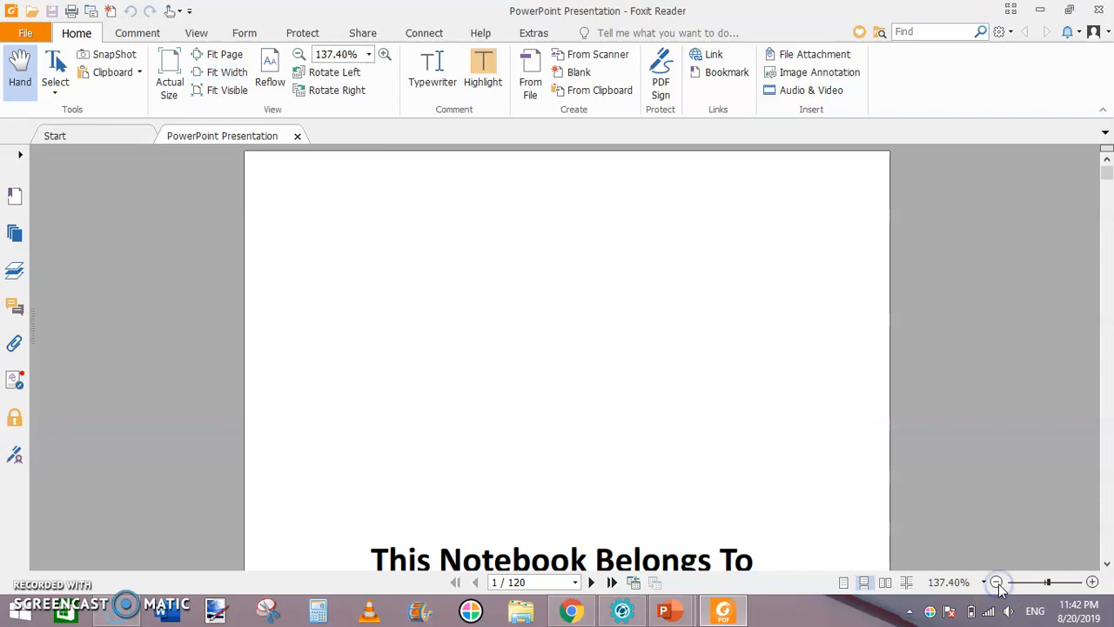
left_click(1000, 581)
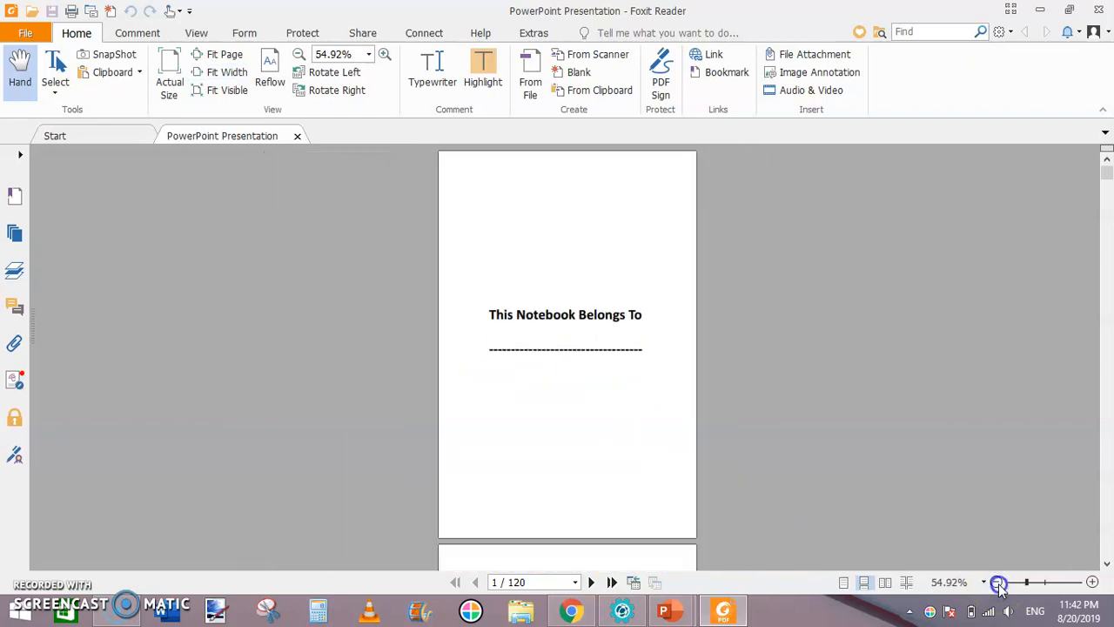
left_click(1093, 581)
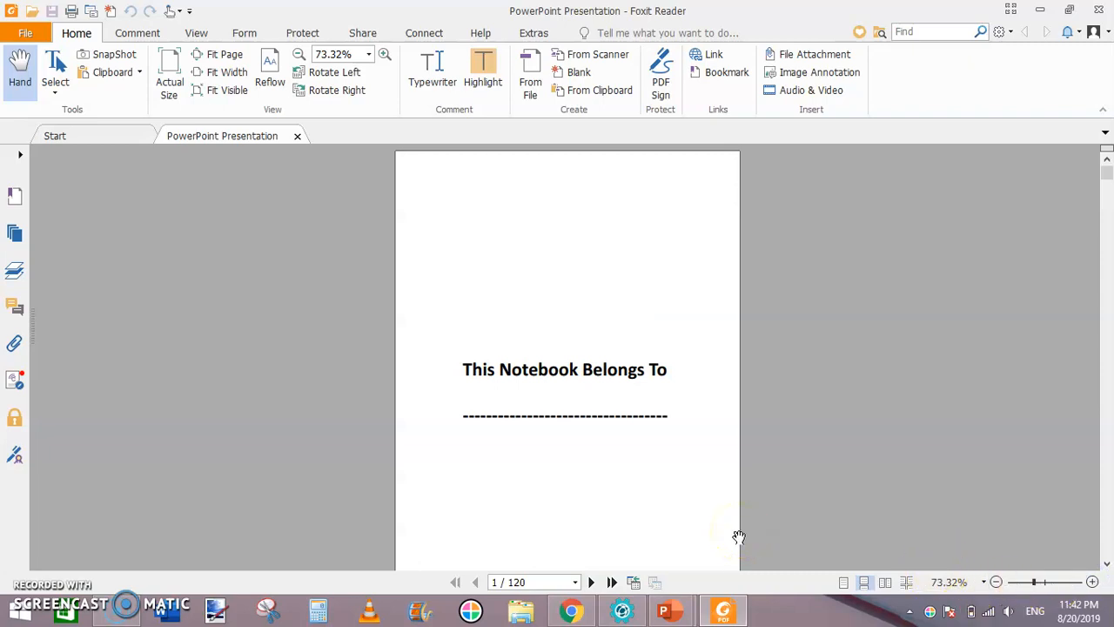
scroll("down", 3)
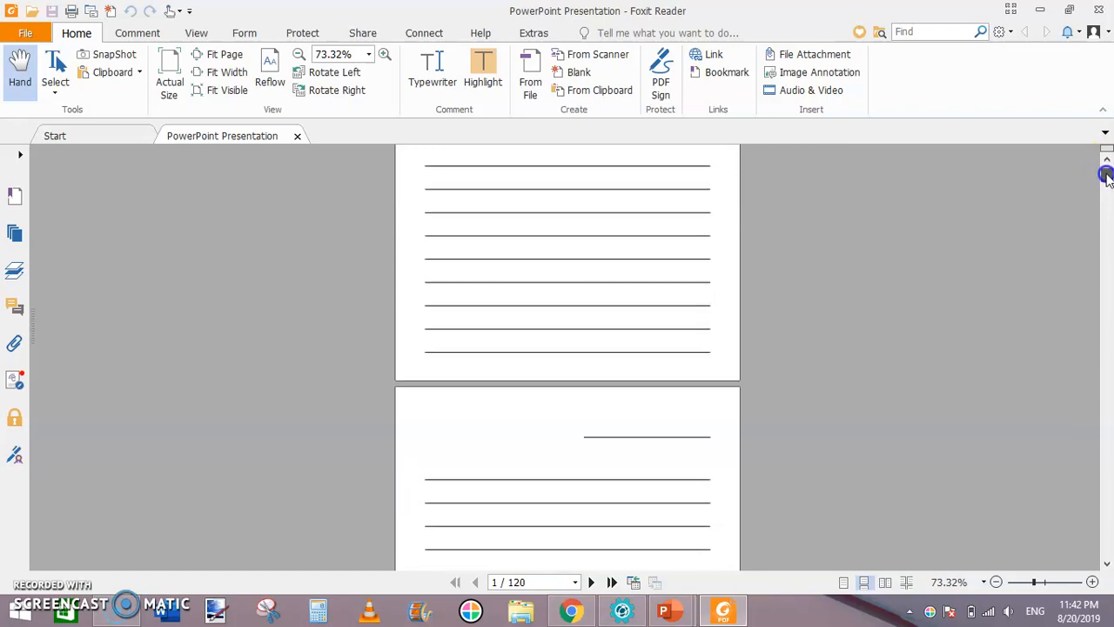
scroll("down", 3)
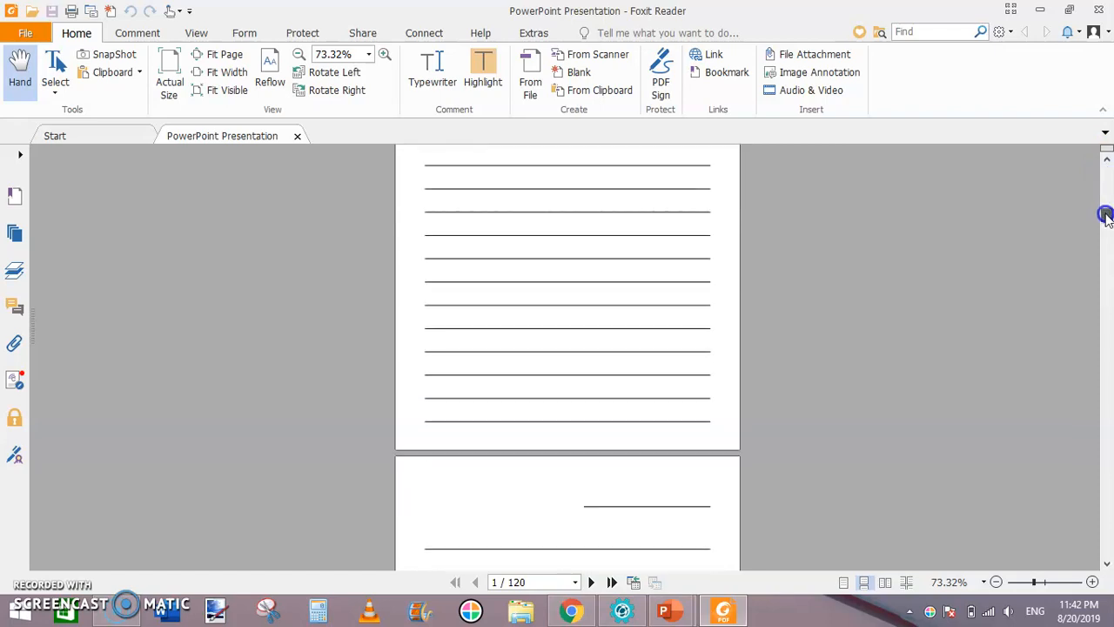
scroll("down", 3)
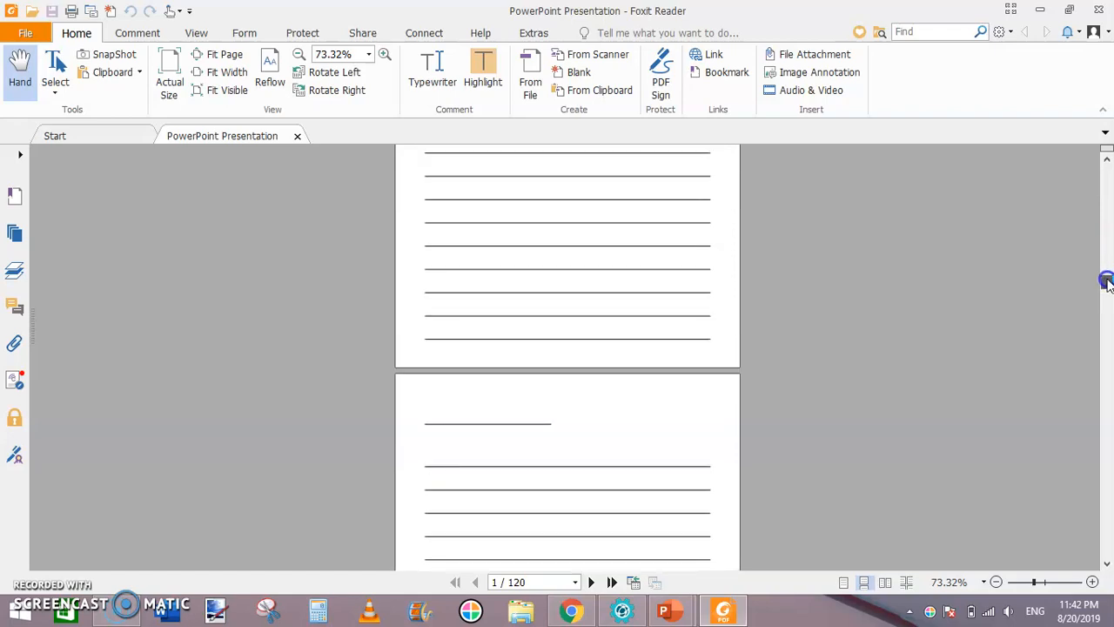
scroll("down", 3)
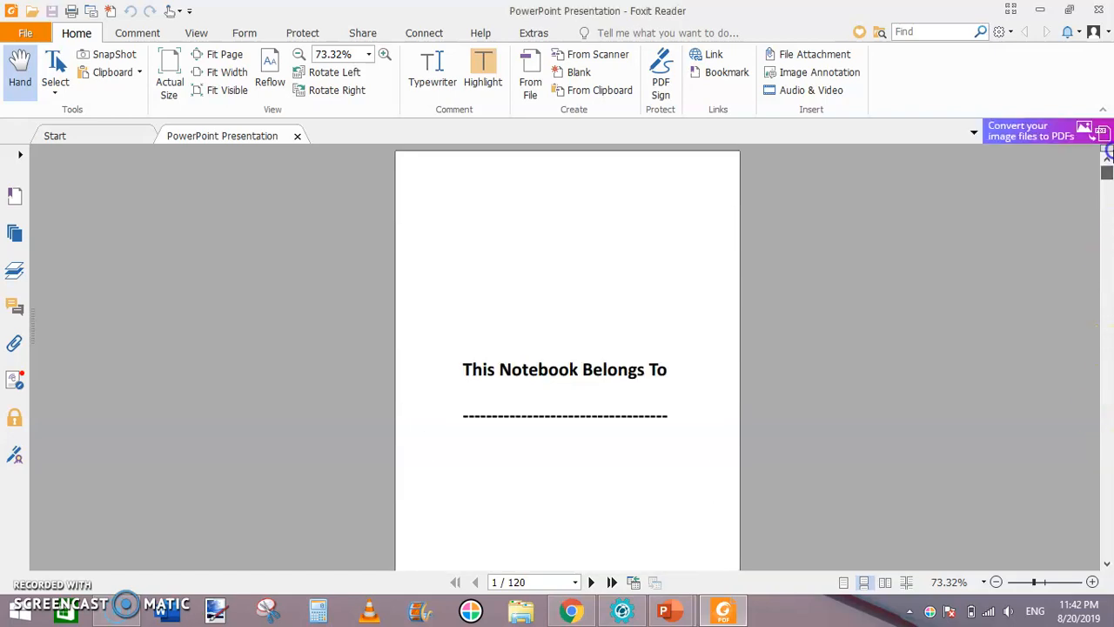
mouse_move(735, 287)
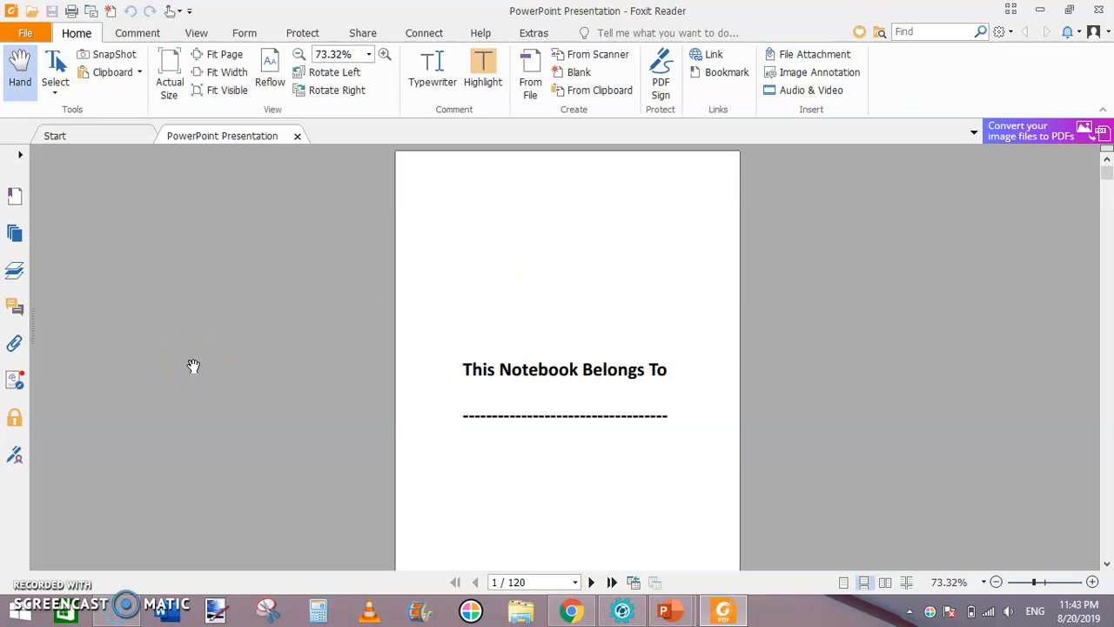
mouse_move(193, 366)
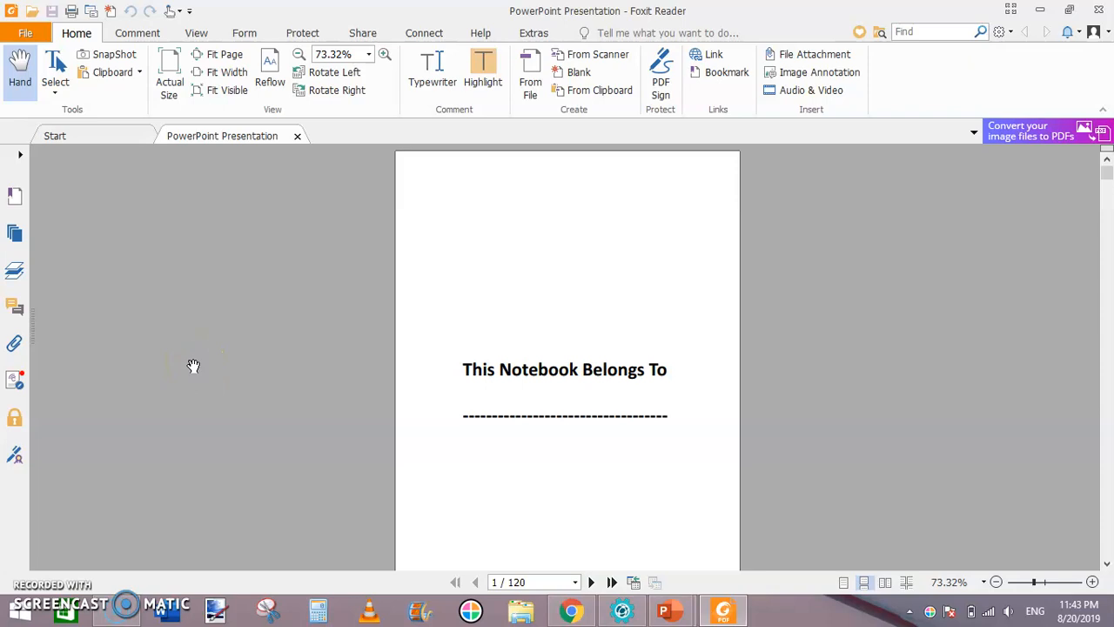